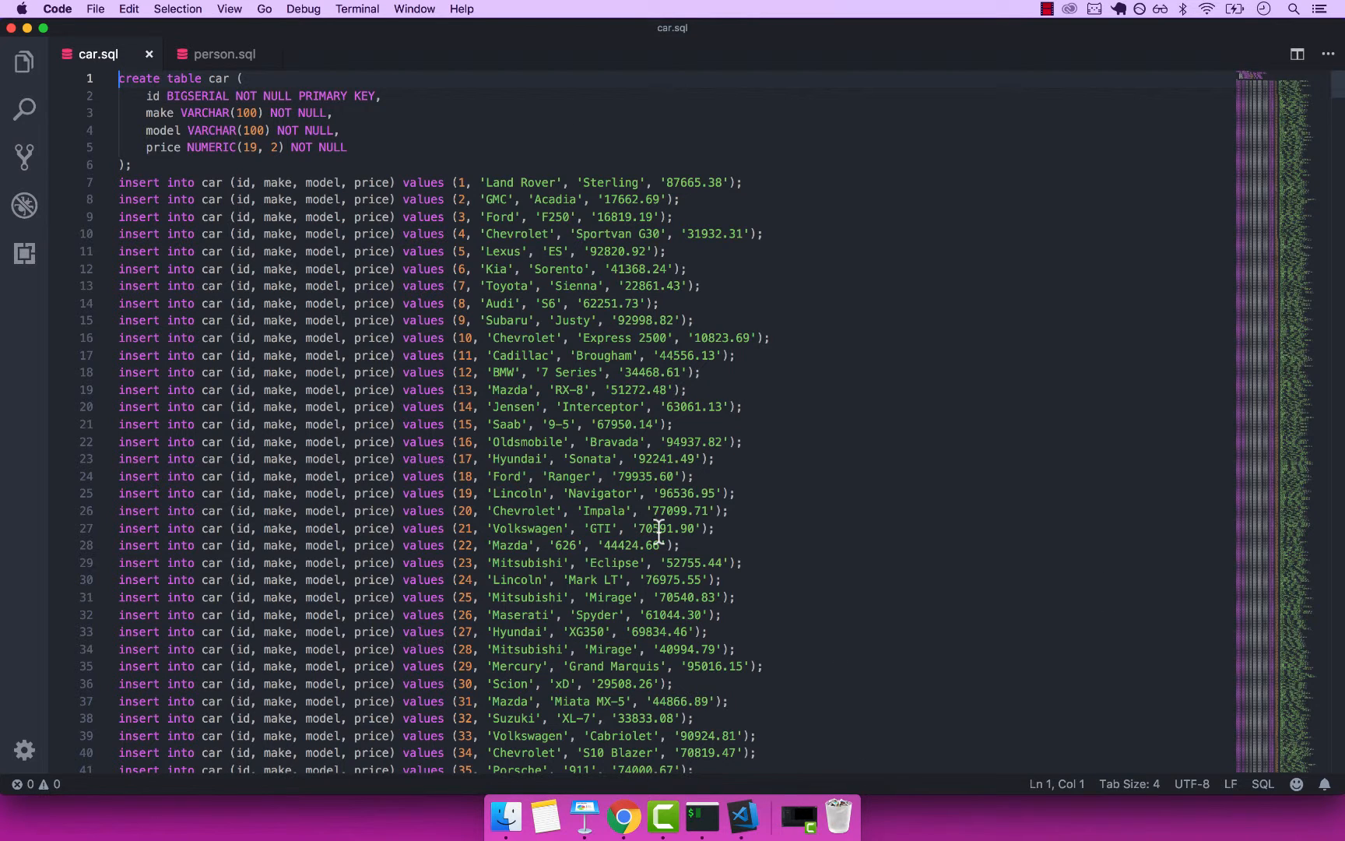
mouse_move(287, 389)
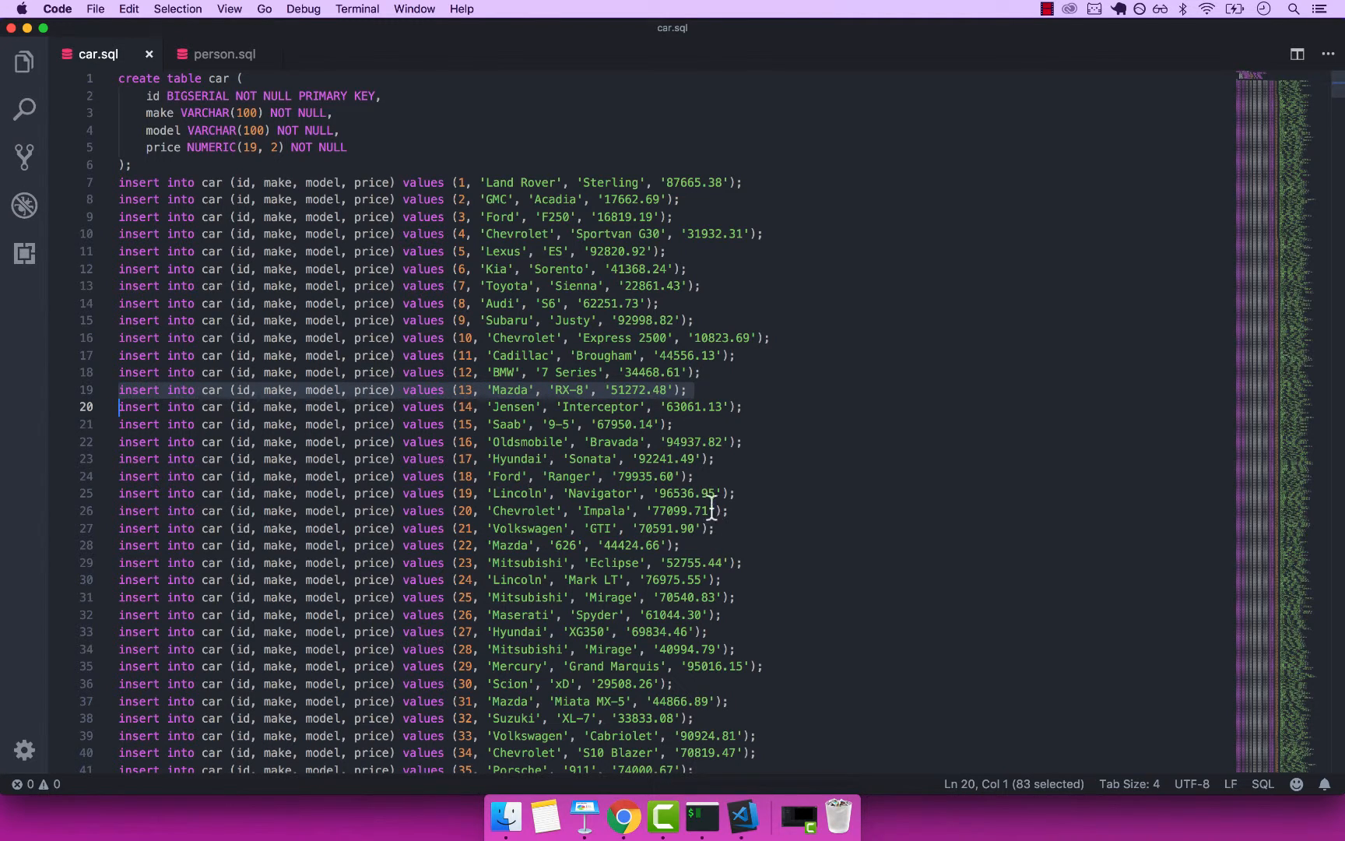
- Select the car 13 Mazda RX-8 insert on line 19 of car.sql
click(702, 817)
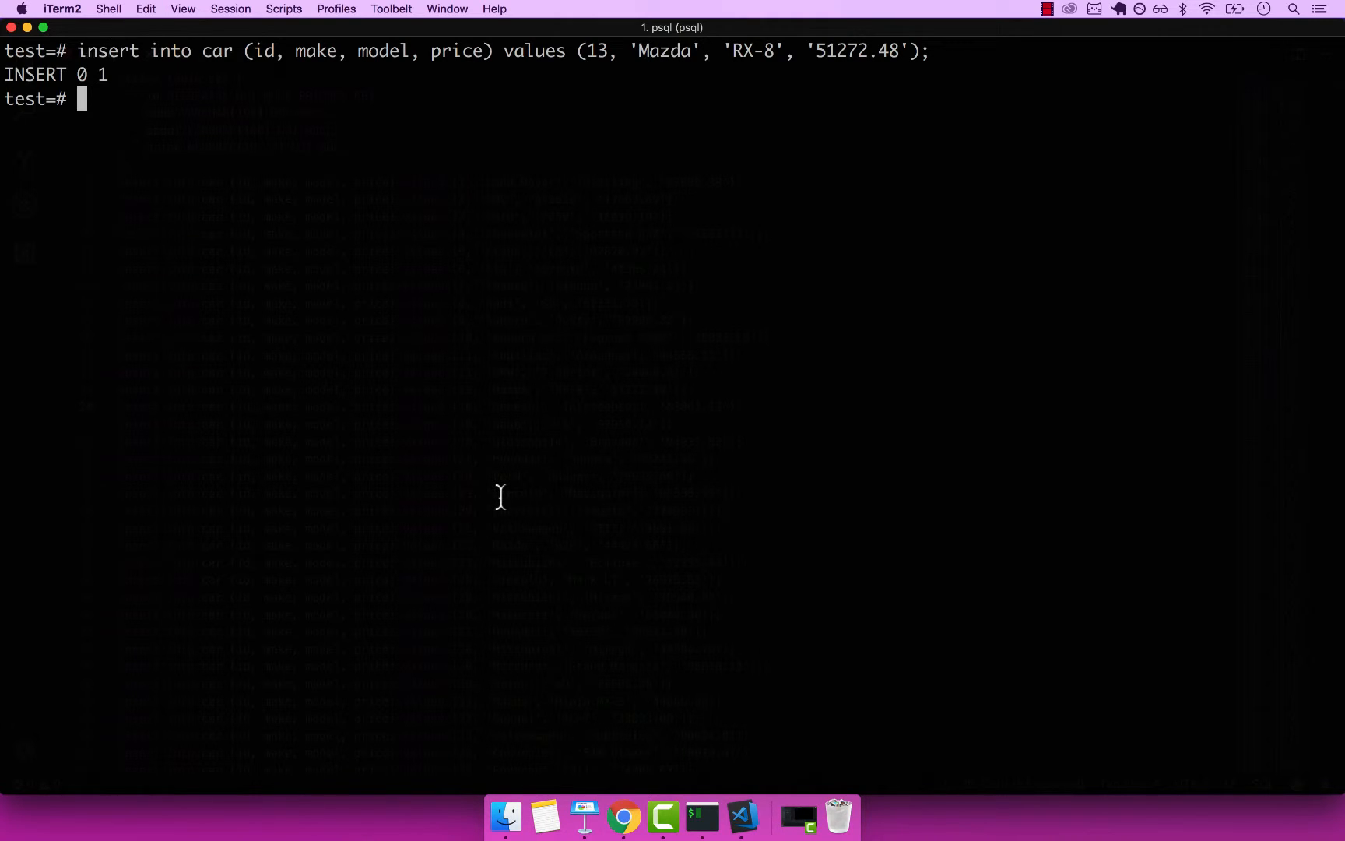
mouse_move(527, 584)
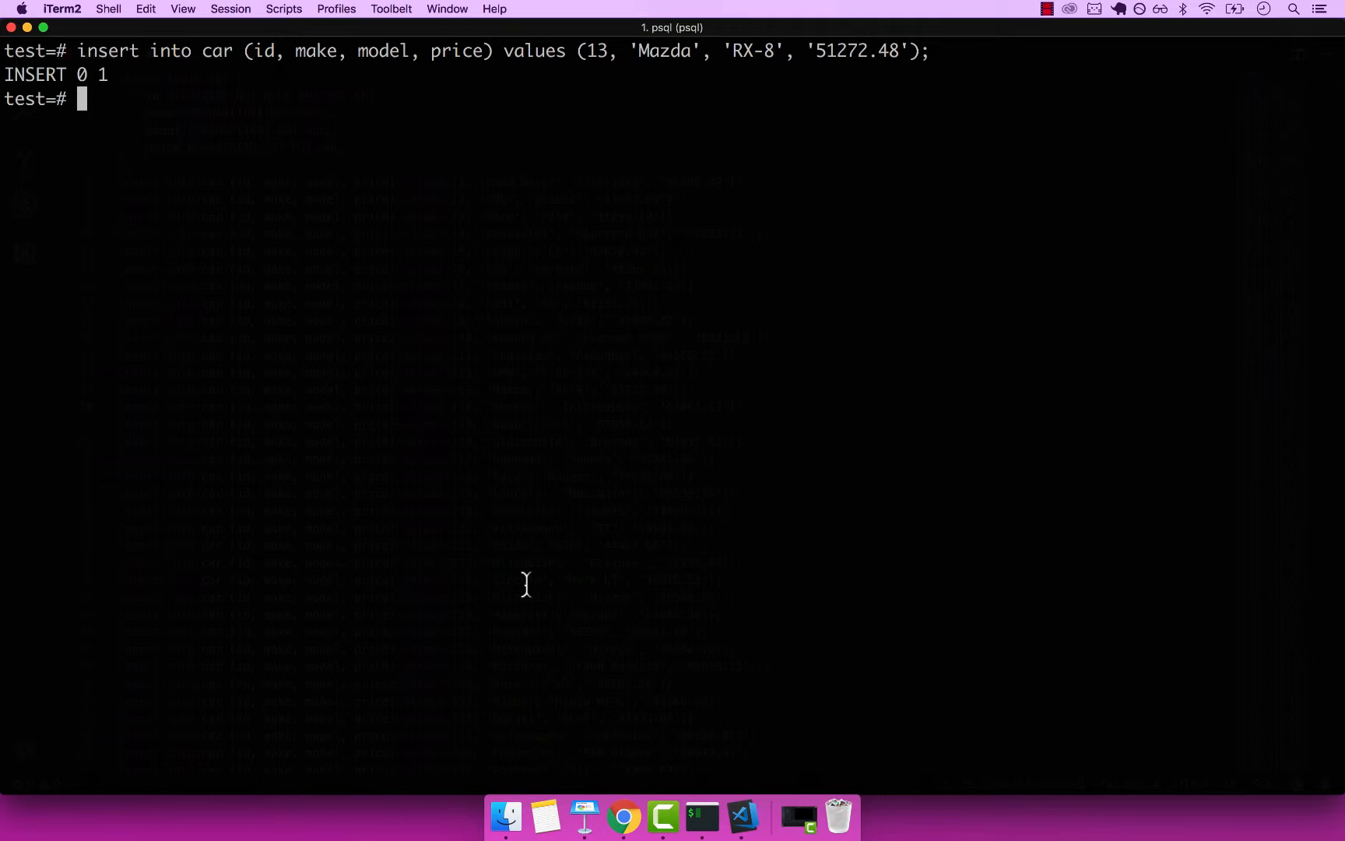
mouse_move(733, 736)
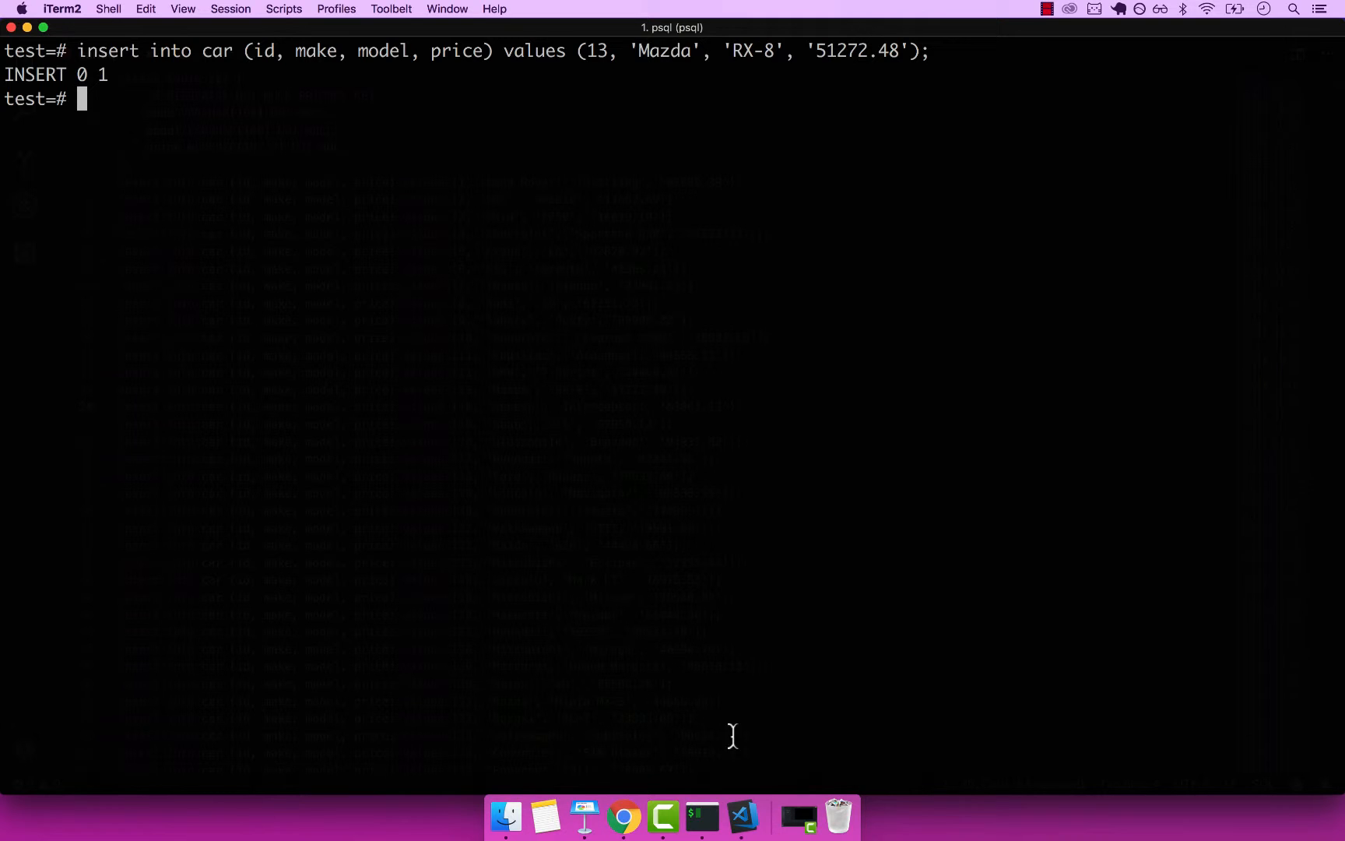
mouse_move(741, 816)
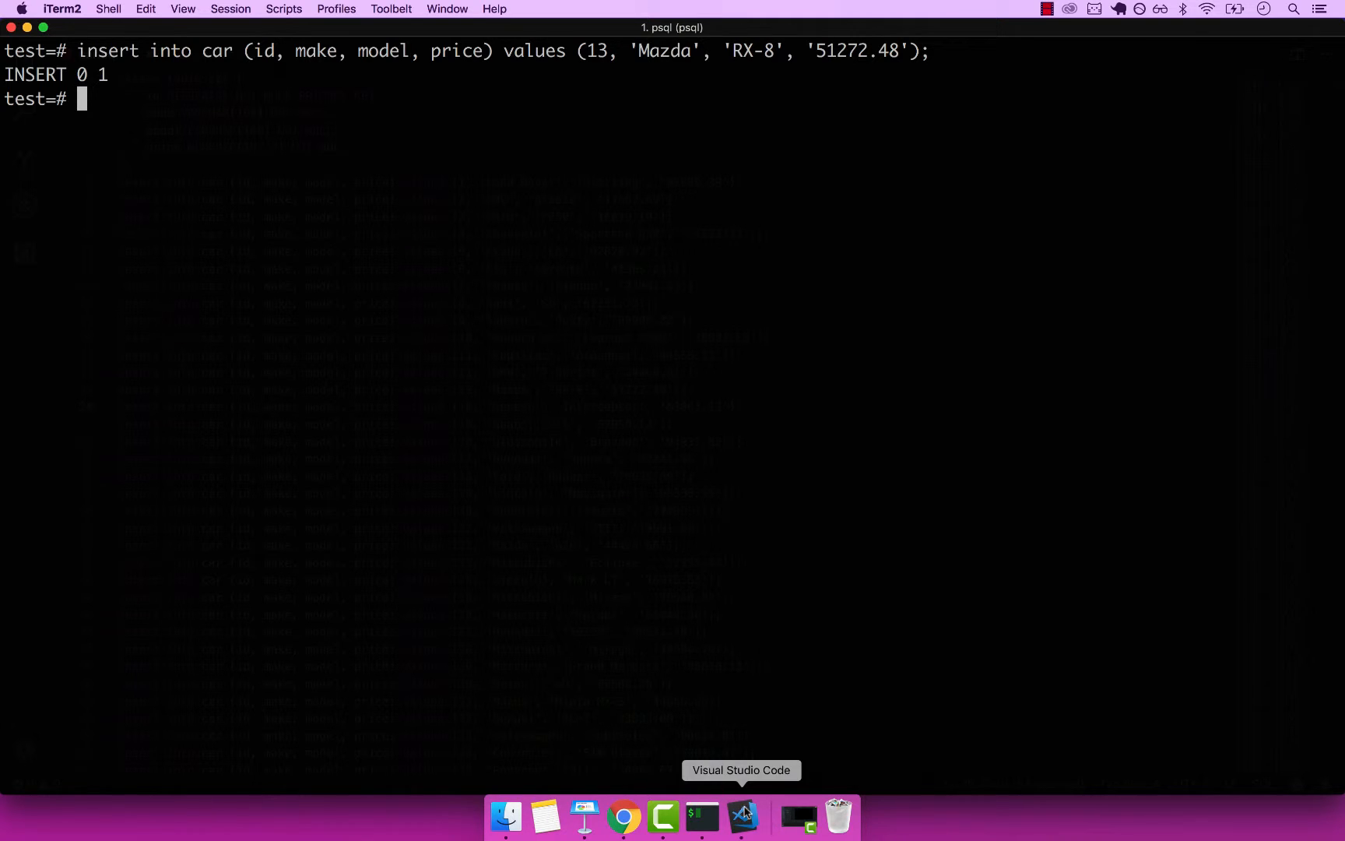
- Edit a copied person insert to John Smith with id 9000, born 1921-04-03 in Finland
click(741, 818)
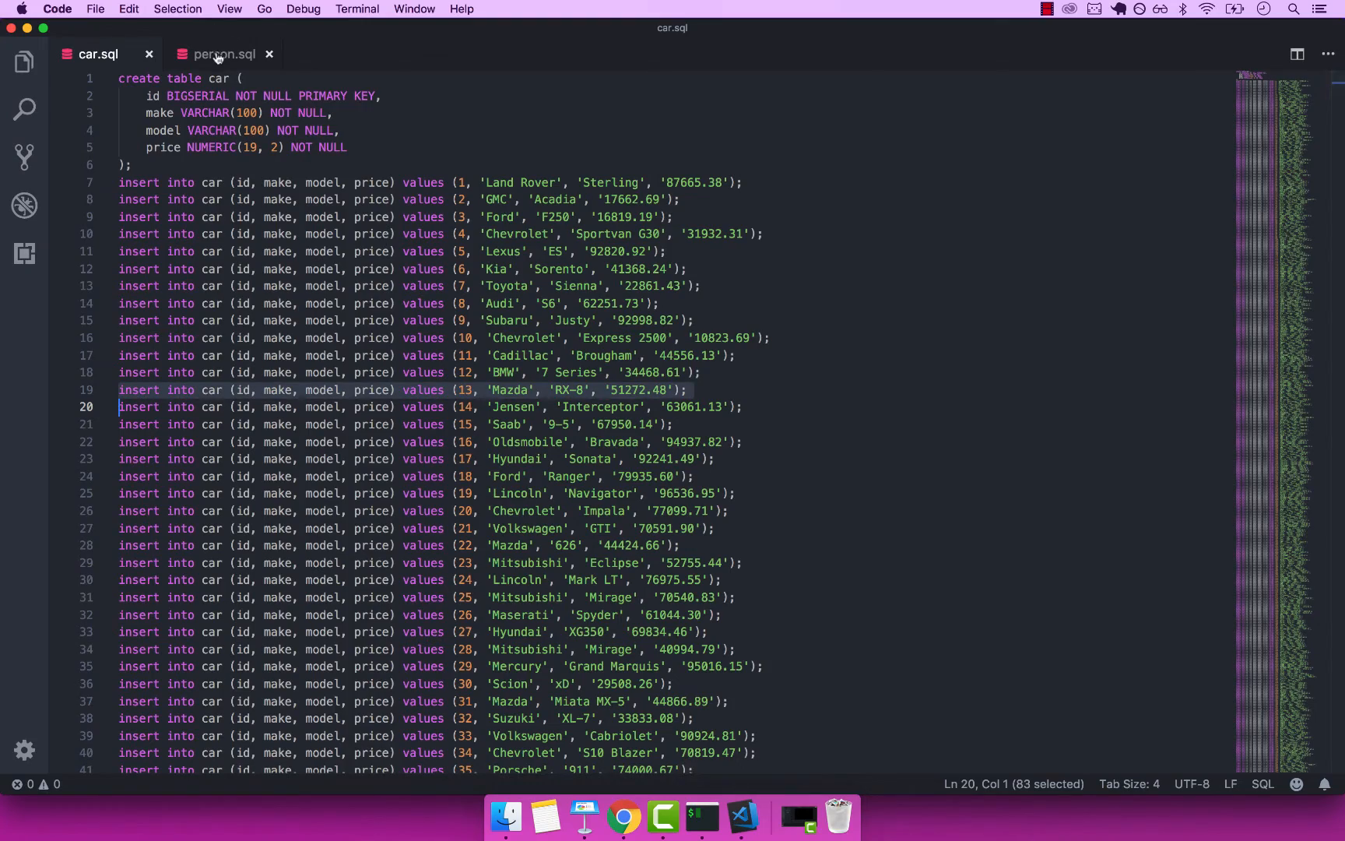
click(226, 54)
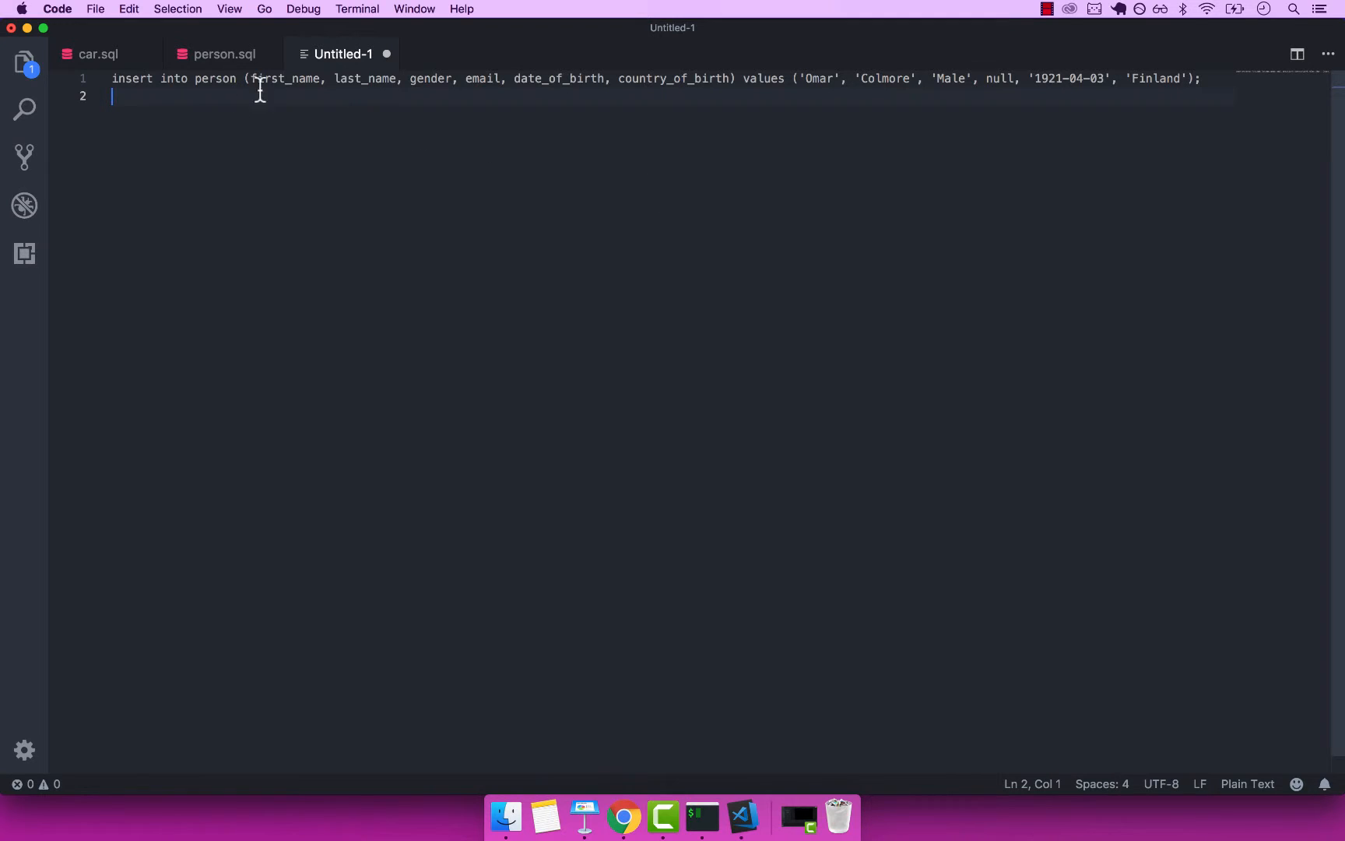
mouse_move(813, 77)
text(John)
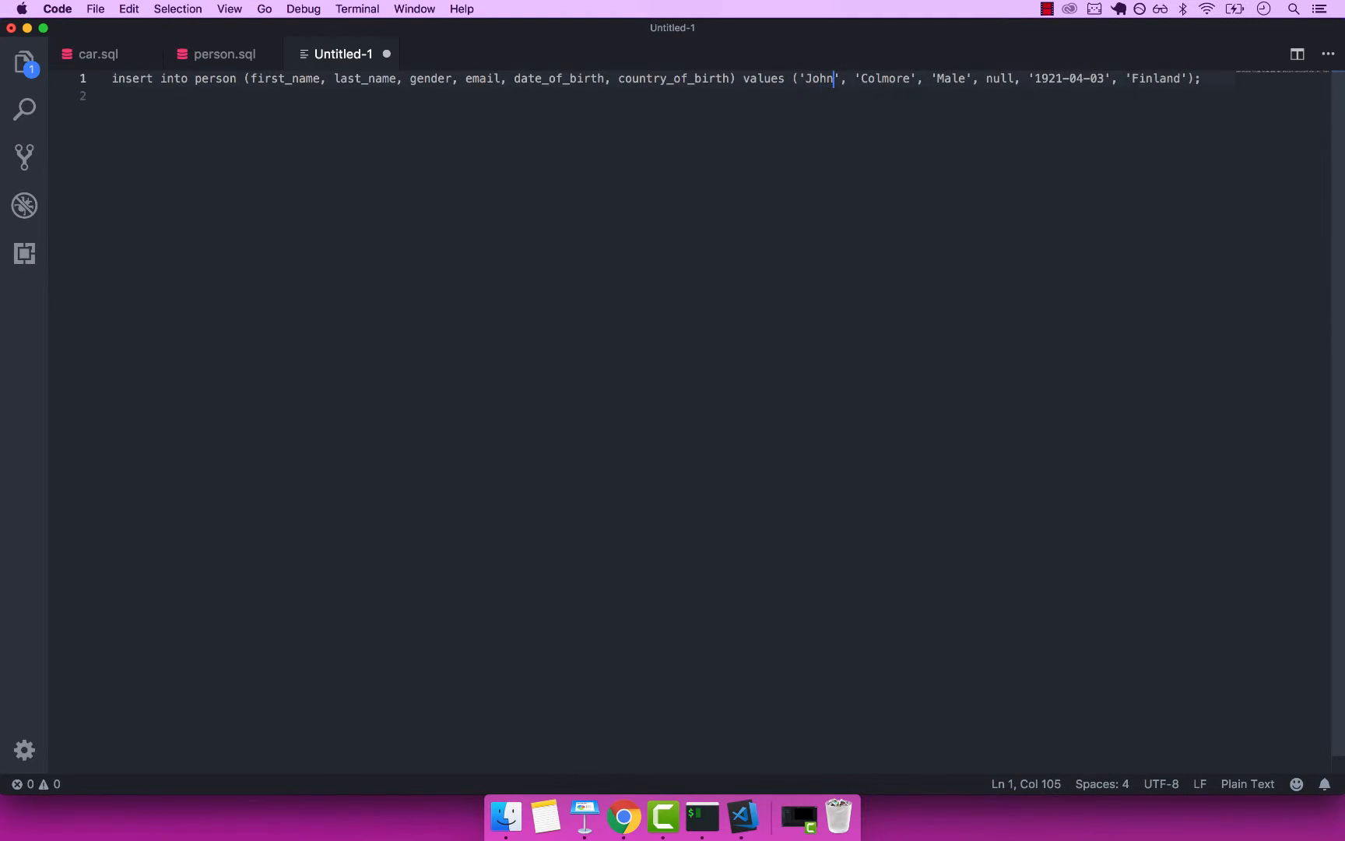
text(Smi)
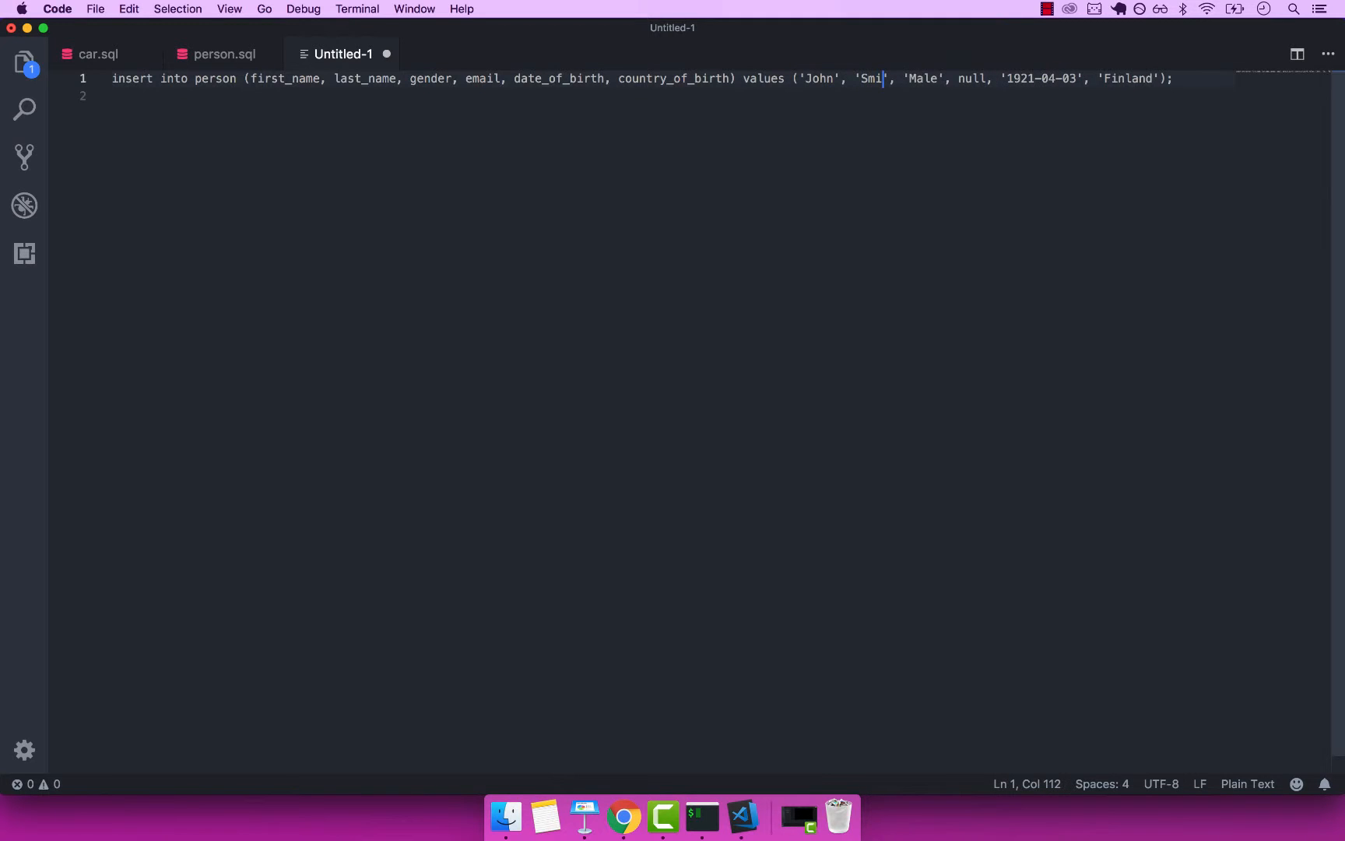
text(th)
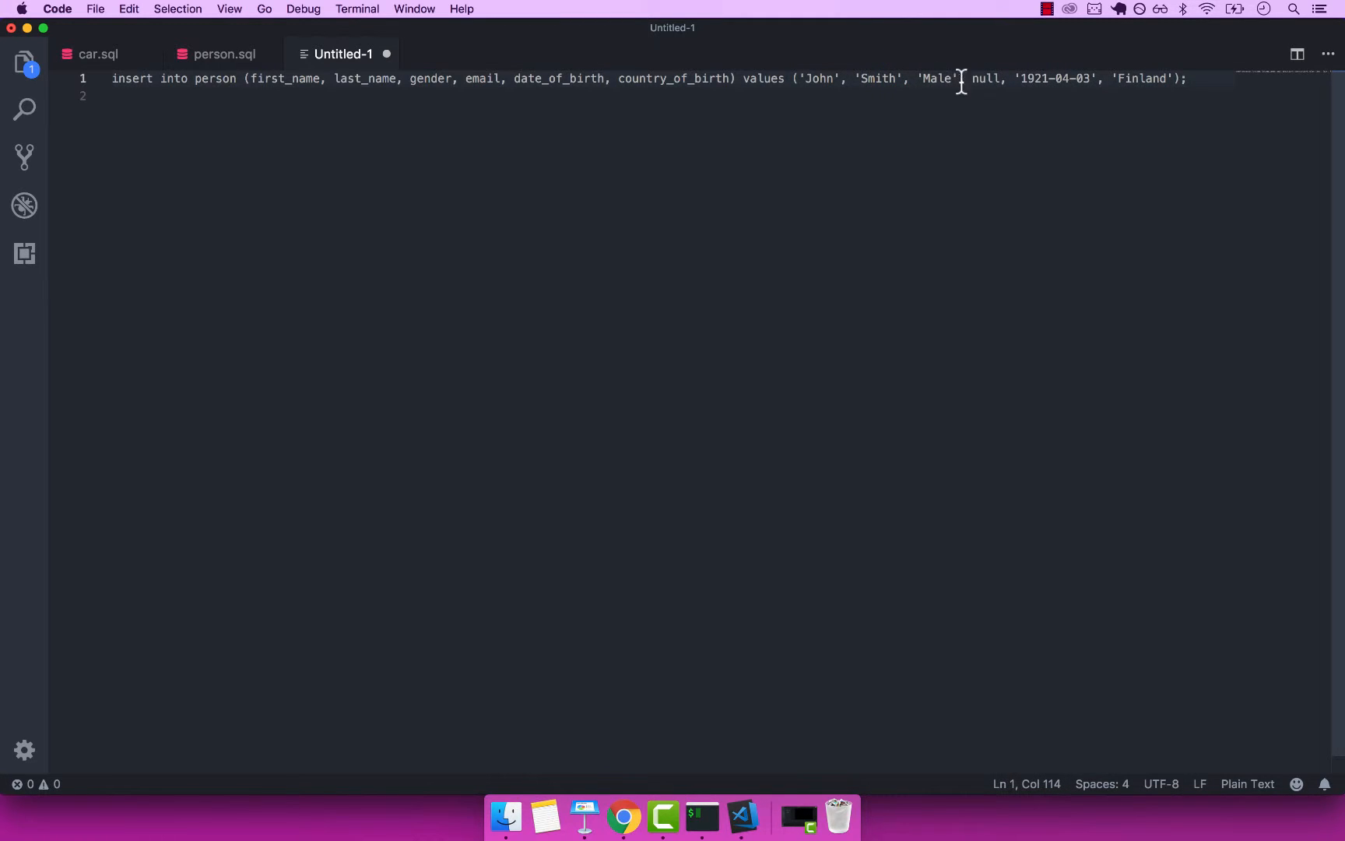
mouse_move(235, 79)
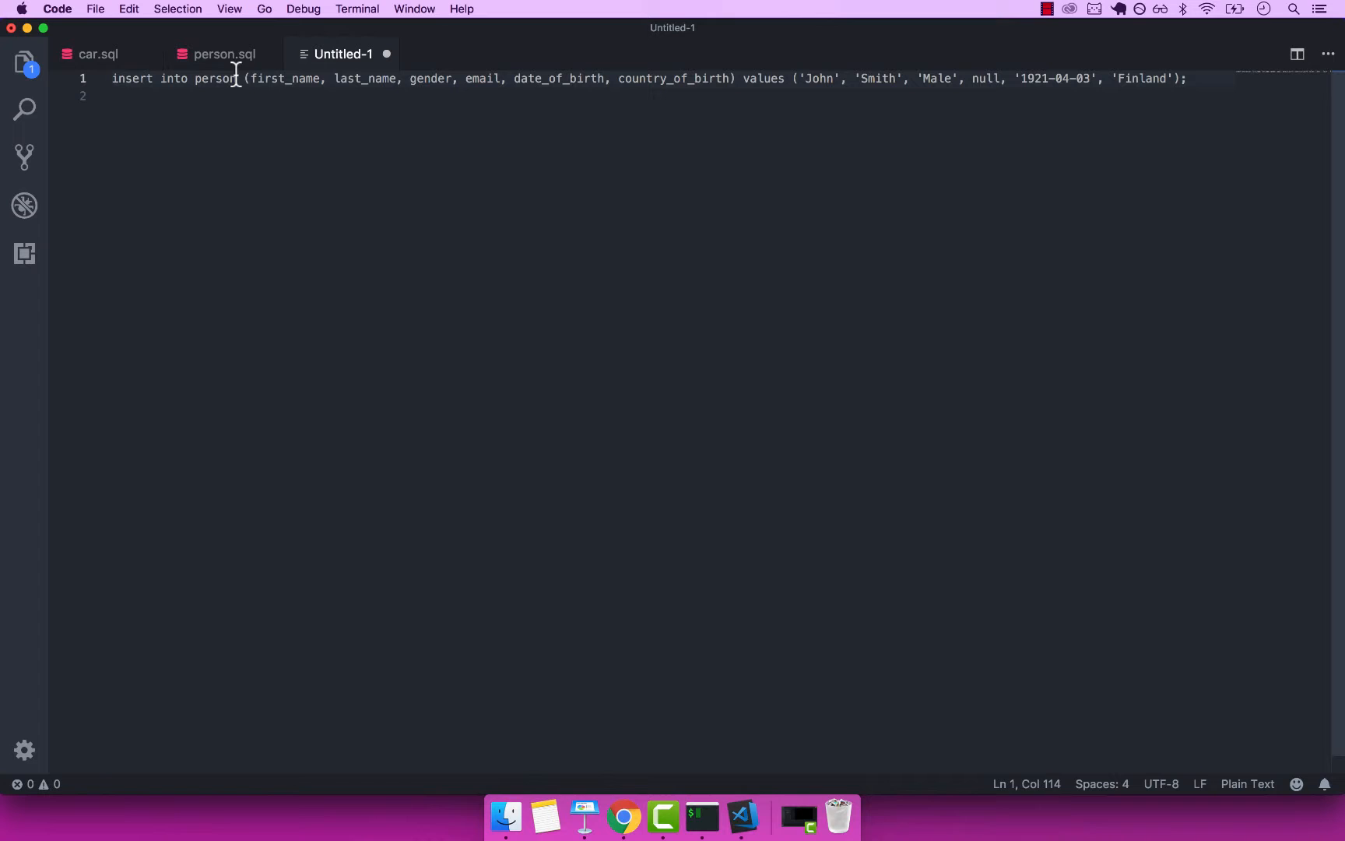
text(id,)
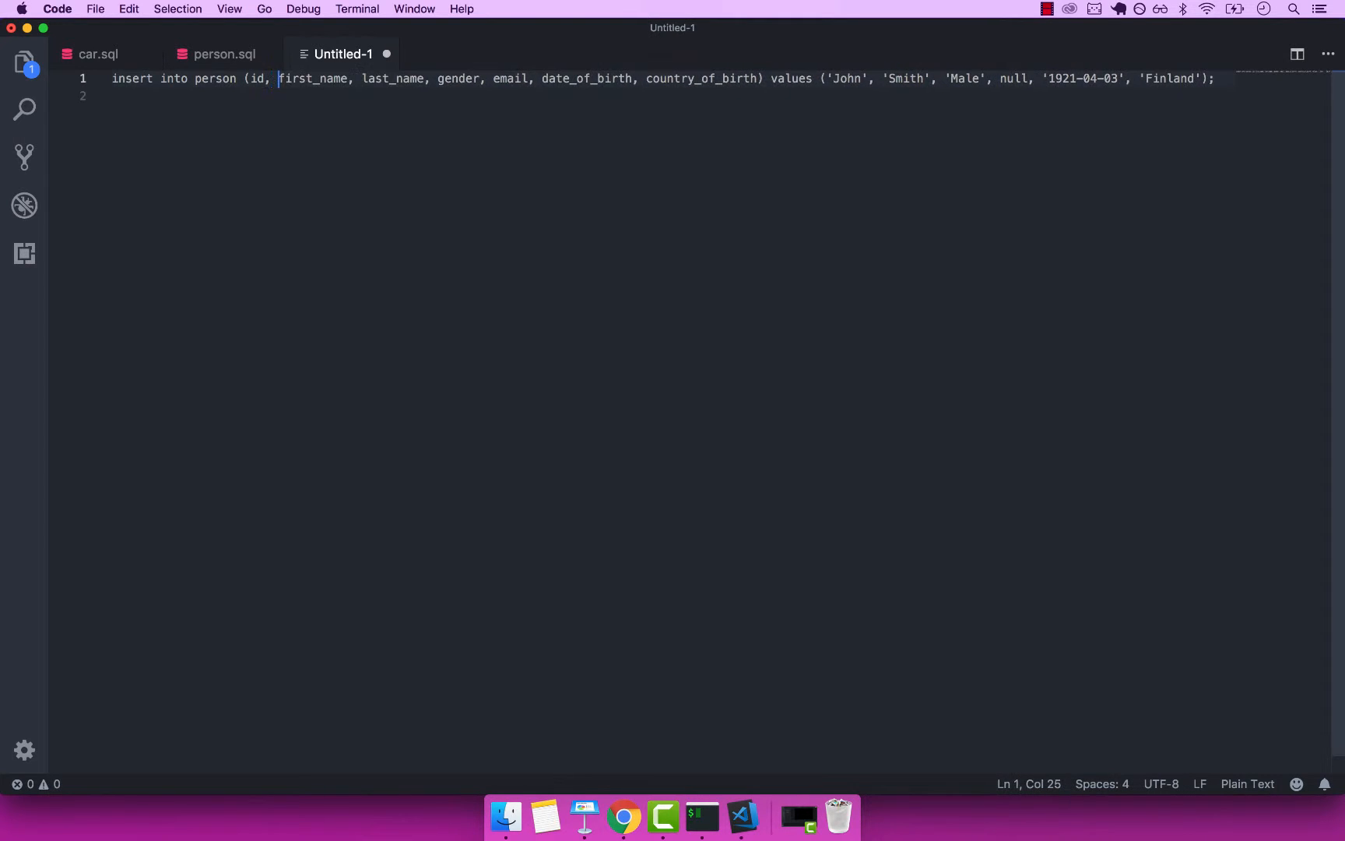
mouse_move(855, 93)
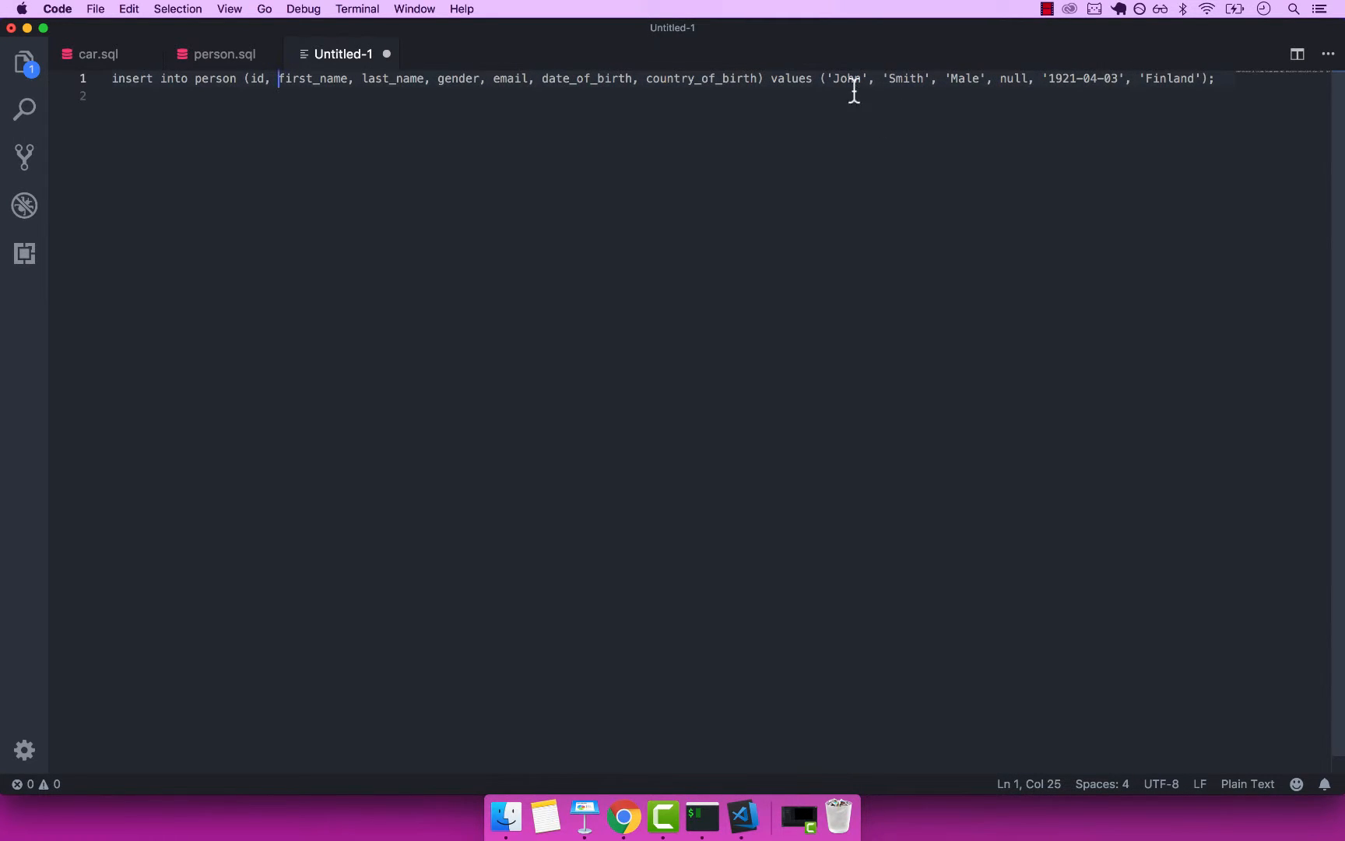
click(826, 79)
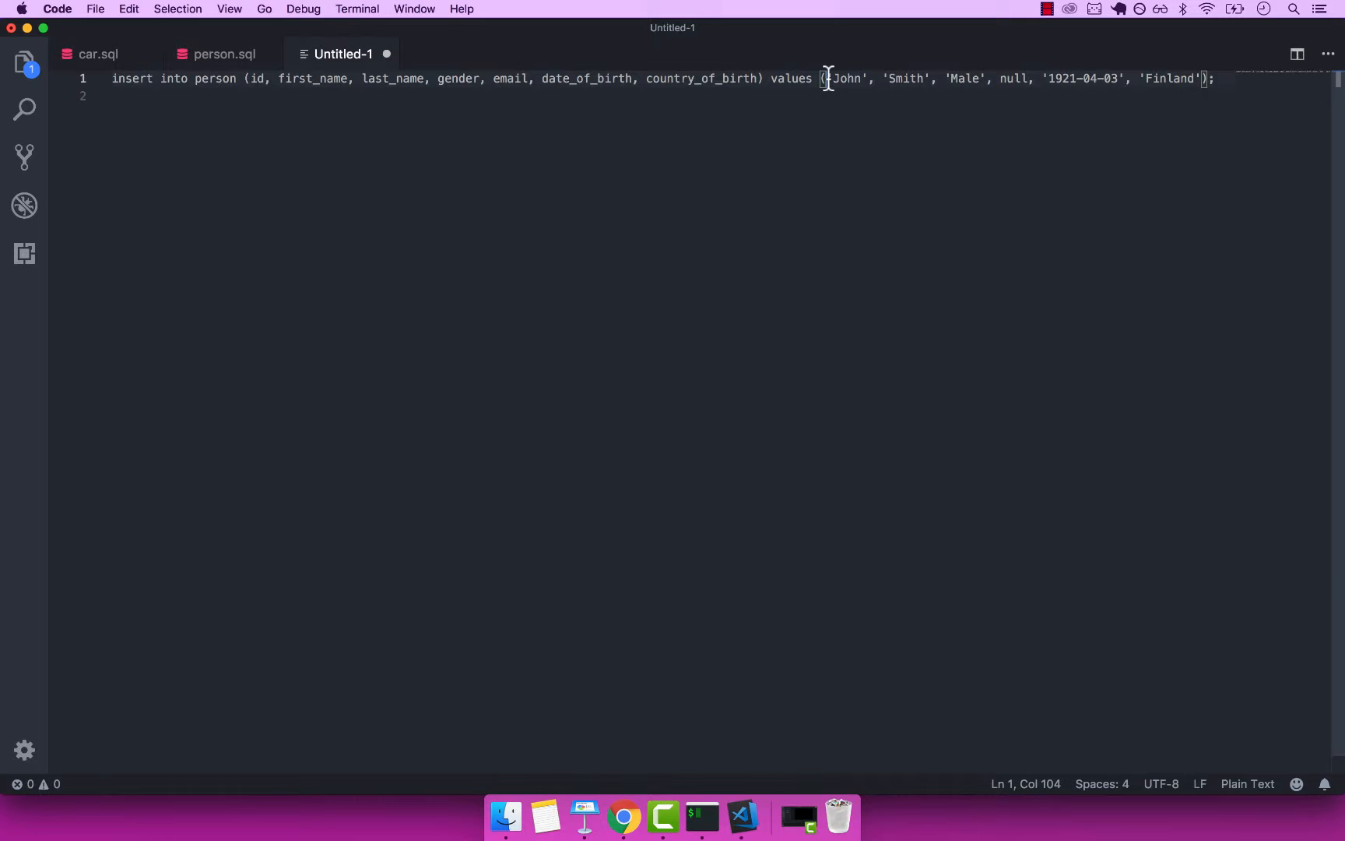
text(9000,)
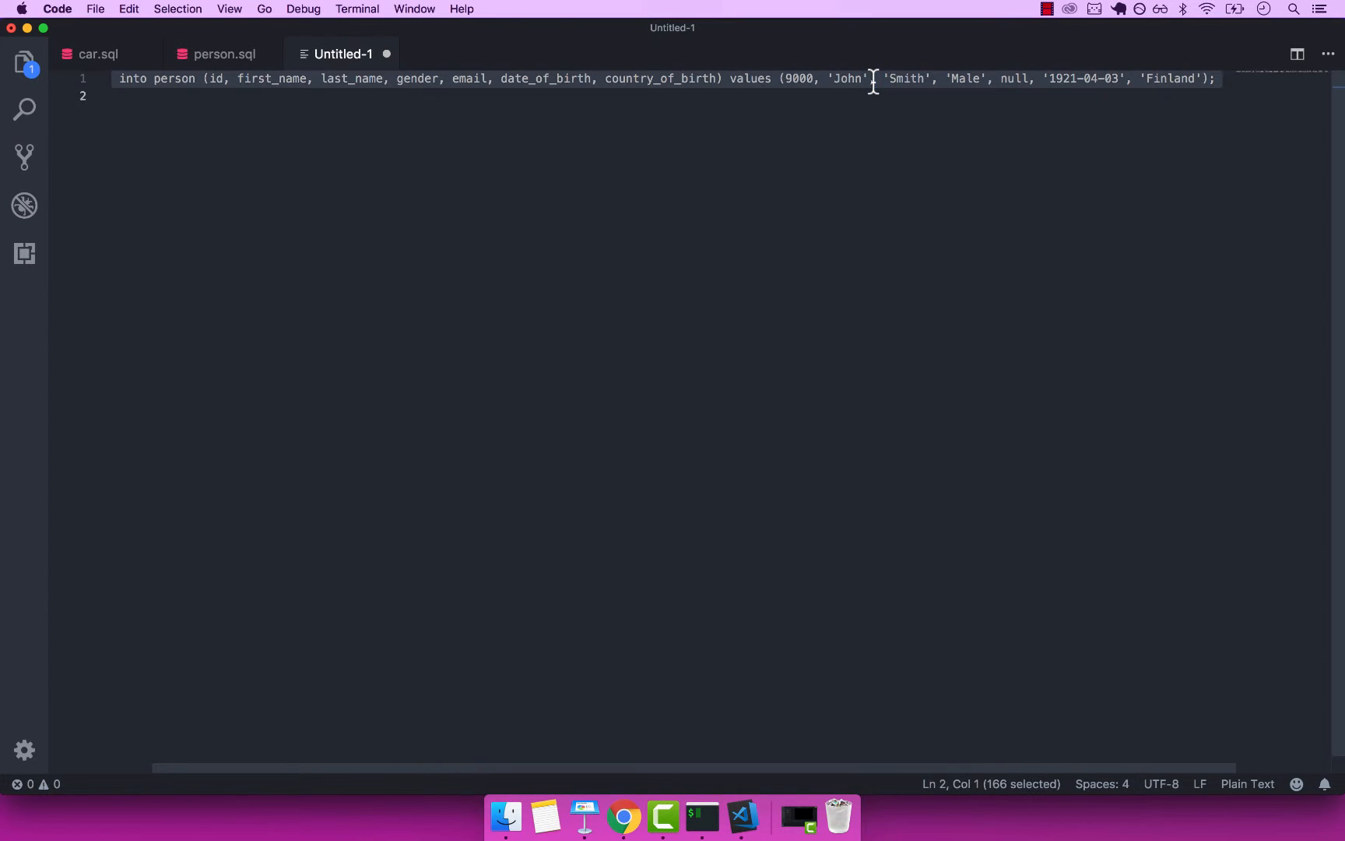
mouse_move(702, 817)
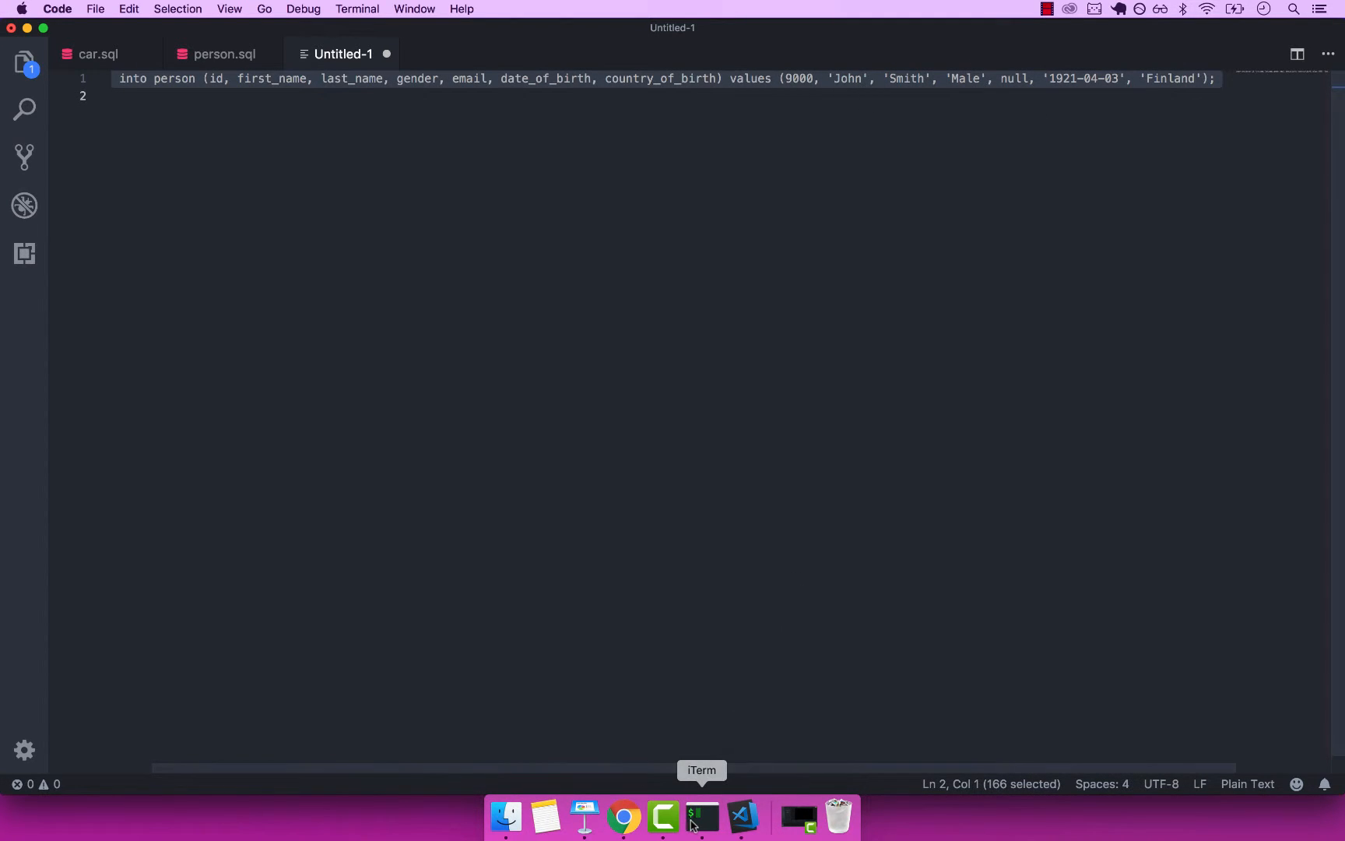
- Run the John Smith insert and query person id 9000, showing no car_id
click(702, 818)
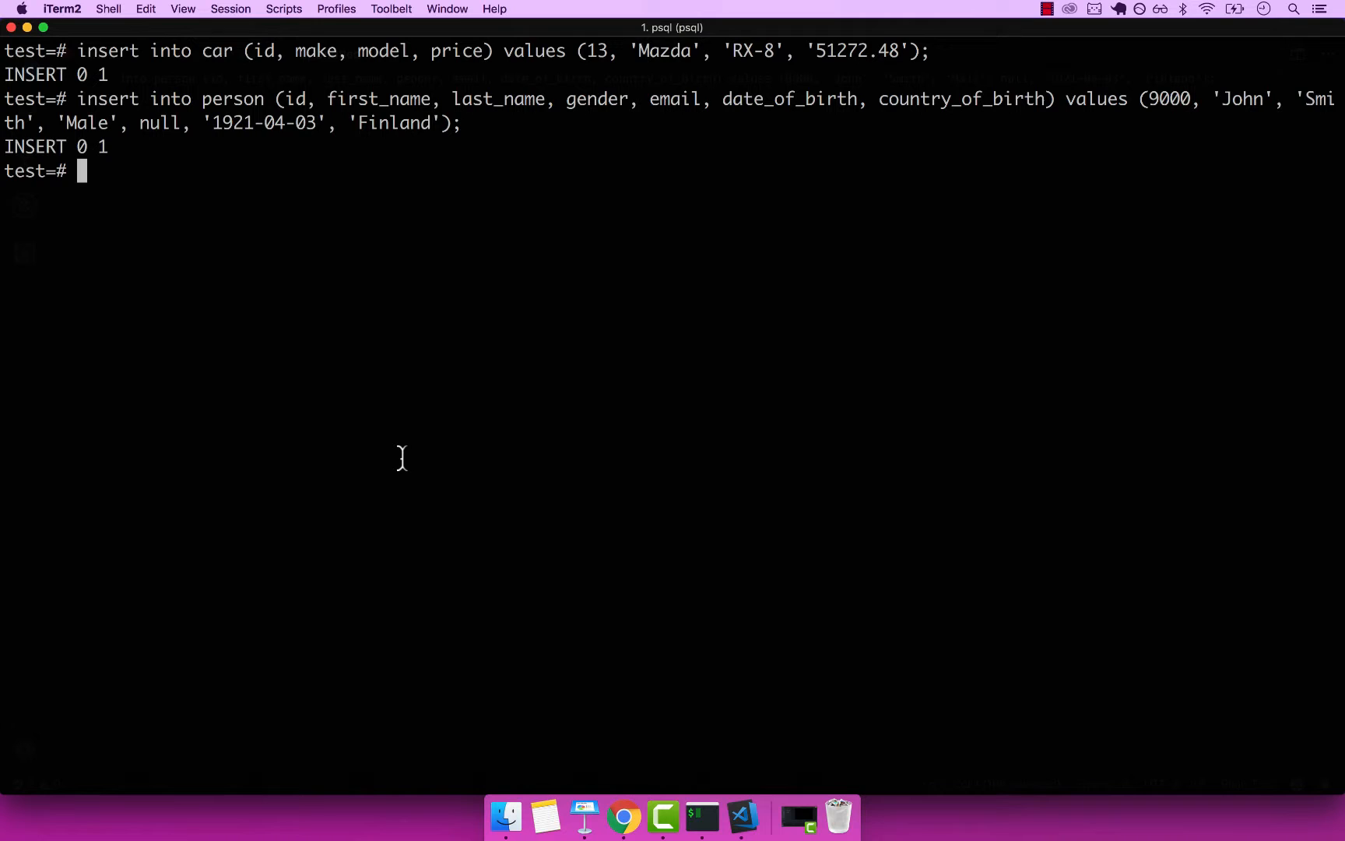
mouse_move(323, 146)
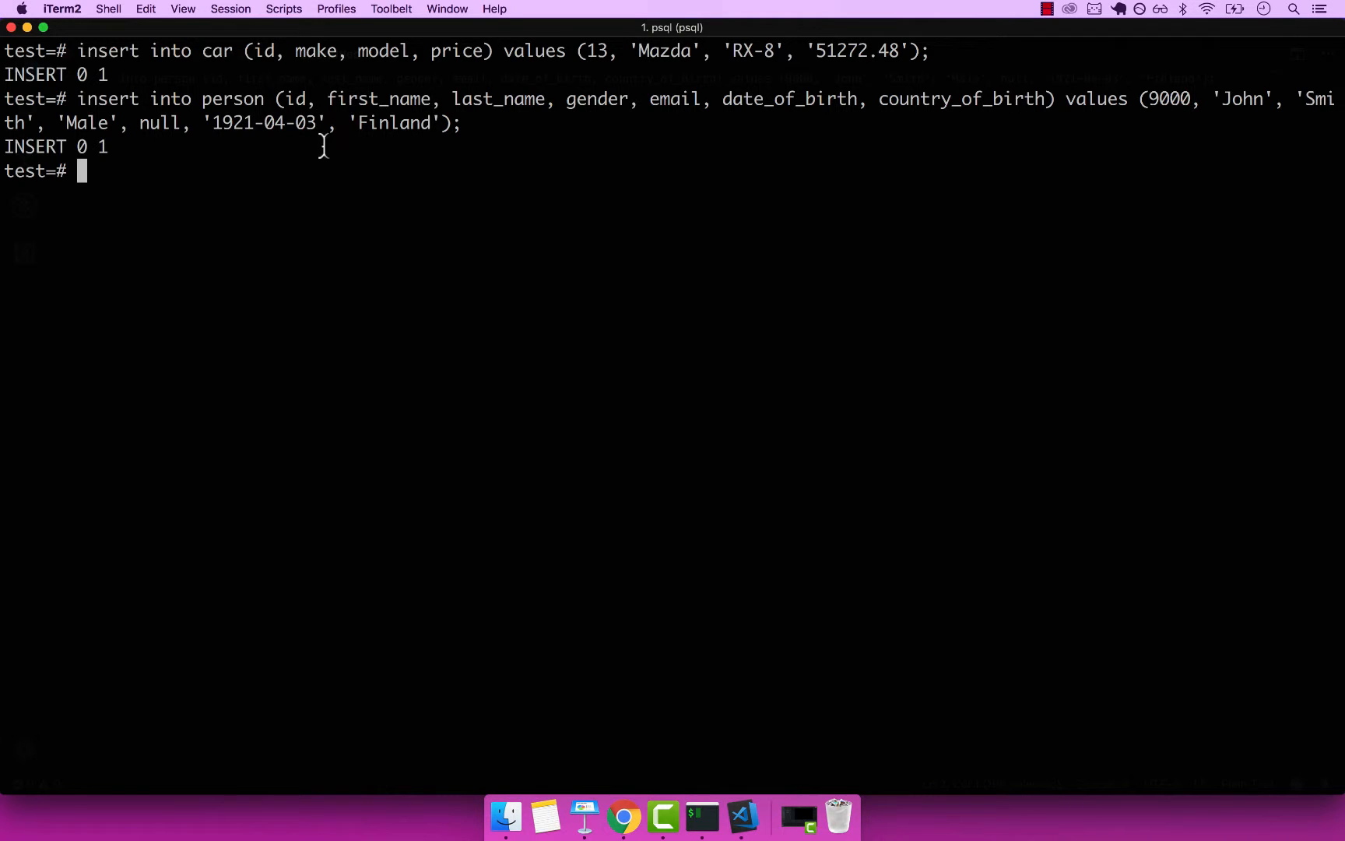
text(S)
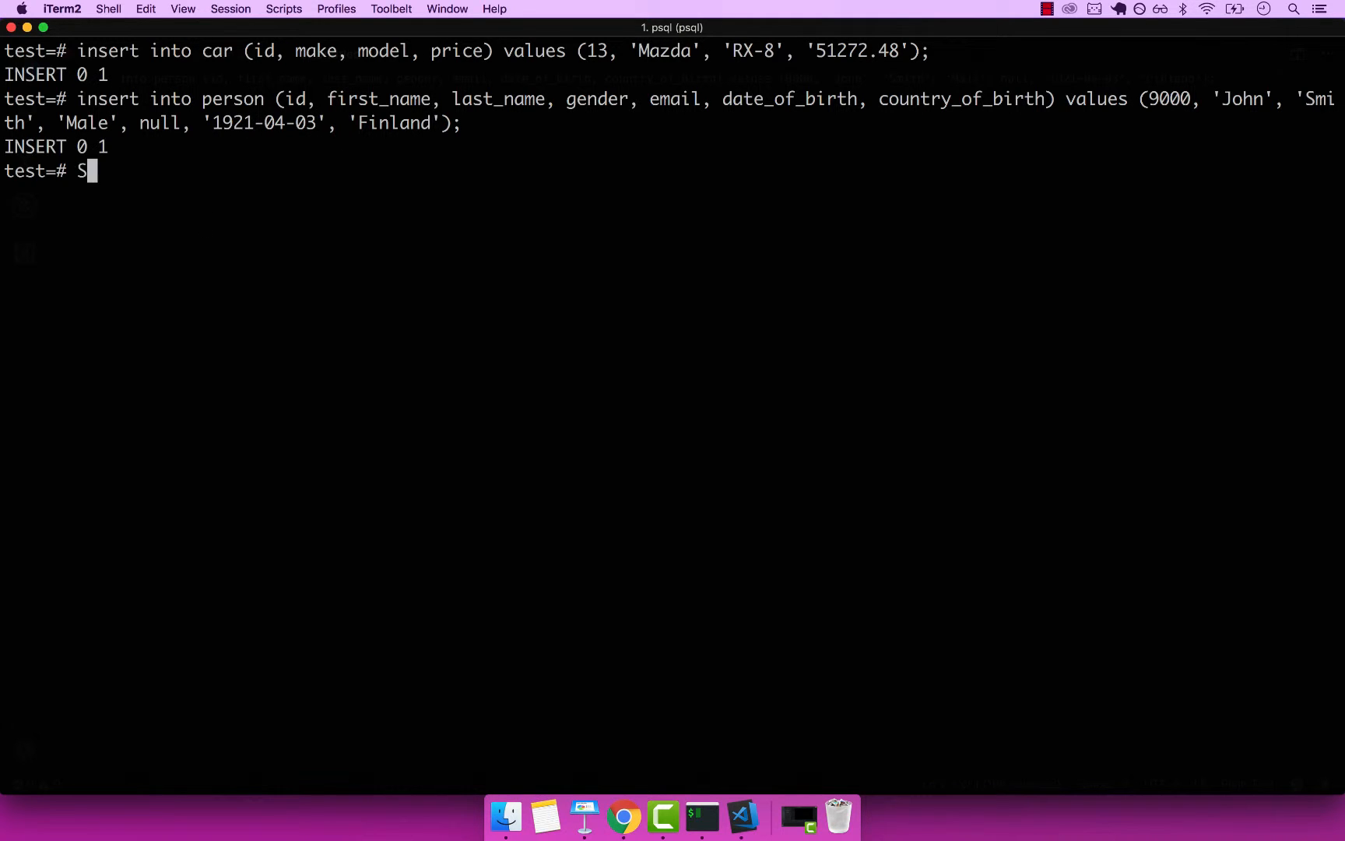
text(ELECT)
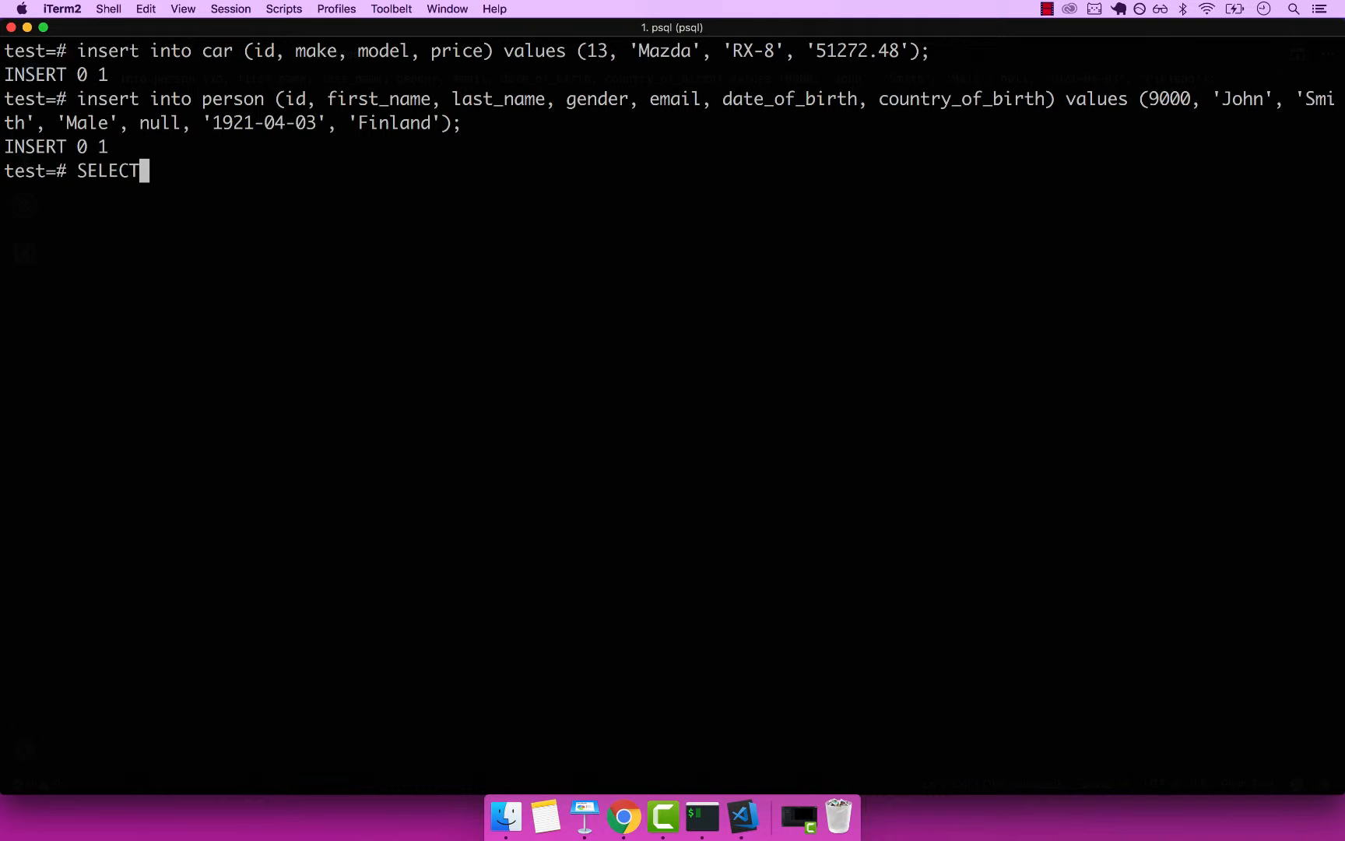
text(* FROM)
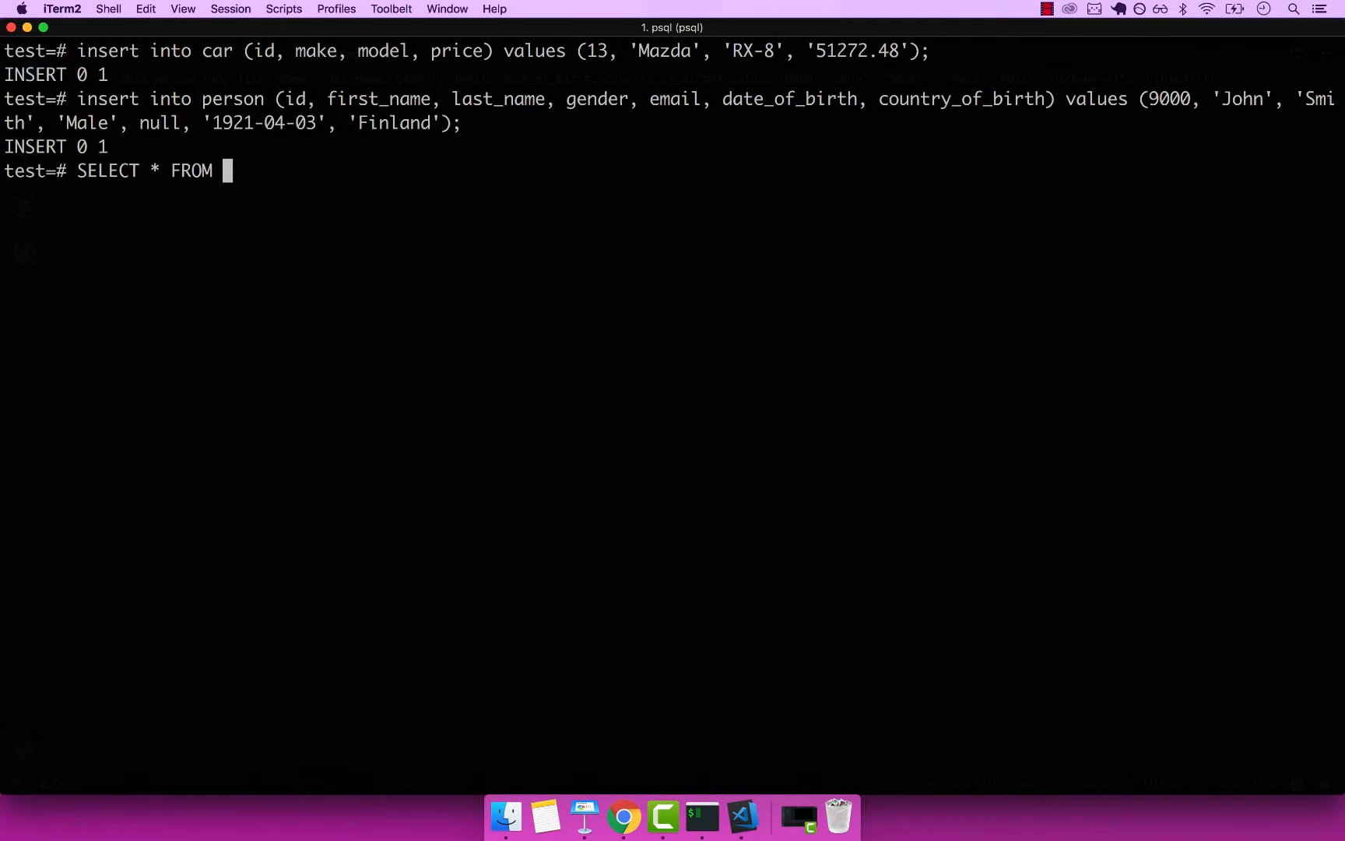
text(person w)
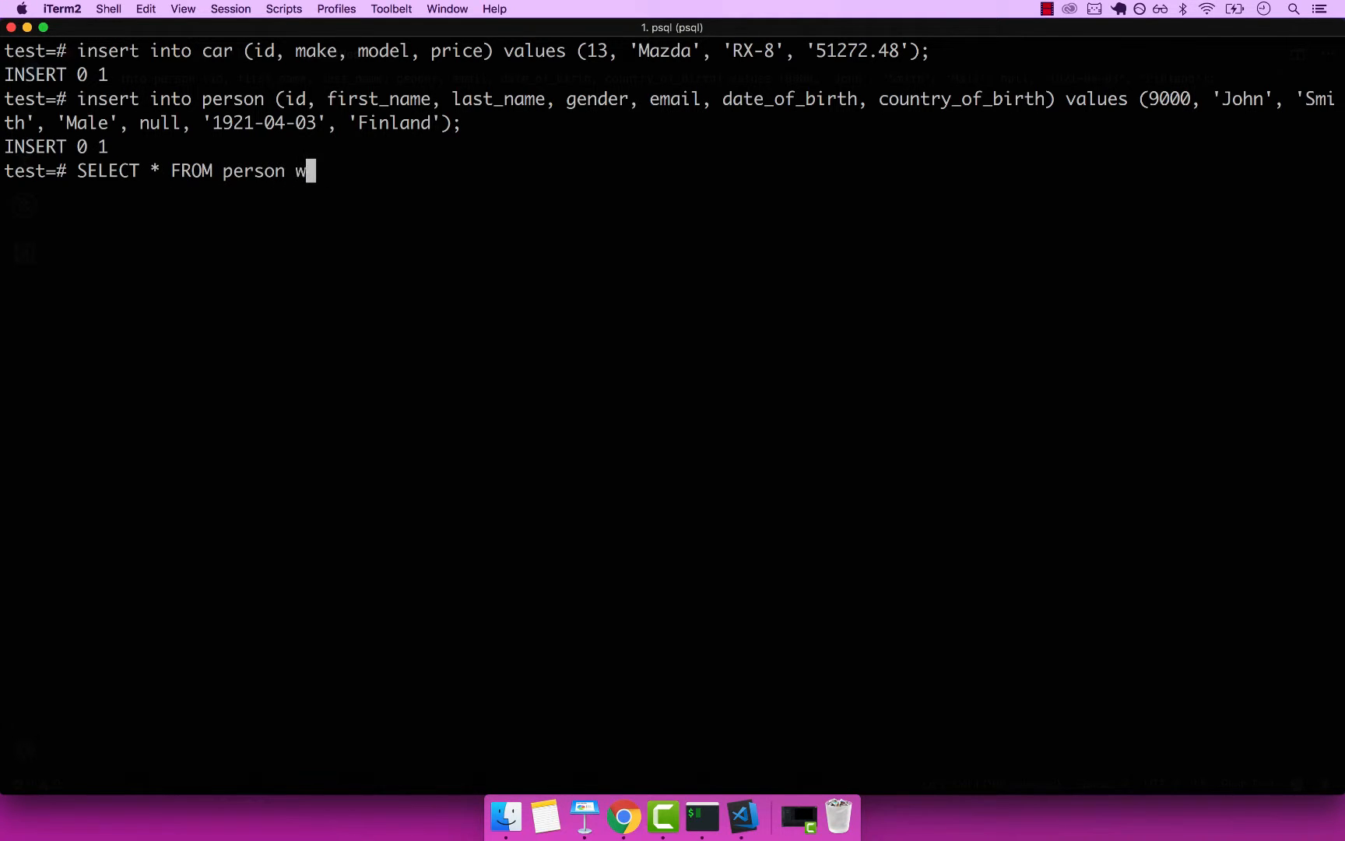
text(HER)
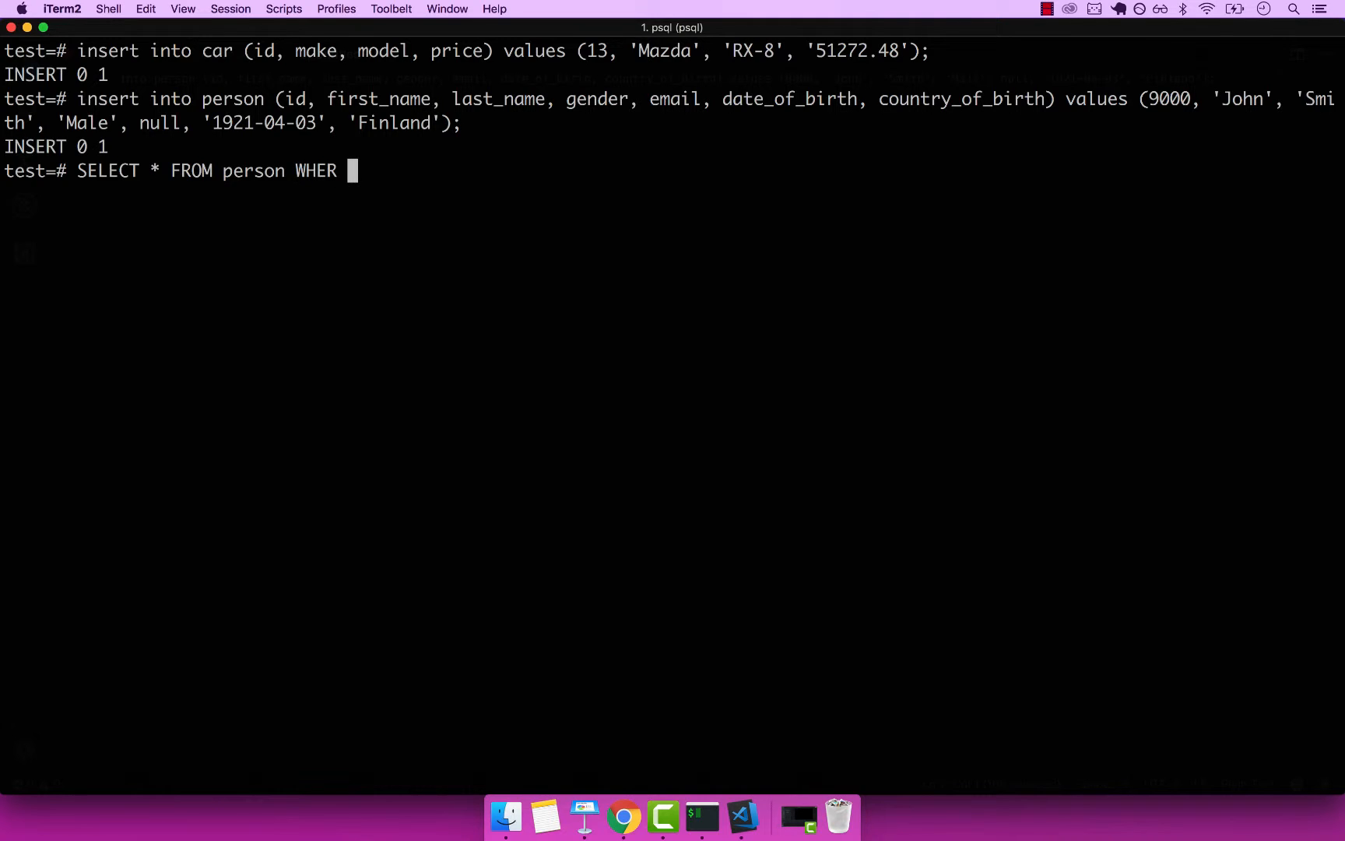
text(i)
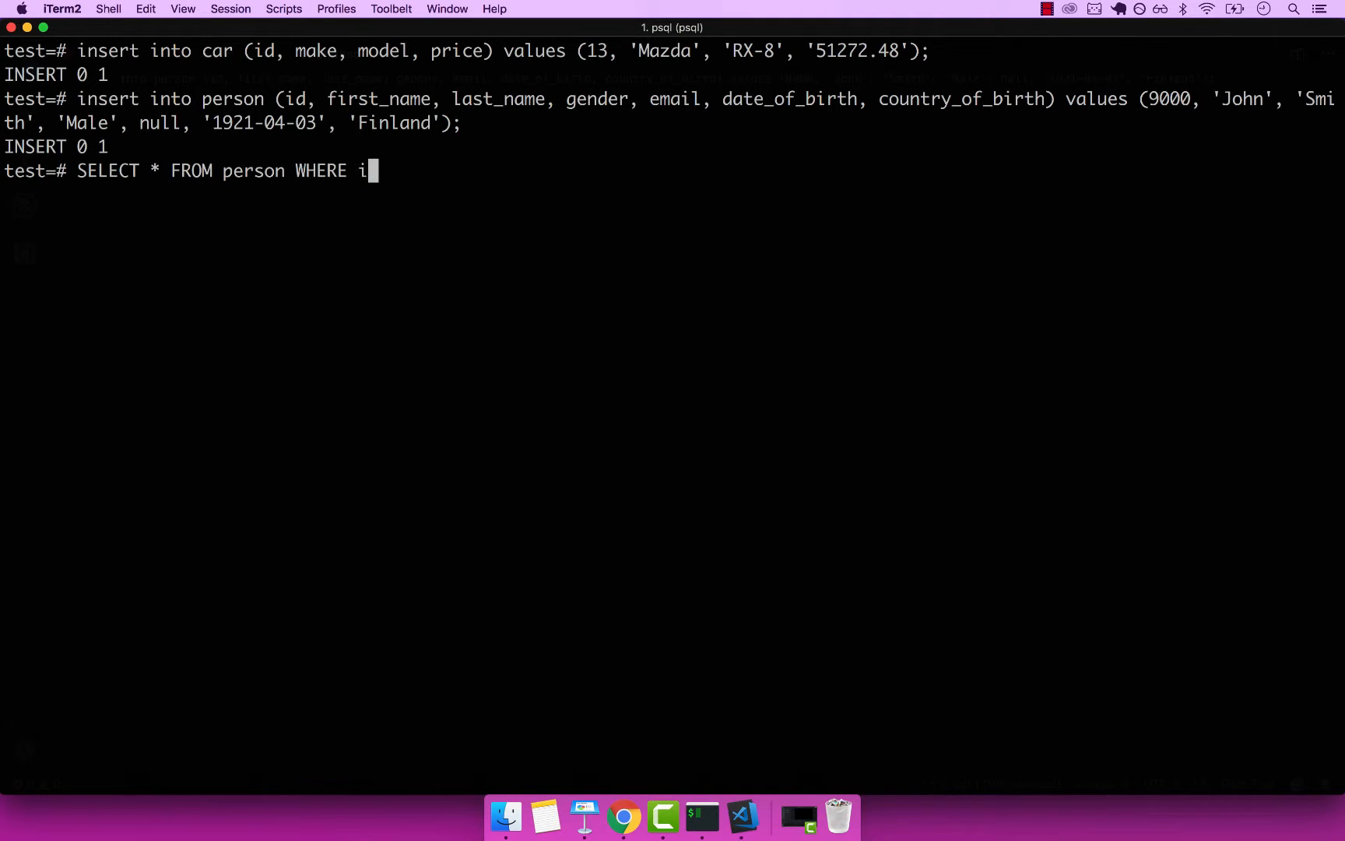
text(d =)
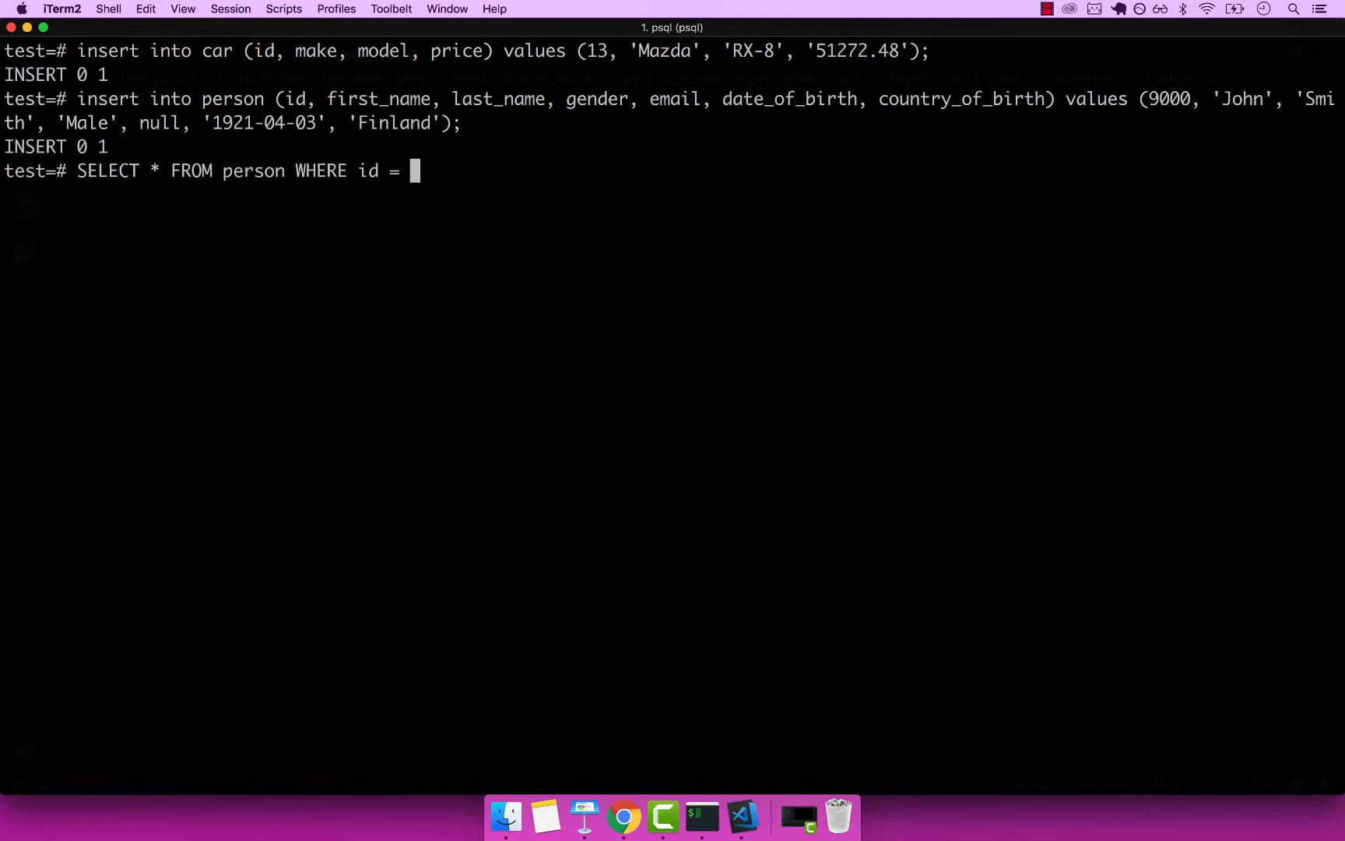
text(9000;)
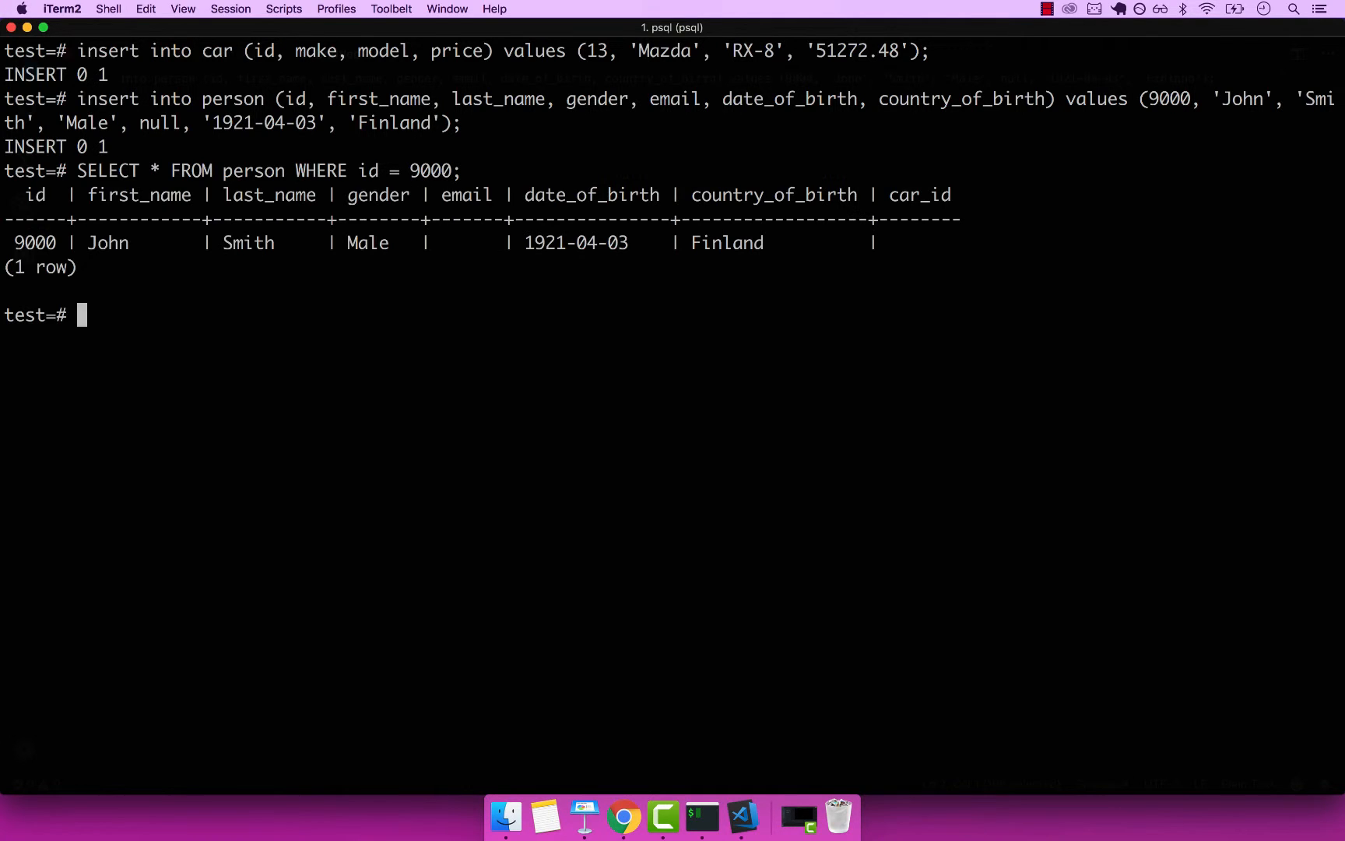
text(SELECT * FROM ca)
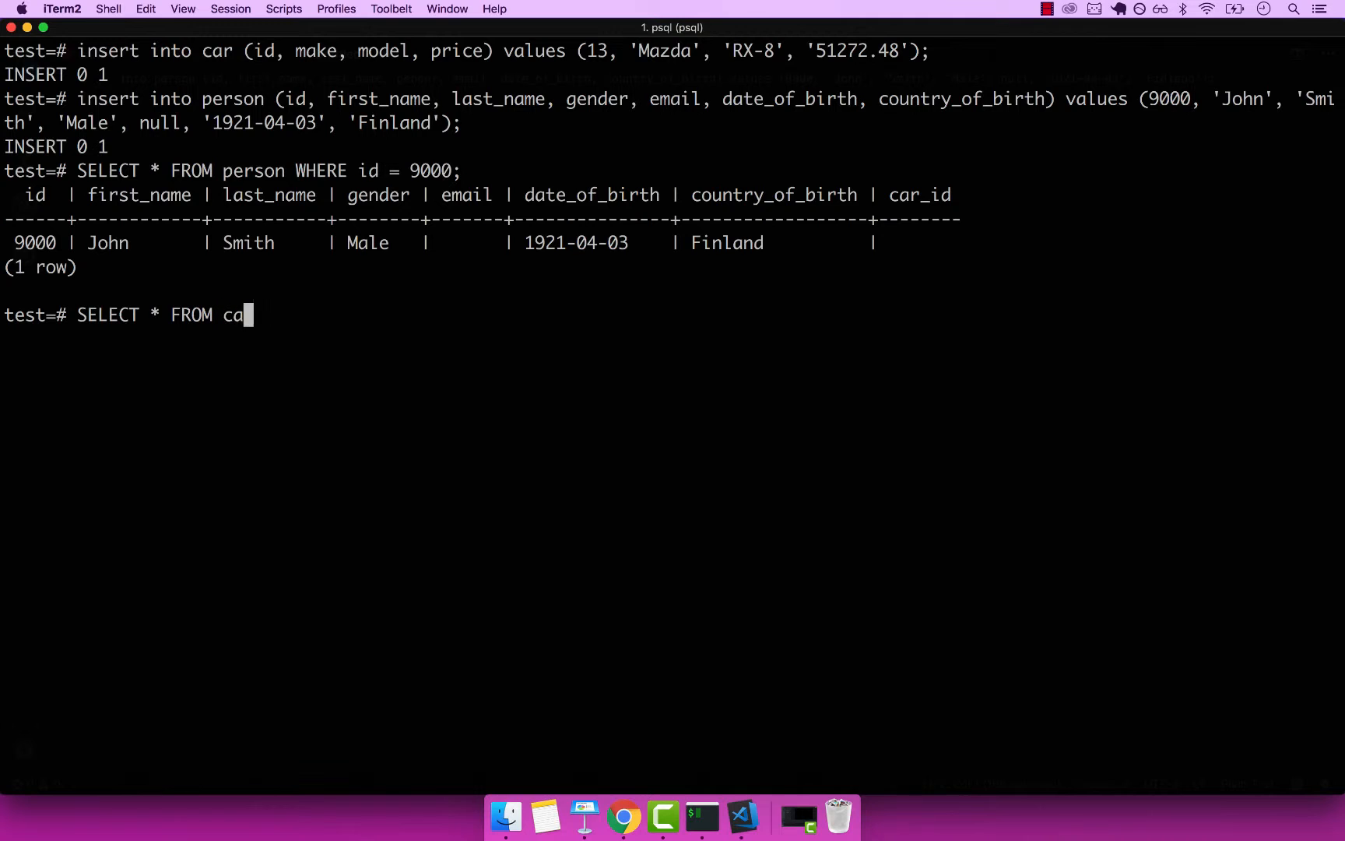
- Query car id 13, returning the Mazda RX-8 priced 51272.48
text(r WHER)
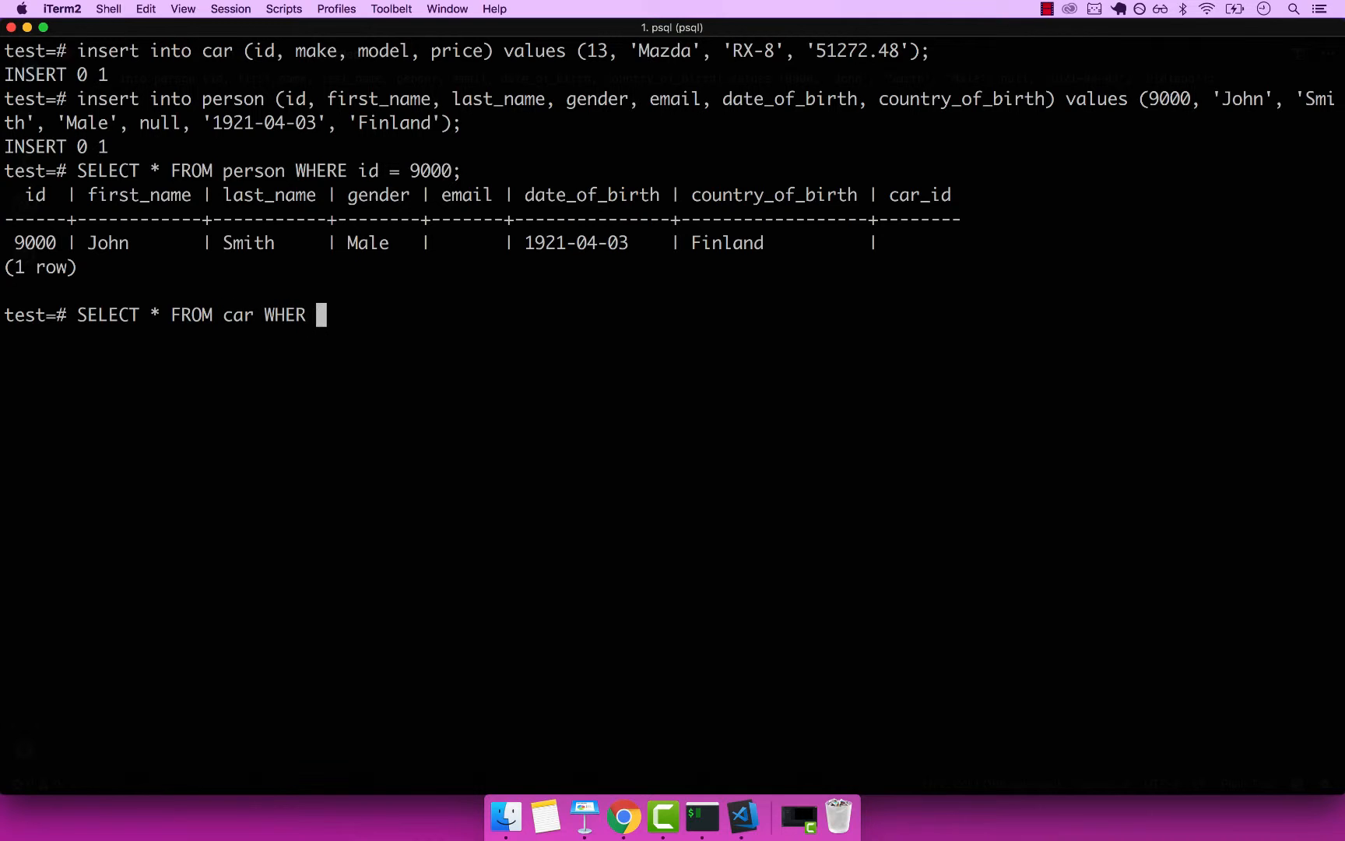
text(E)
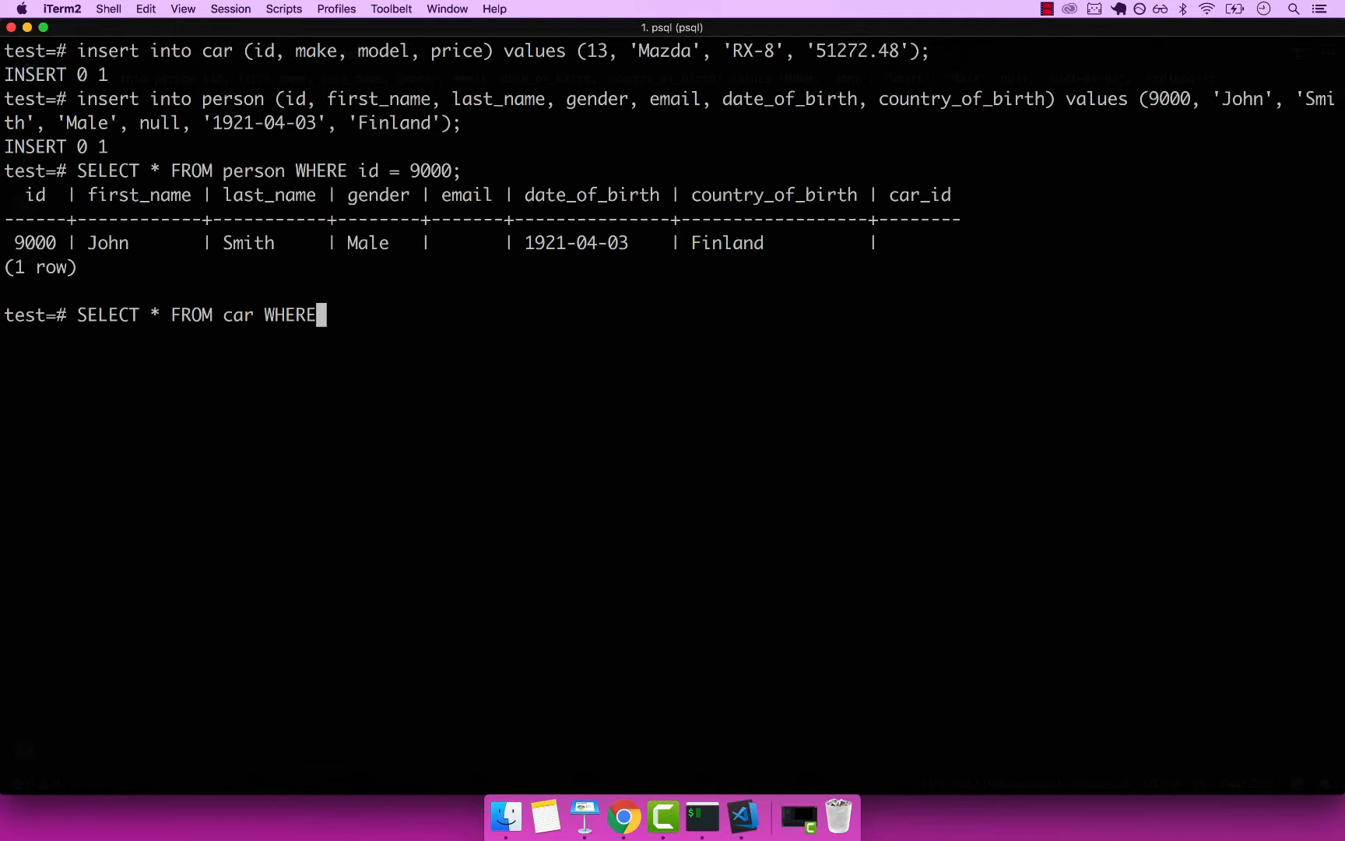
text(id =)
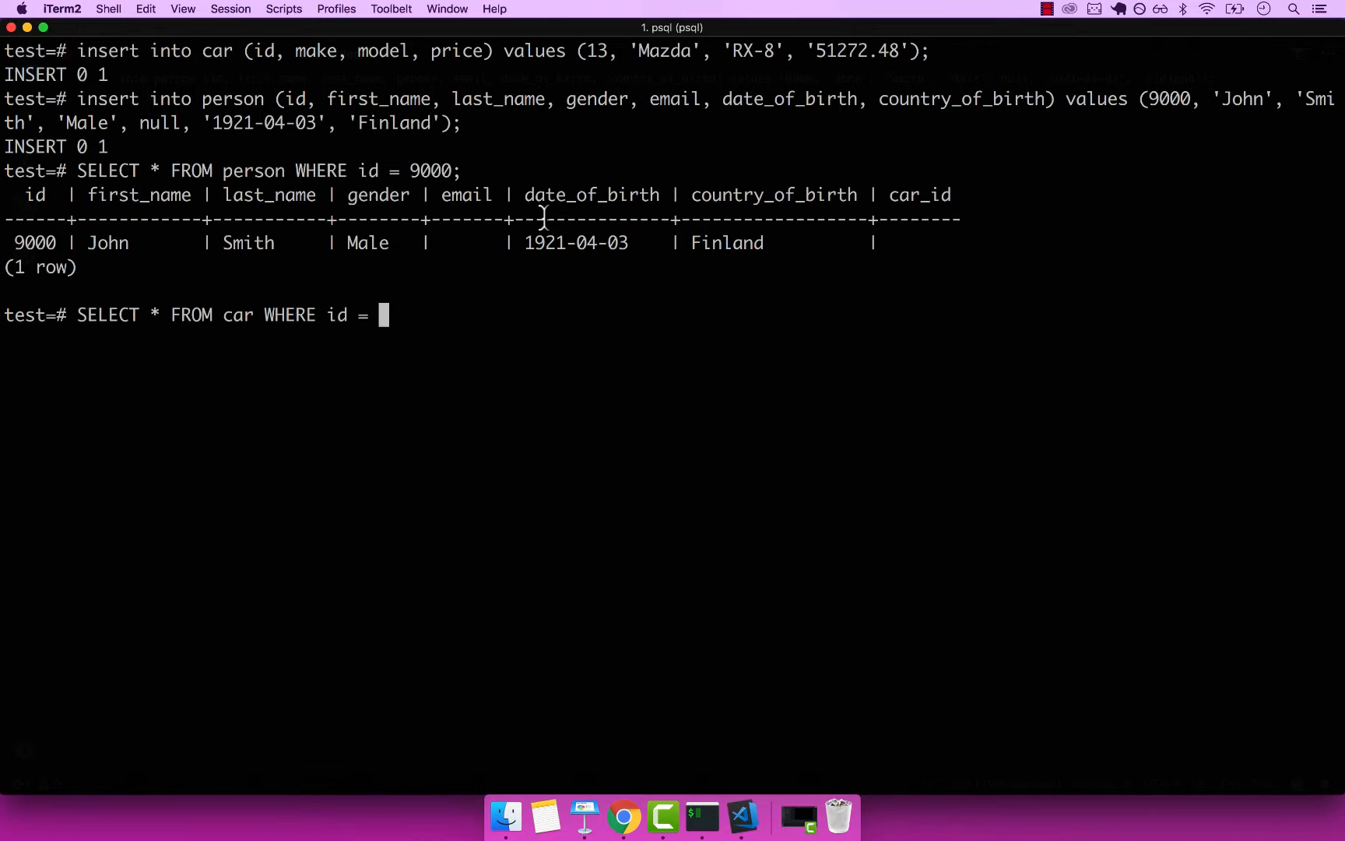
text(13;)
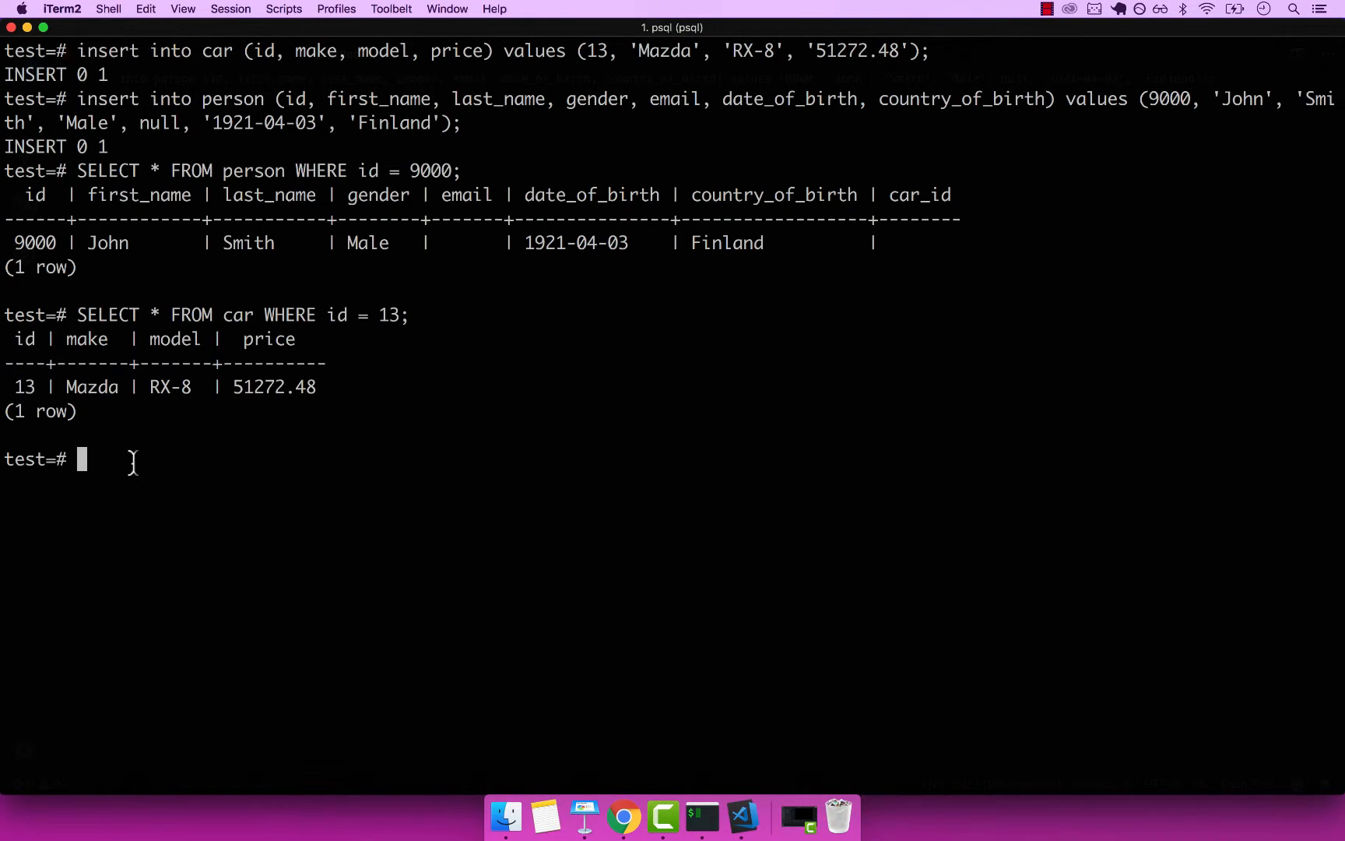
mouse_move(219, 366)
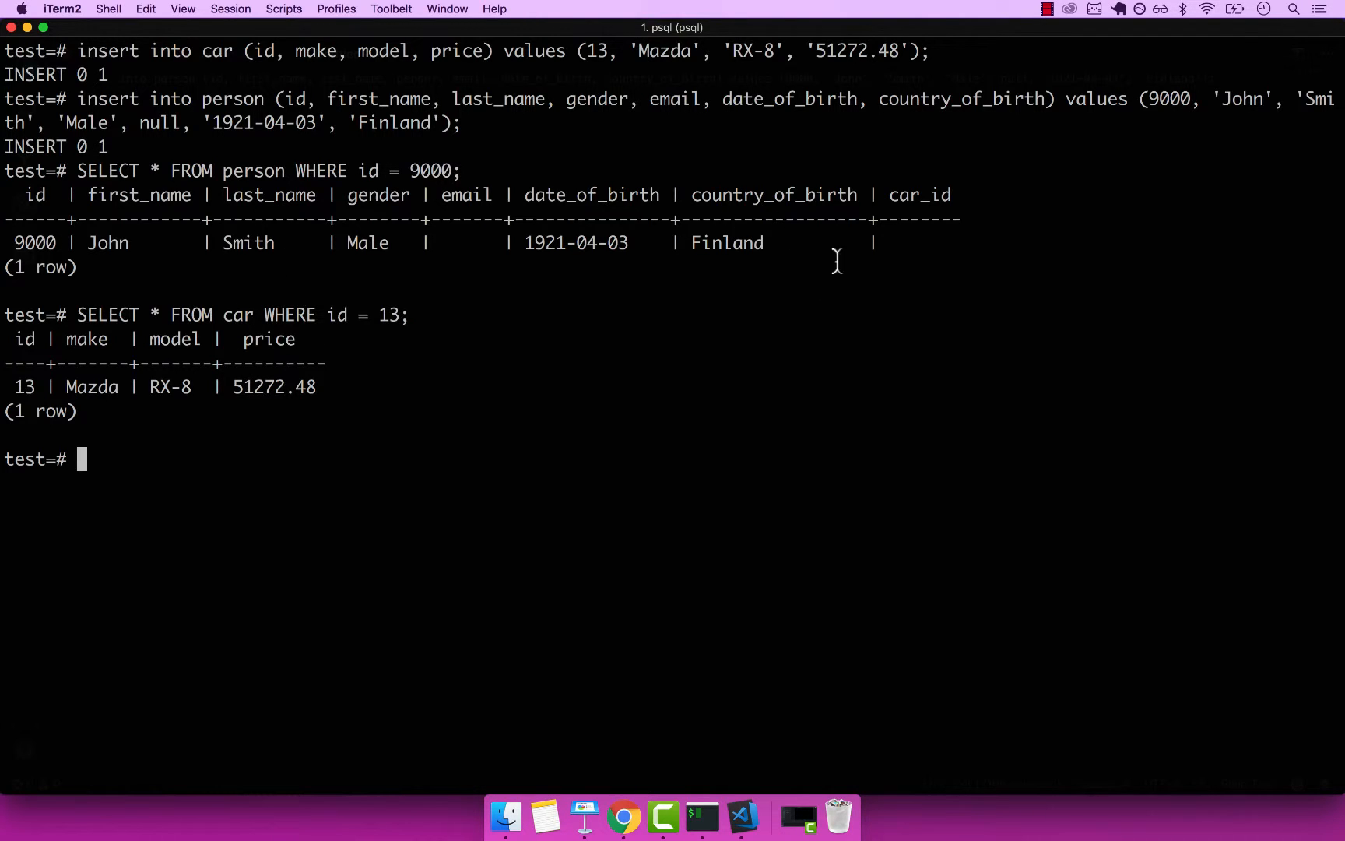
double_click(576, 243)
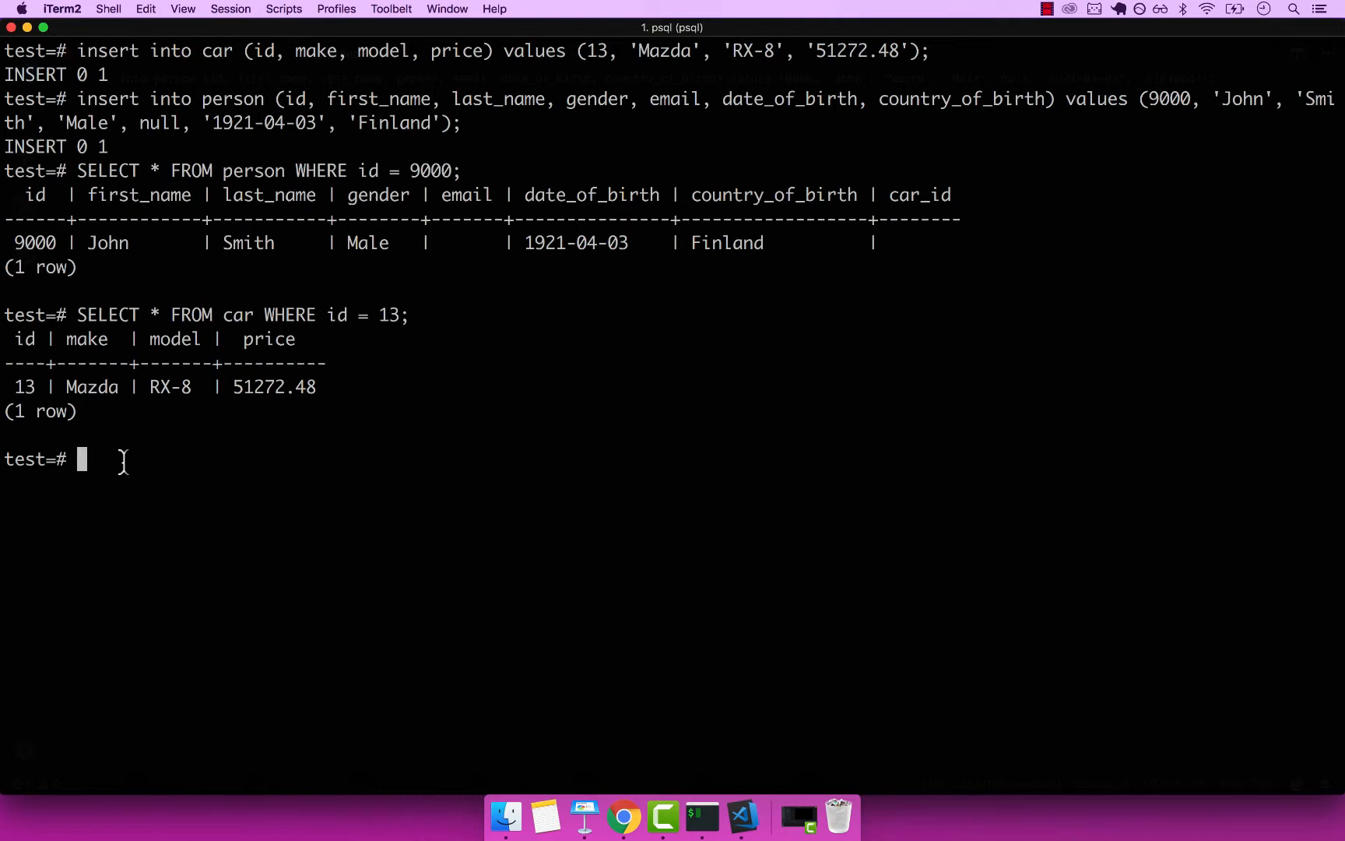
- Update person 9000 to set car_id = 13
text(UPD)
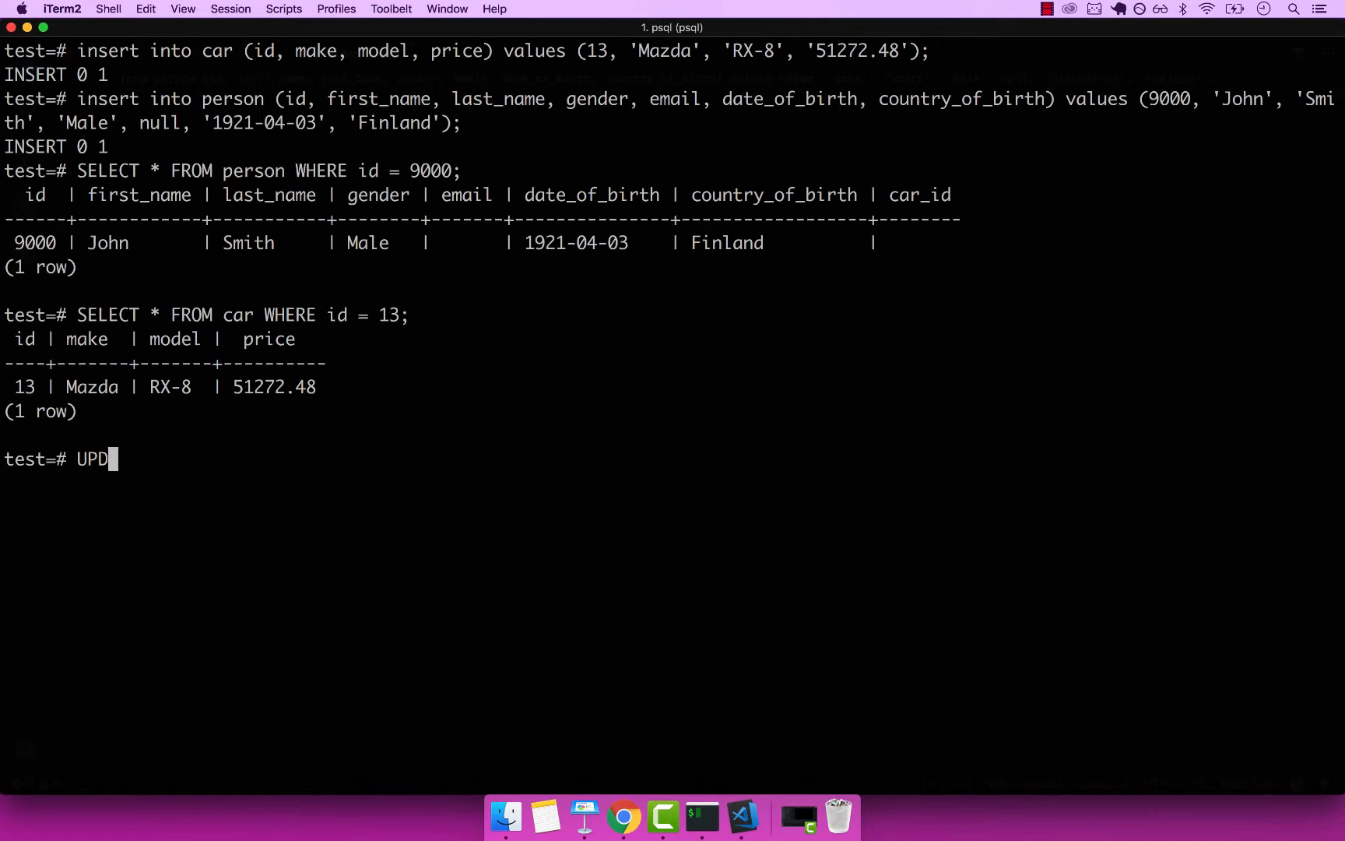
text(ATE person)
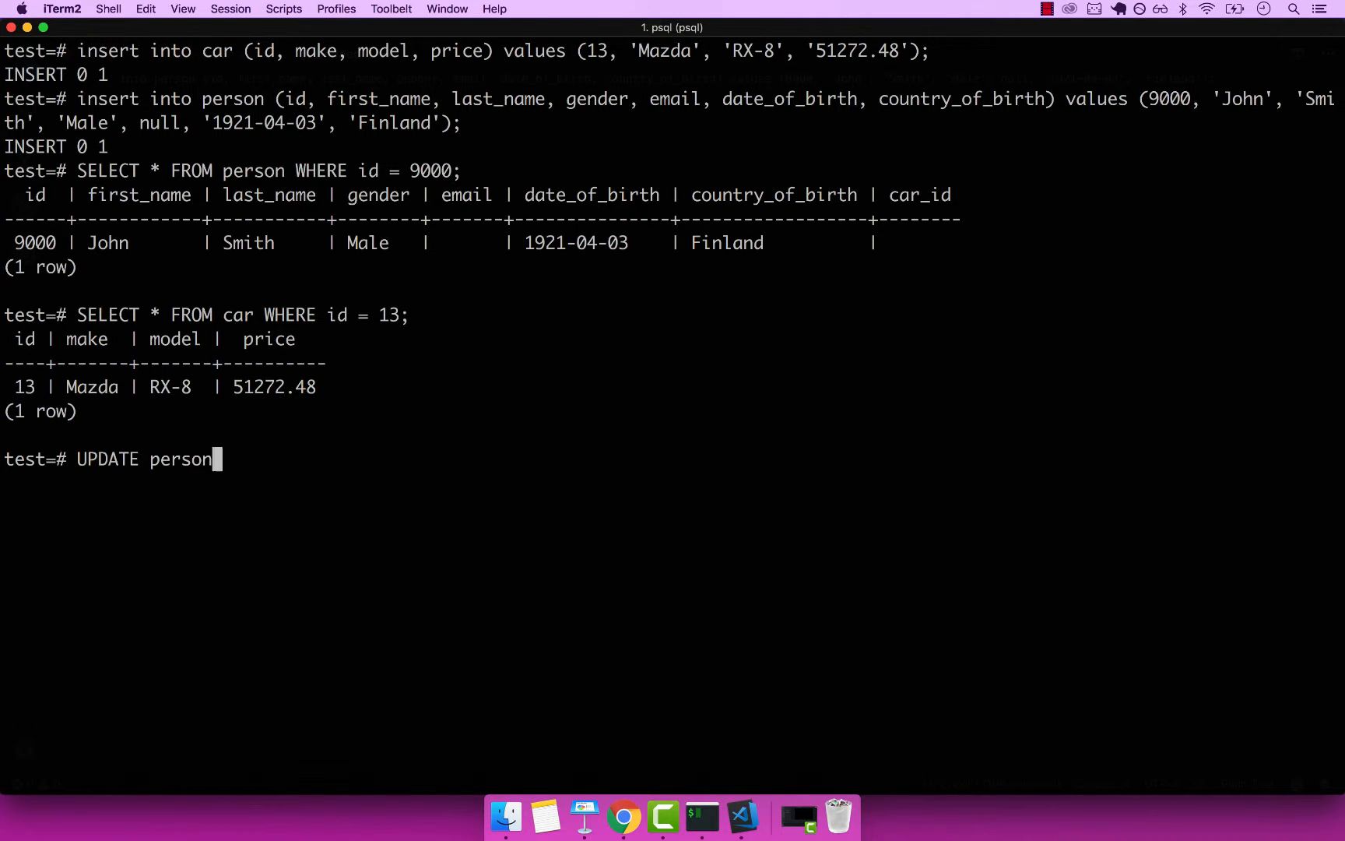
text(SET car)
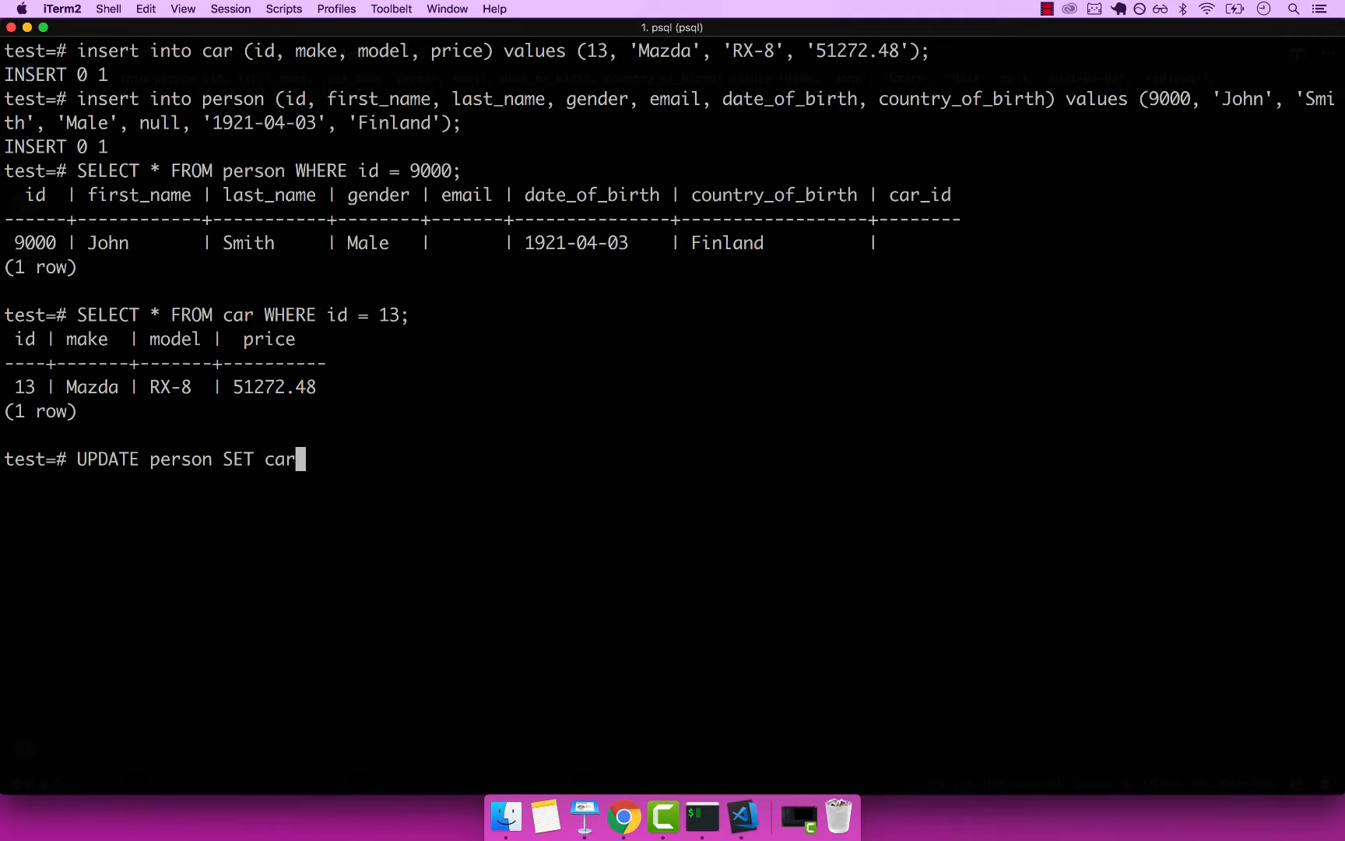
text(d)
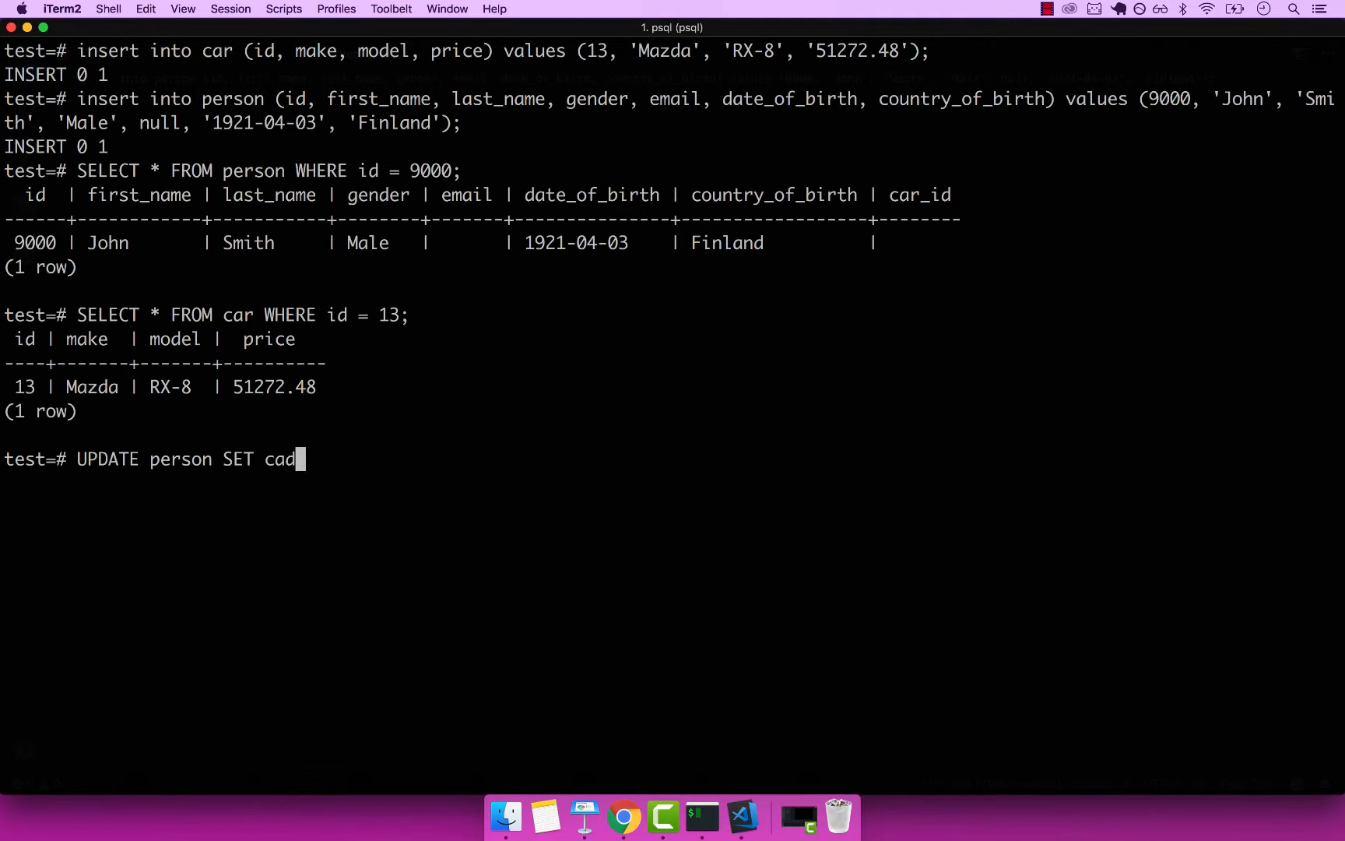
text(r_id =)
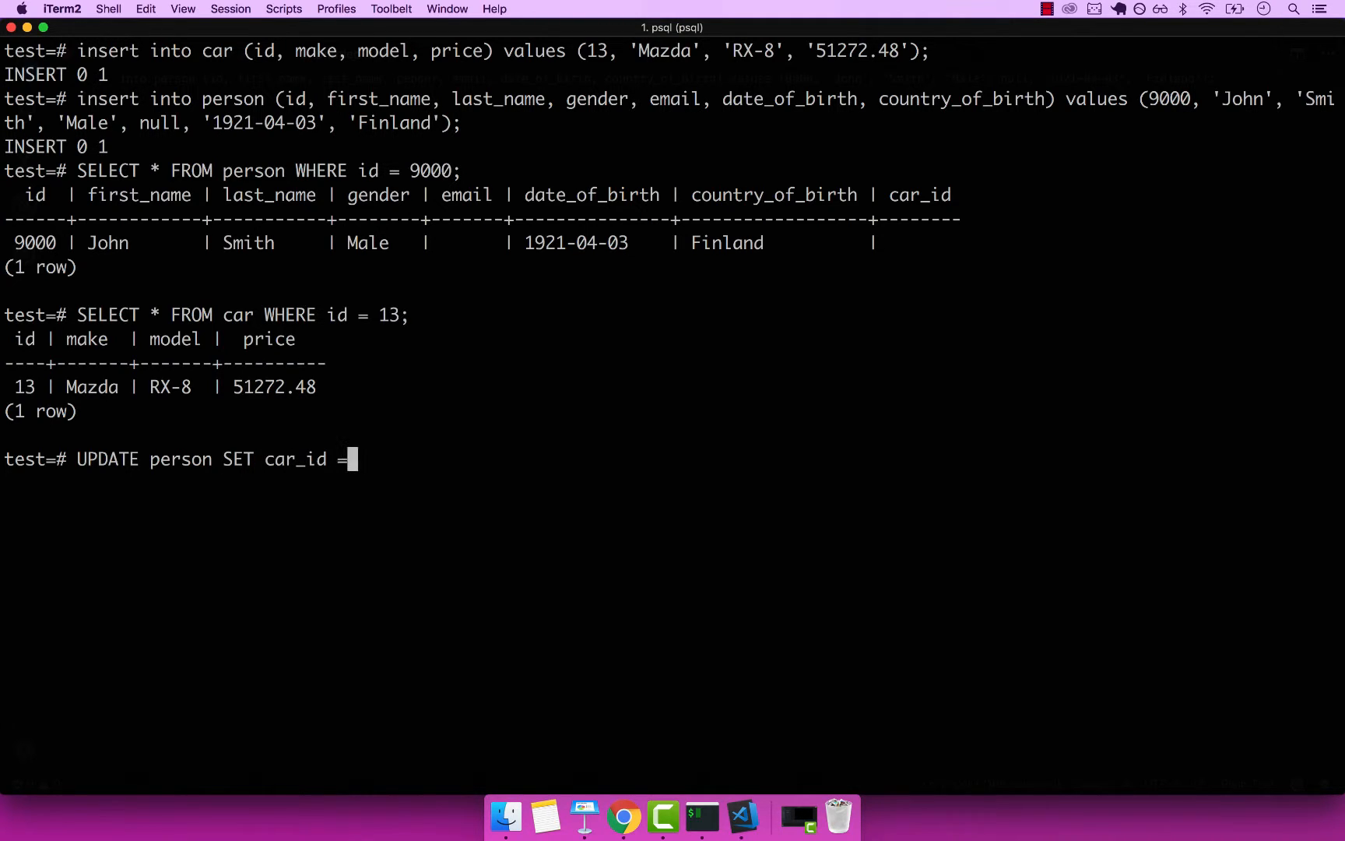
text(1)
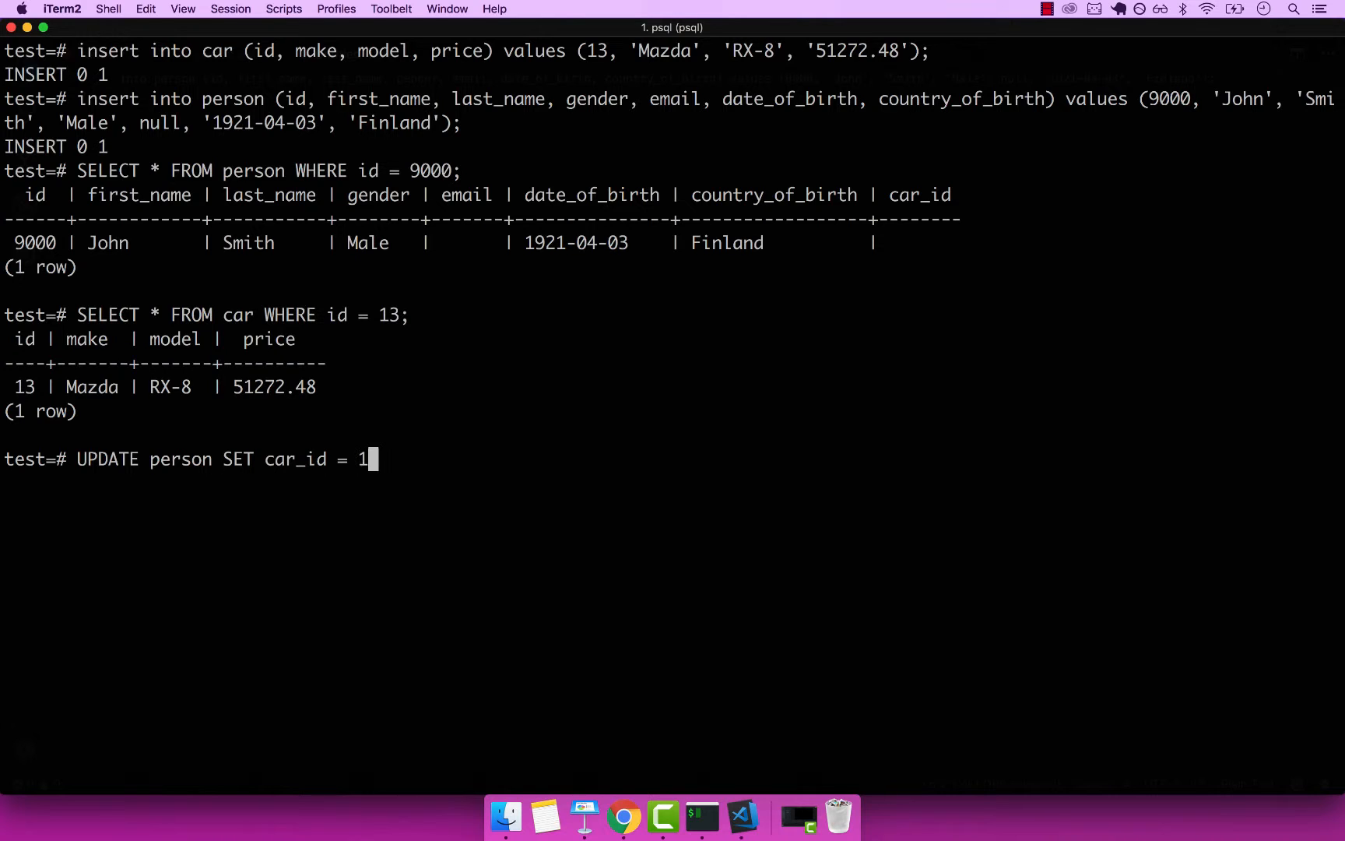
text(3)
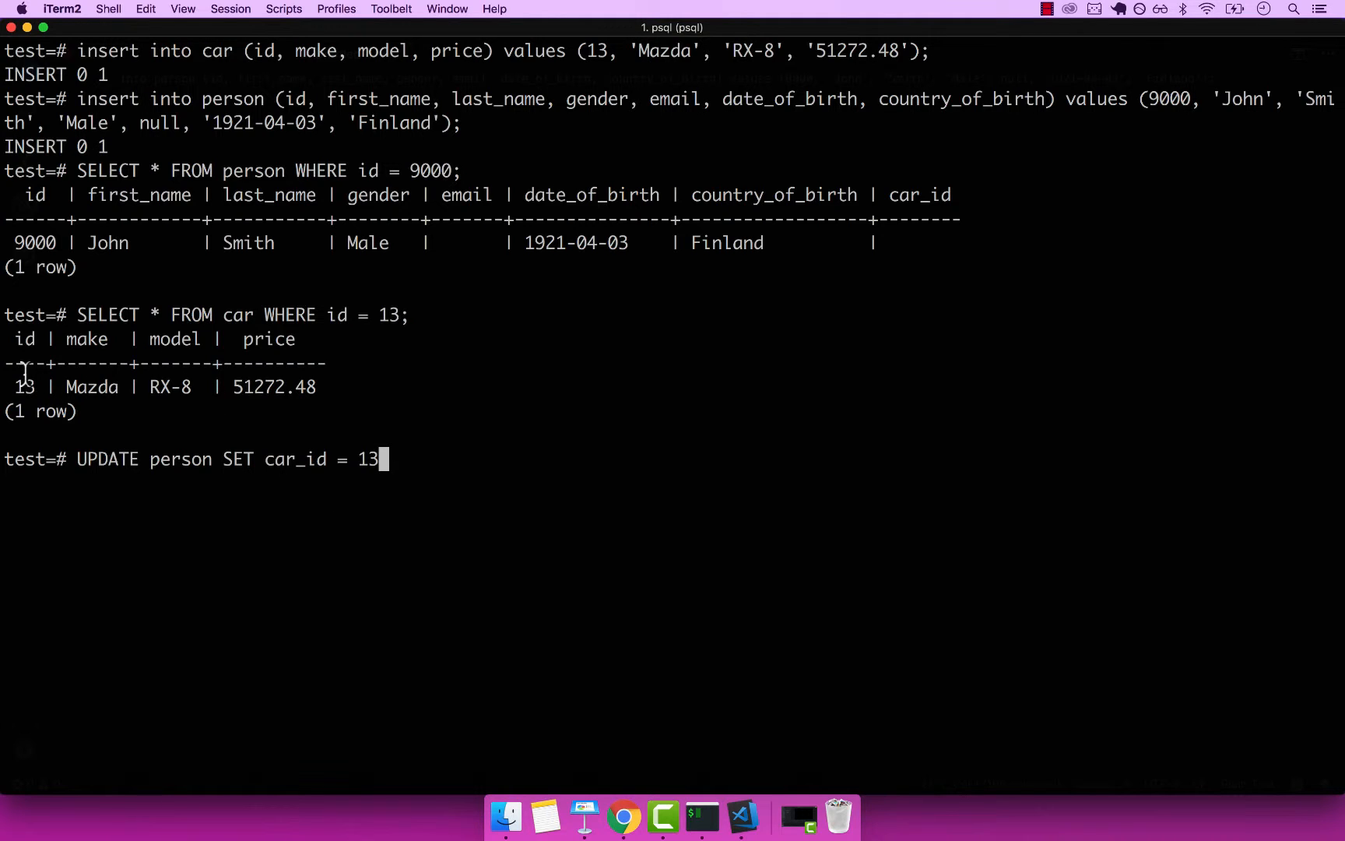
mouse_move(24, 387)
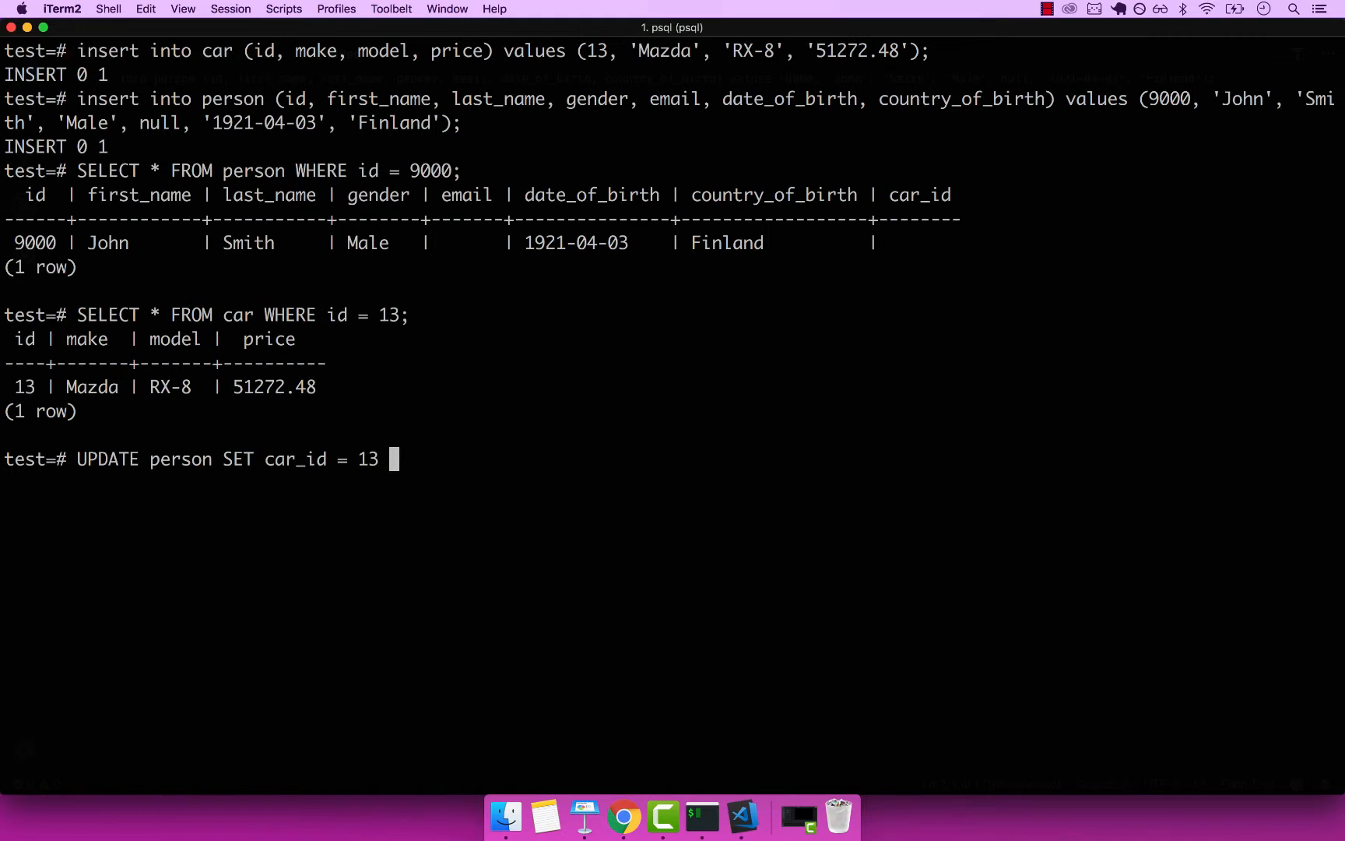
text(WHERE id =)
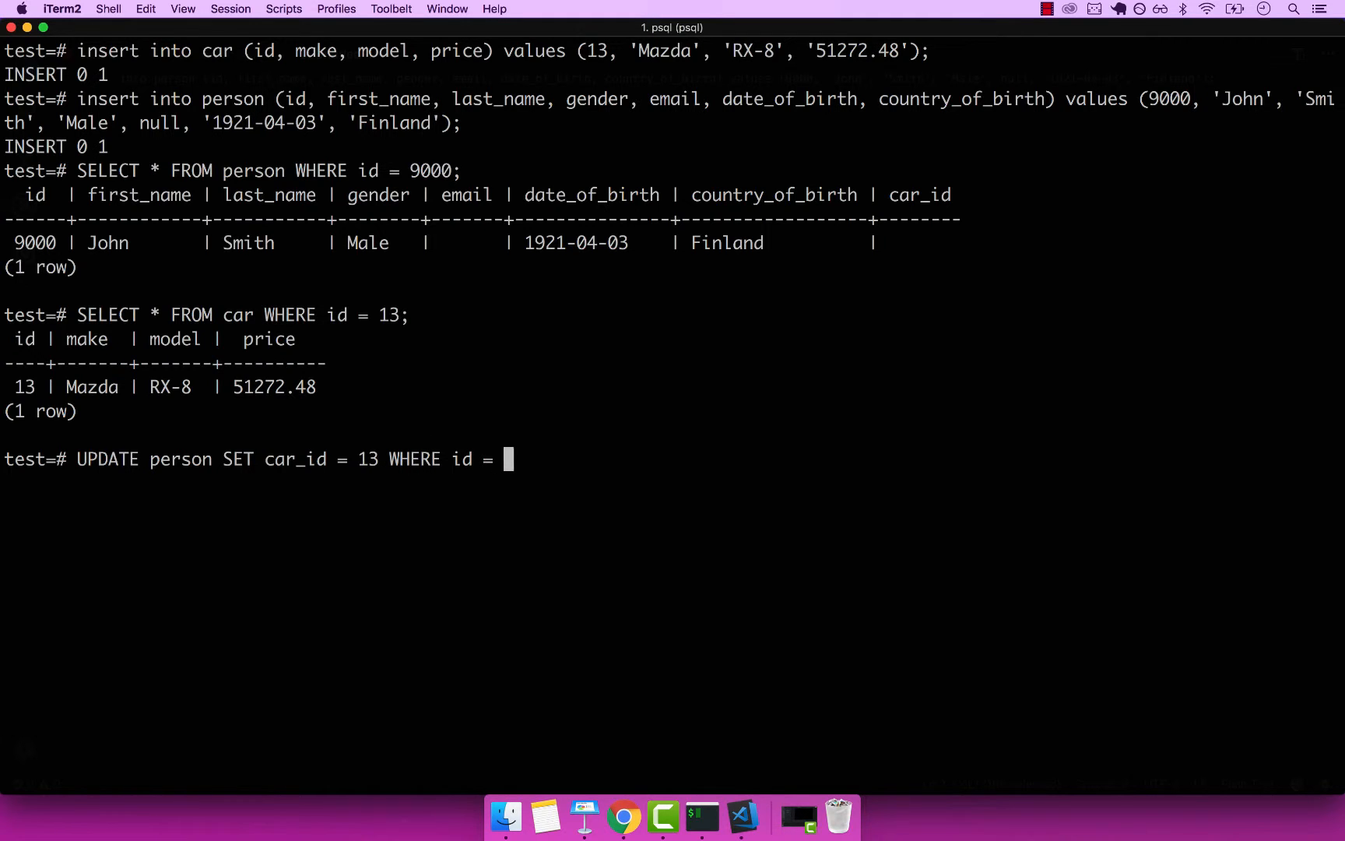
mouse_move(584, 537)
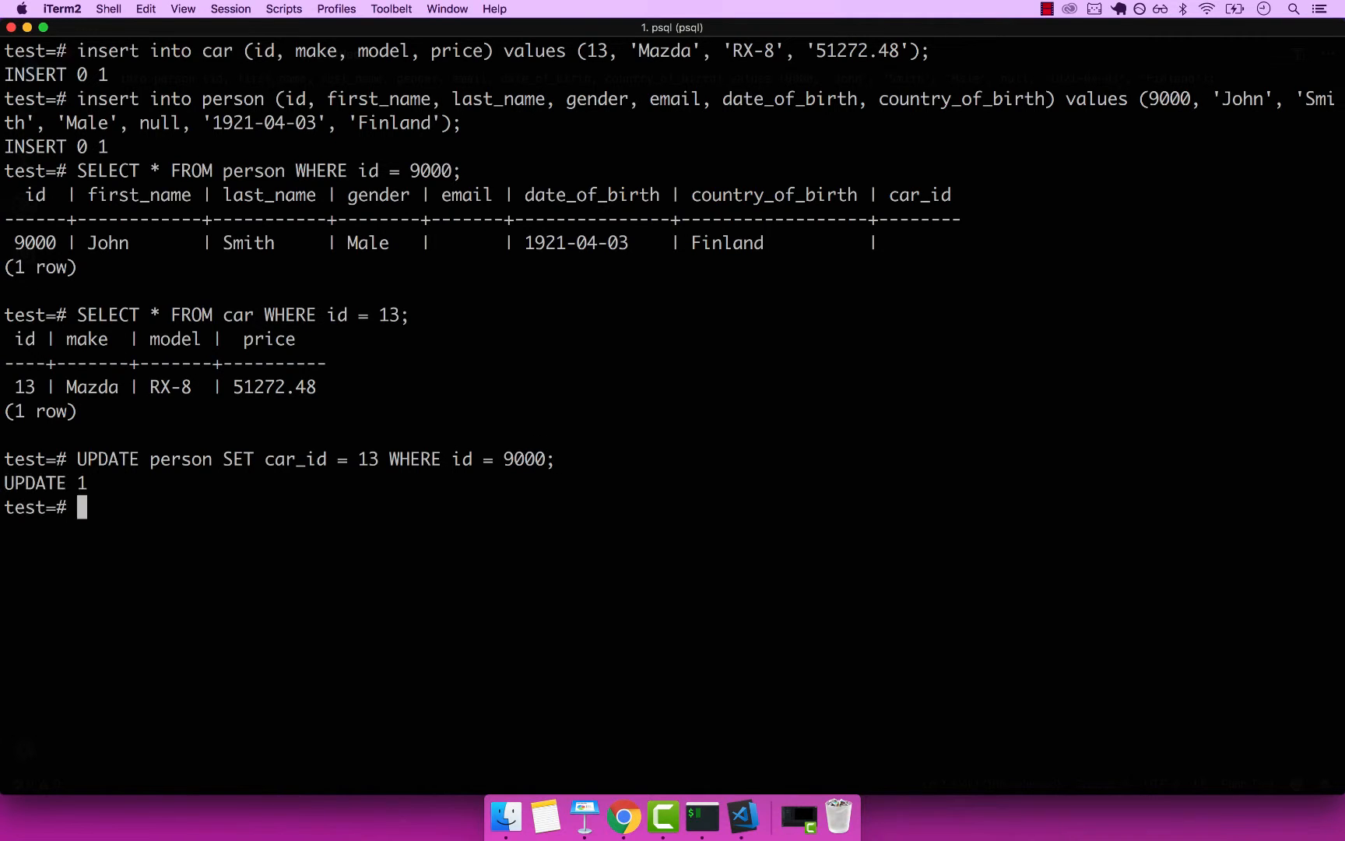
mouse_move(796, 537)
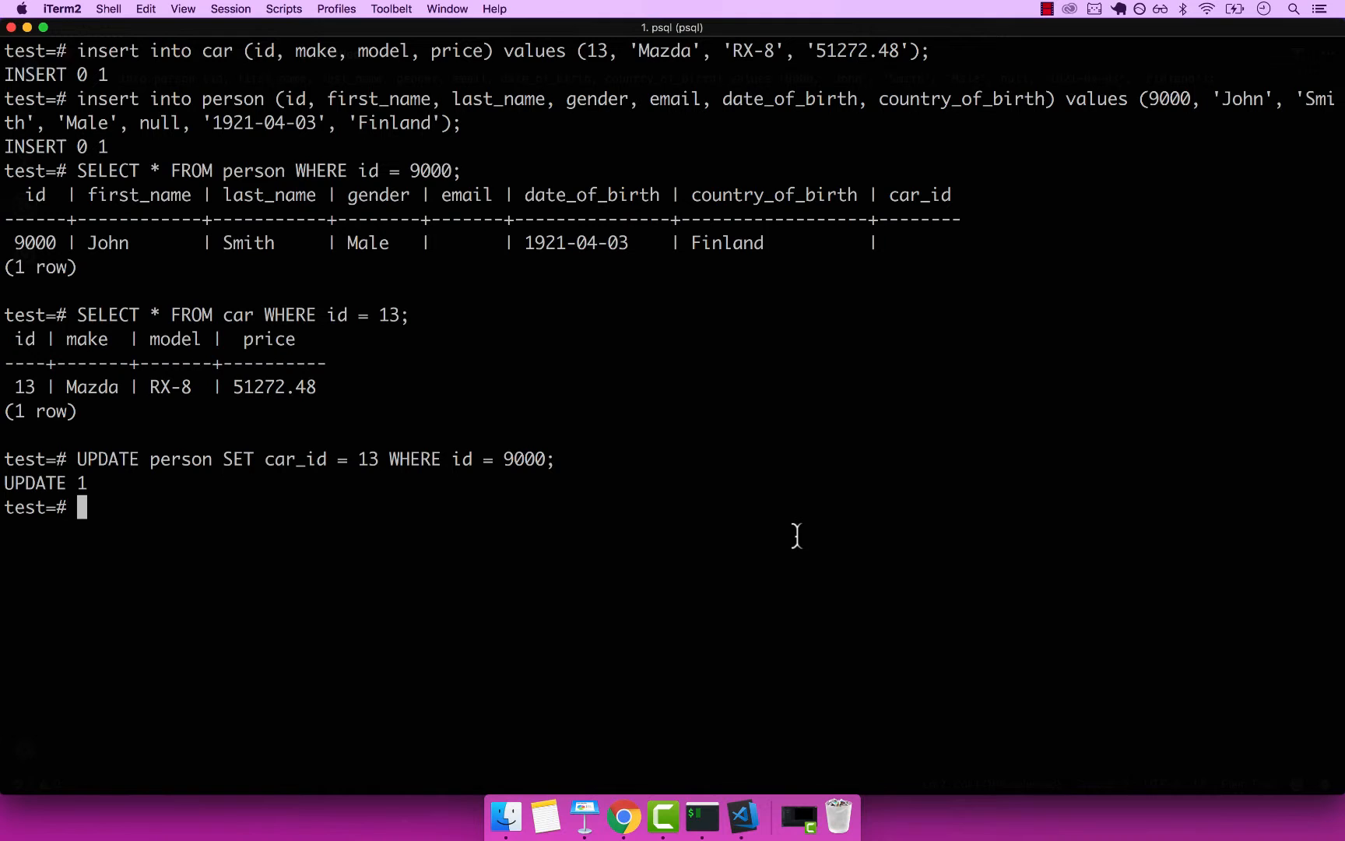
- Re-run the person 9000 and car 13 lookups to confirm car_id 13
text(SELECT * FROM person WHERE id = 9000;)
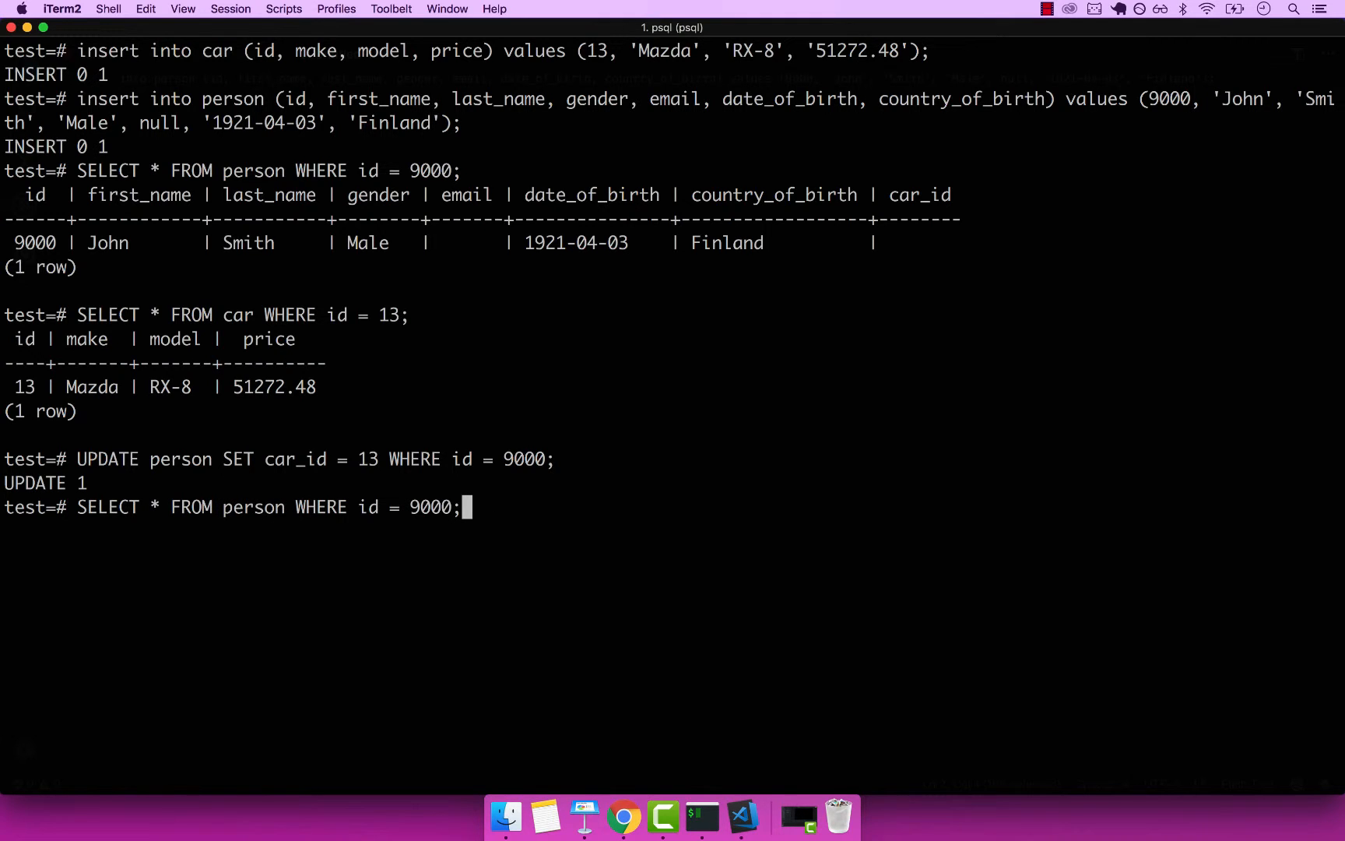
key(Enter)
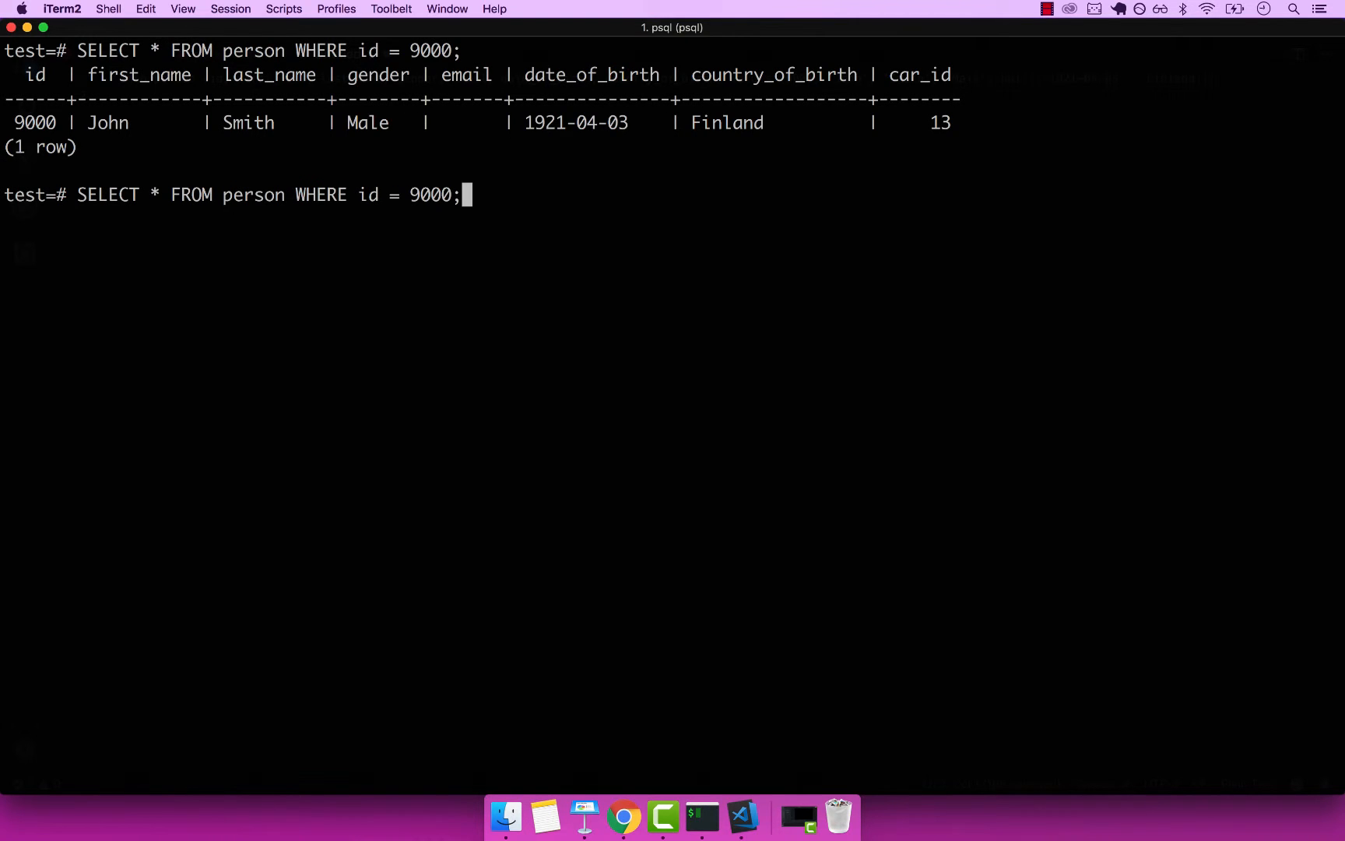
text(SELECT * FROM car WHERE id = 13;)
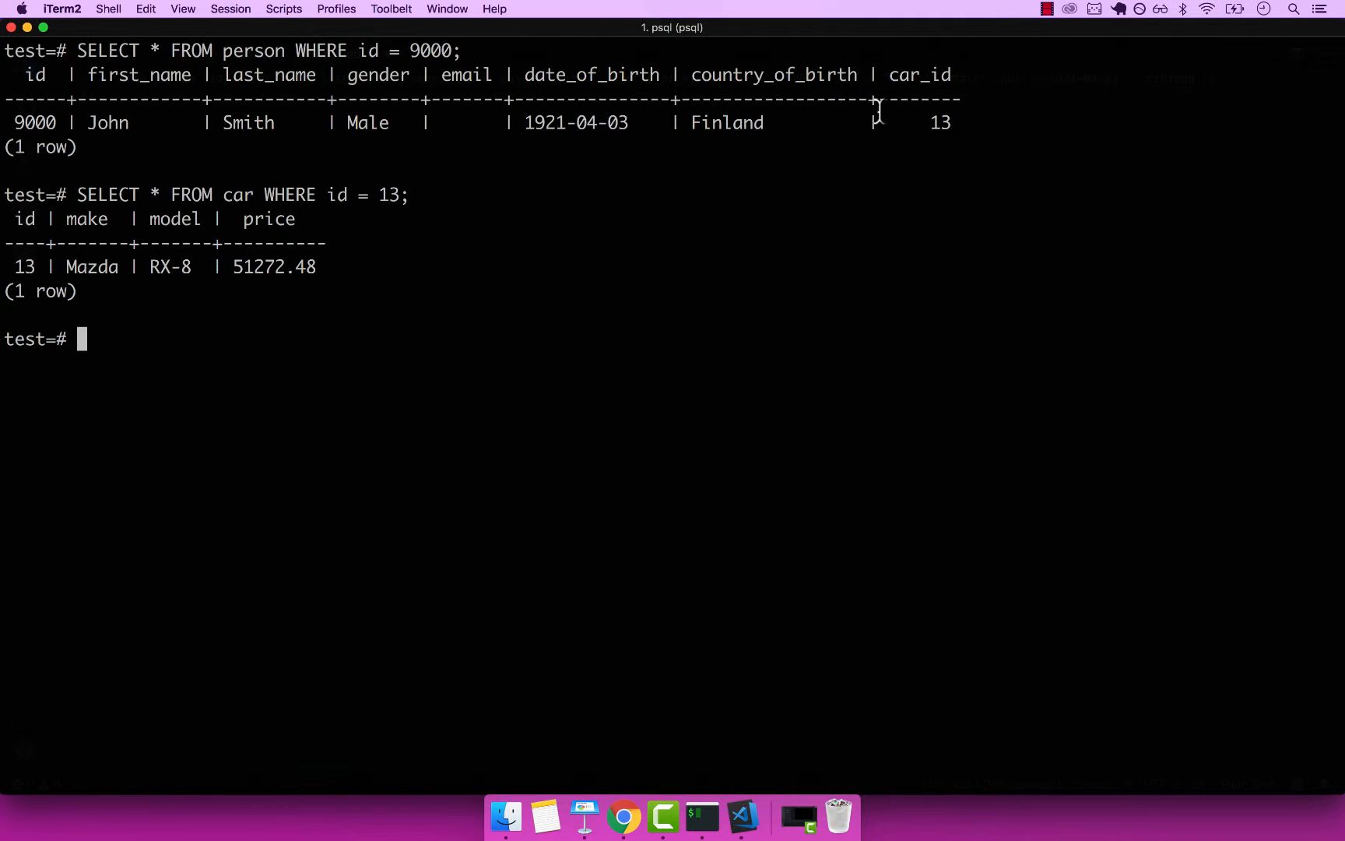
mouse_move(668, 502)
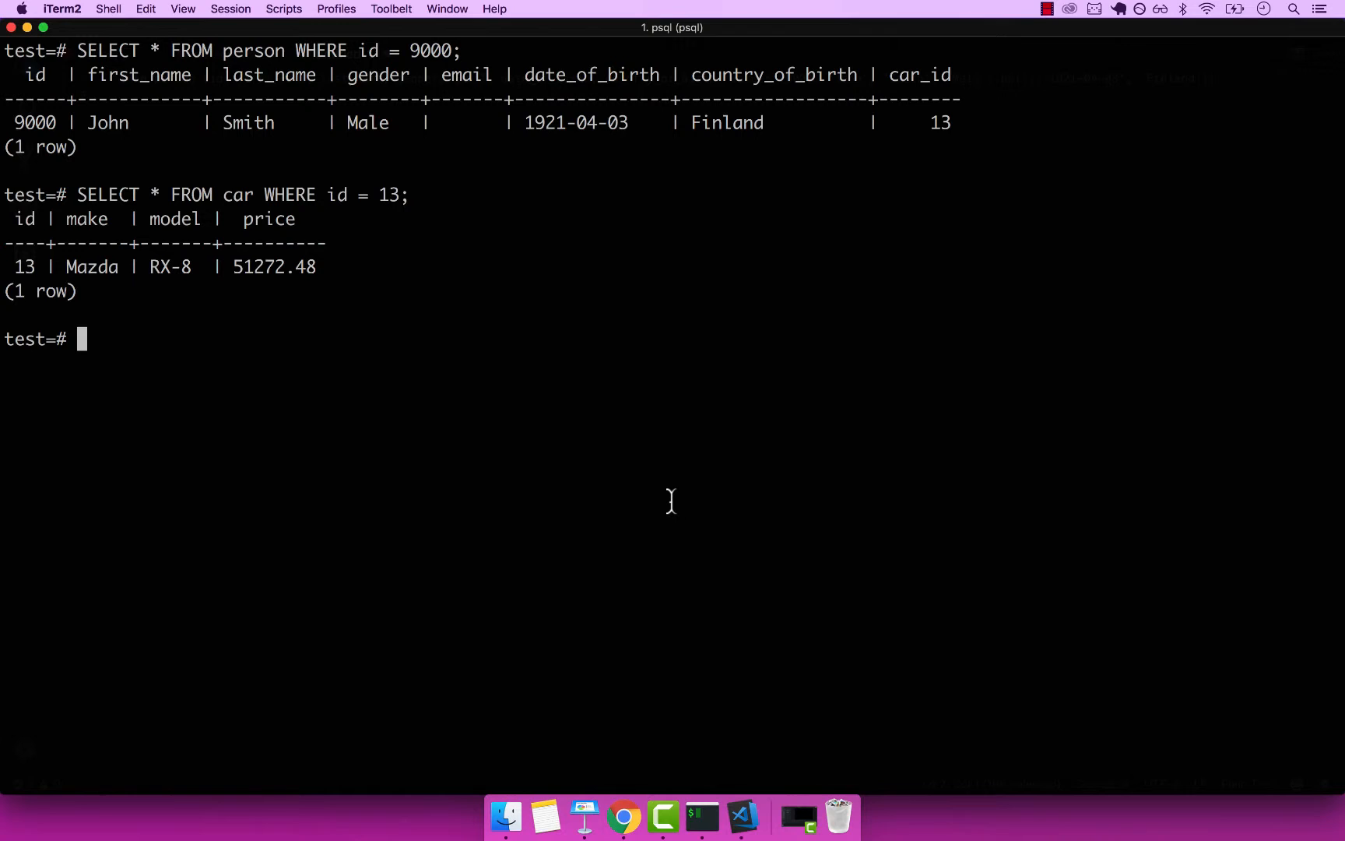
mouse_move(222, 263)
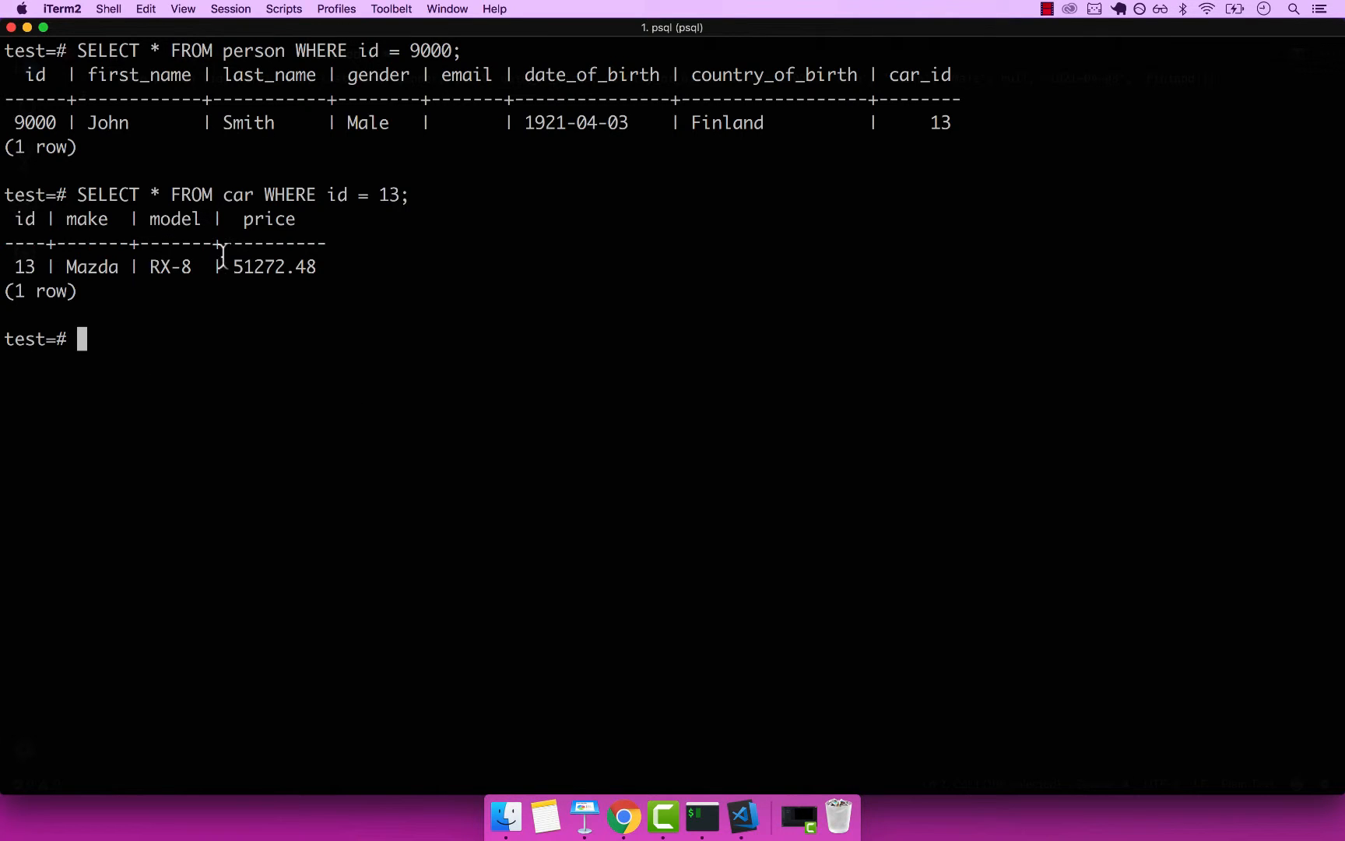
mouse_move(373, 270)
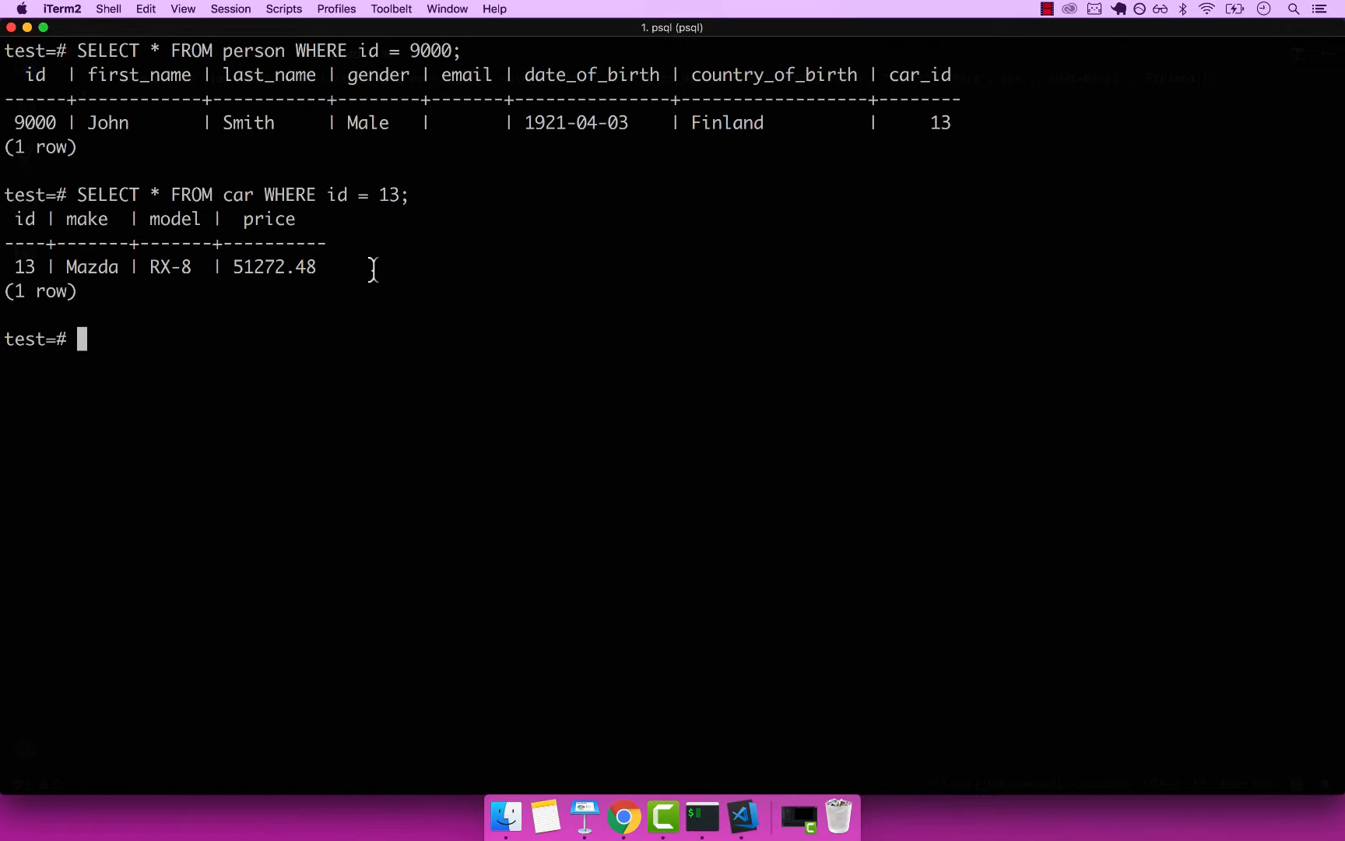
mouse_move(225, 351)
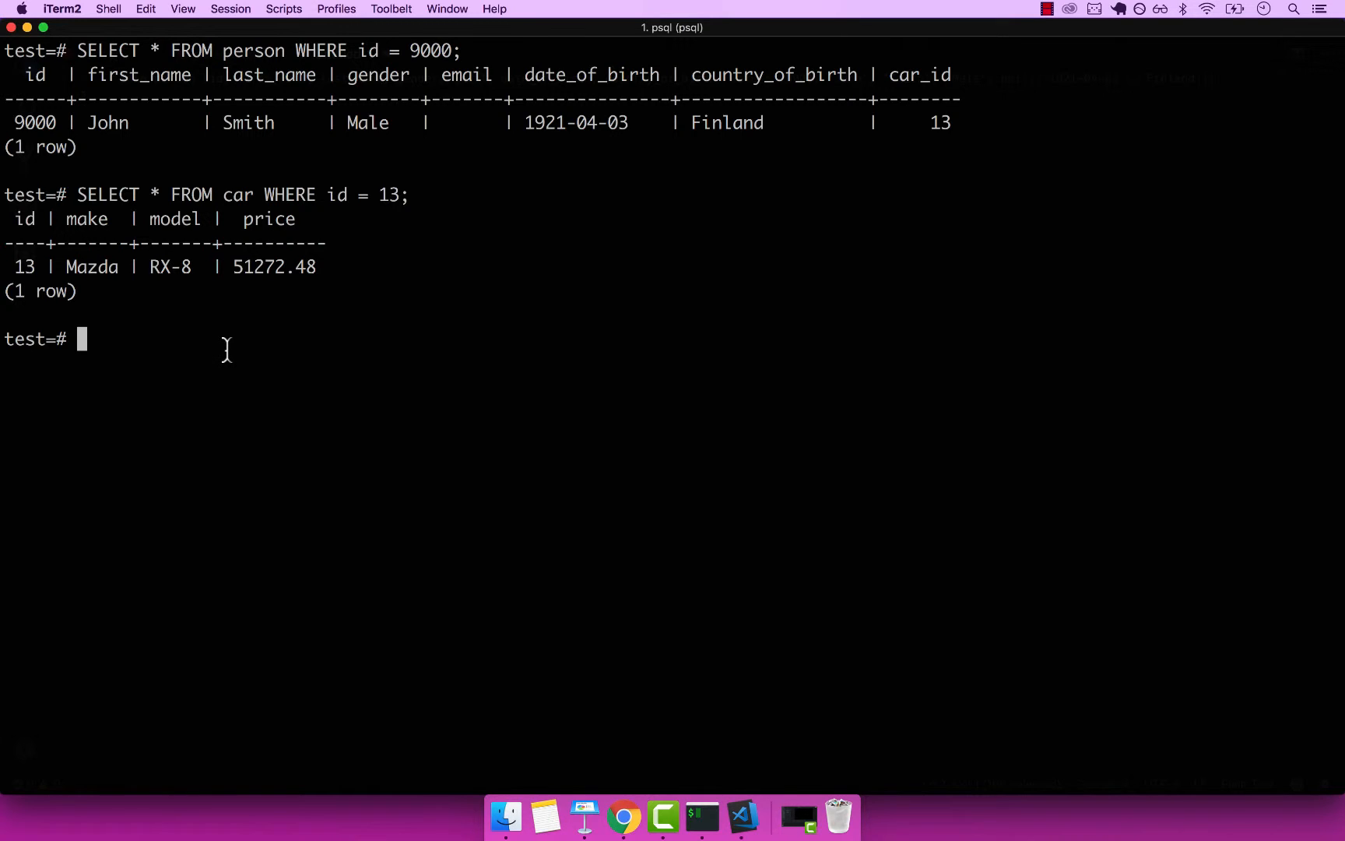
- Run DELETE FROM car WHERE id = 13, adding the missing table name, hitting the foreign key error
text(DELETE FRP,)
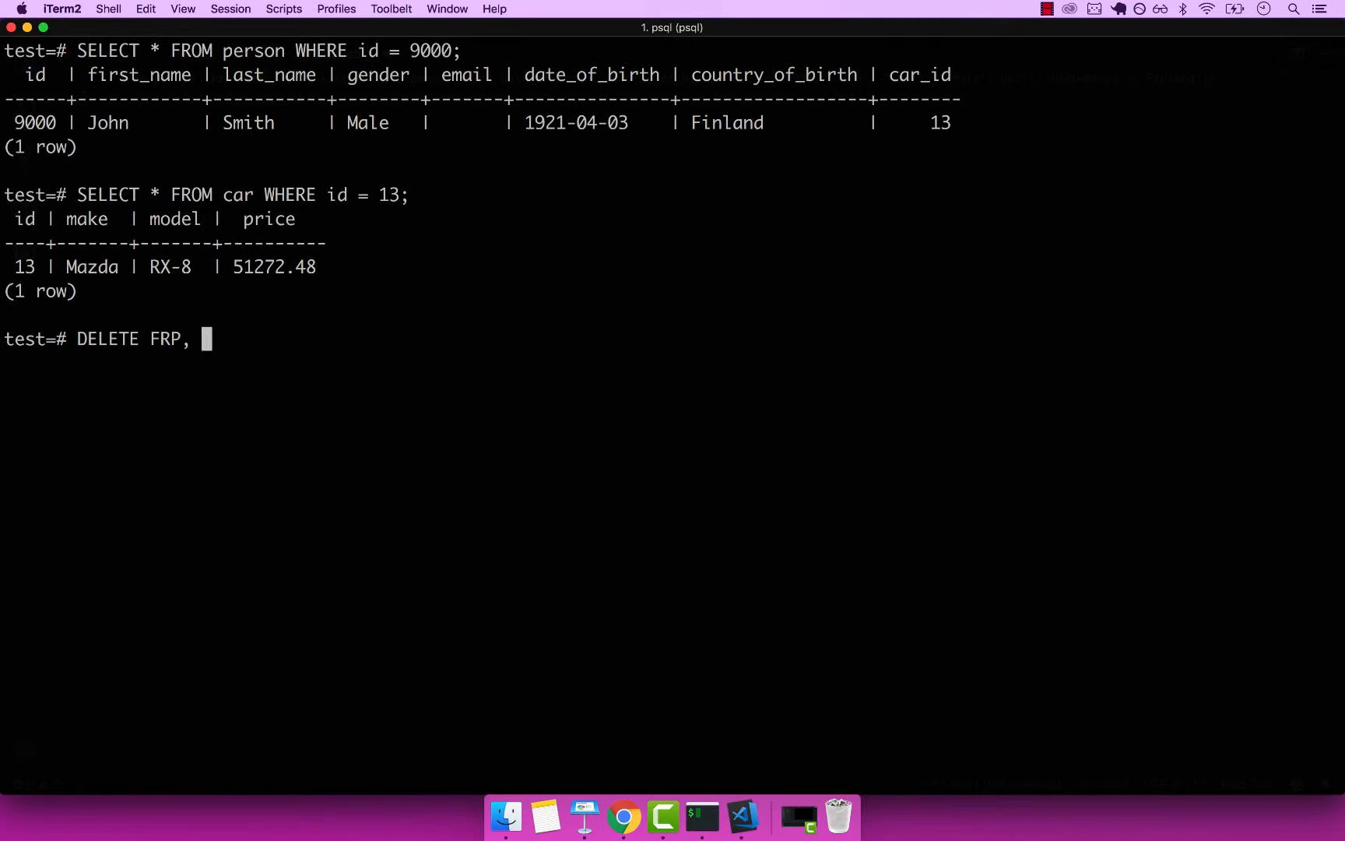
text(FROM)
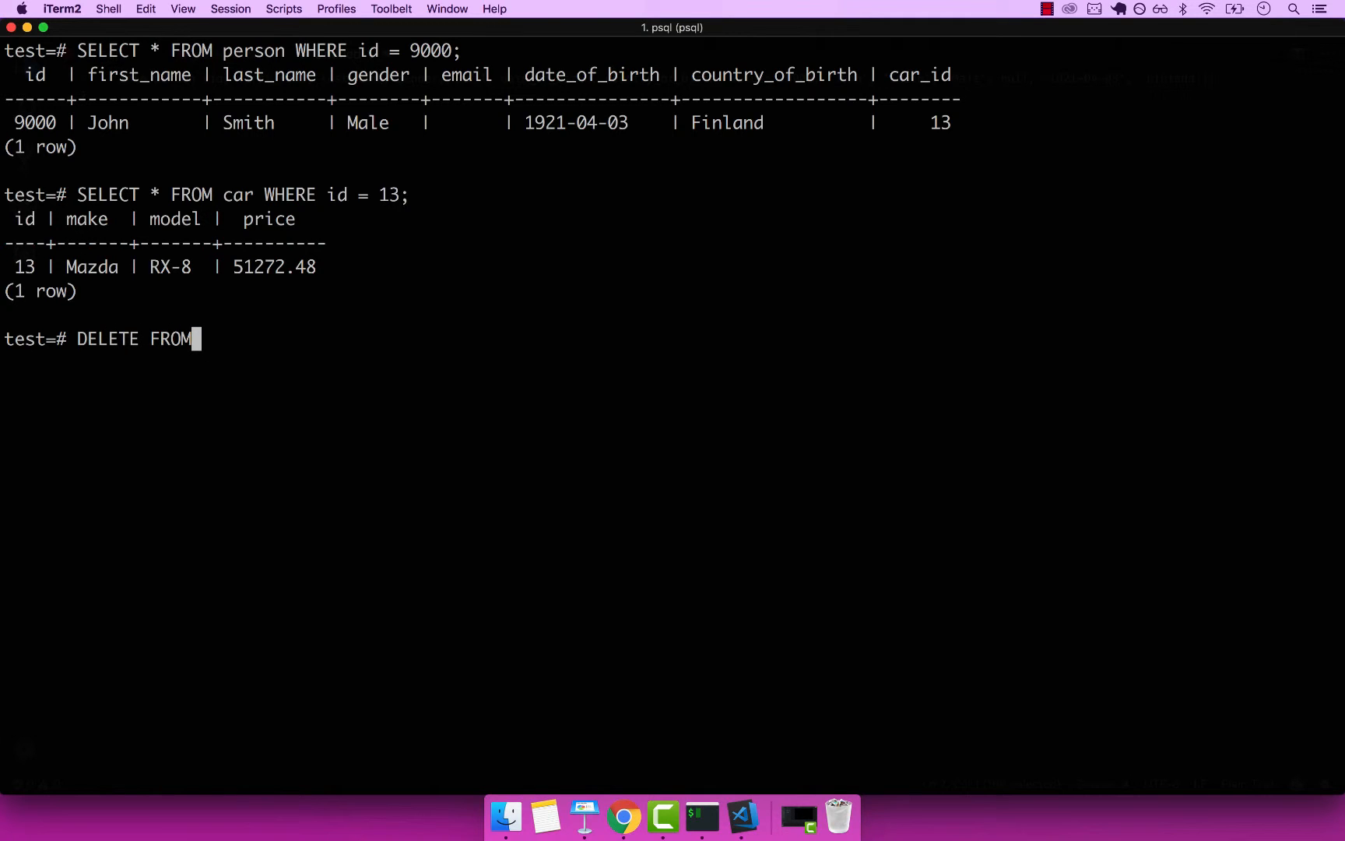
text(WHERE)
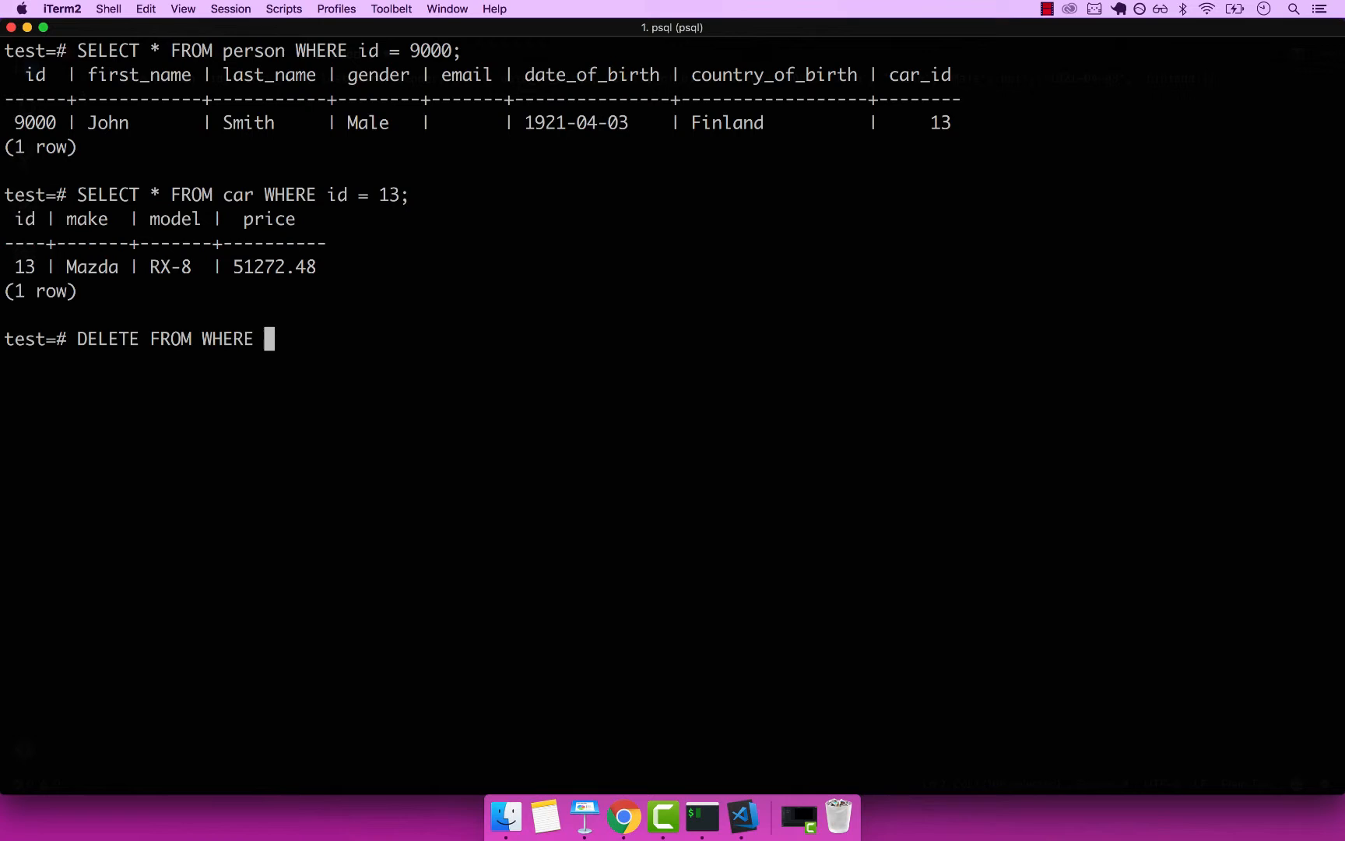
text(id =)
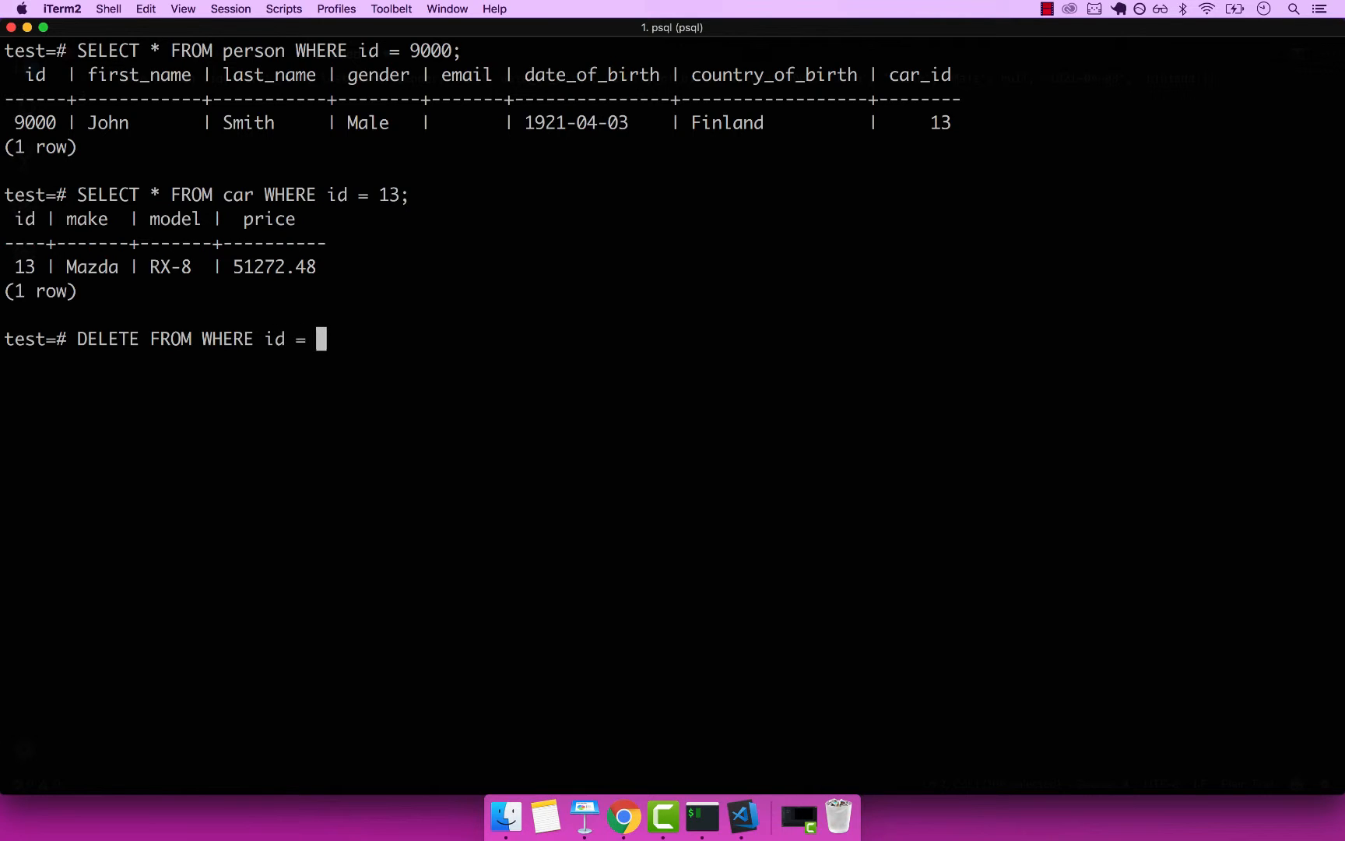
text(13')
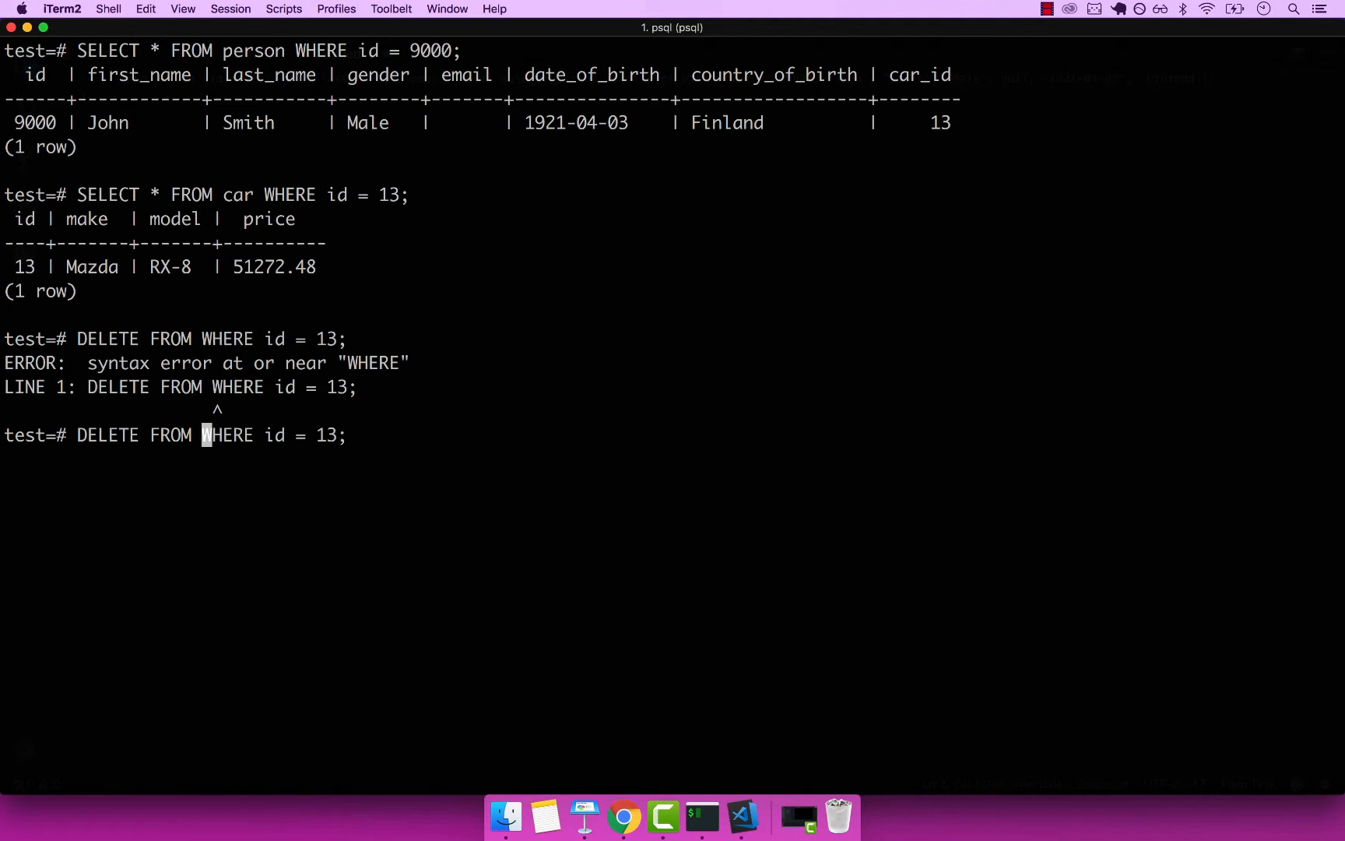
text(car)
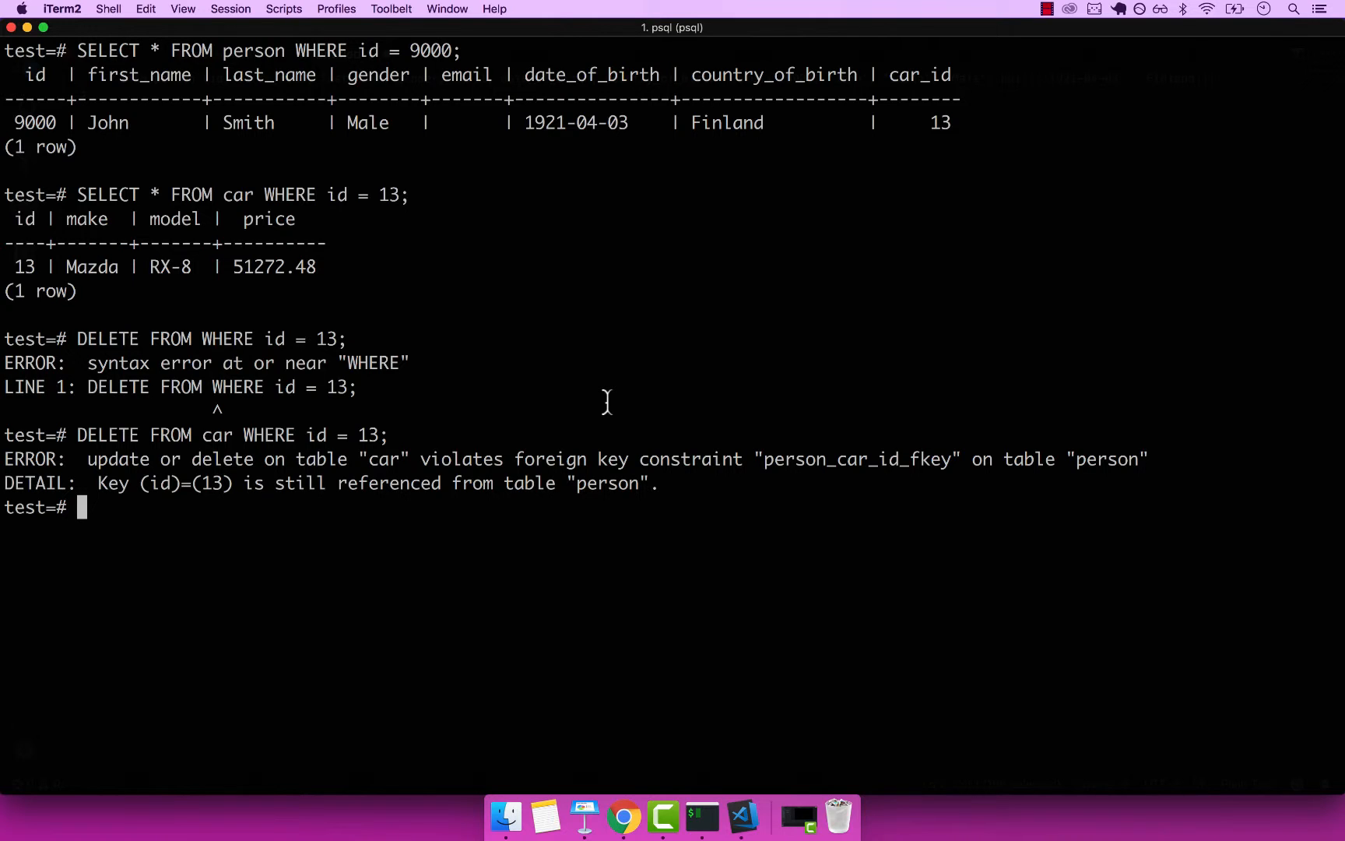
double_click(941, 122)
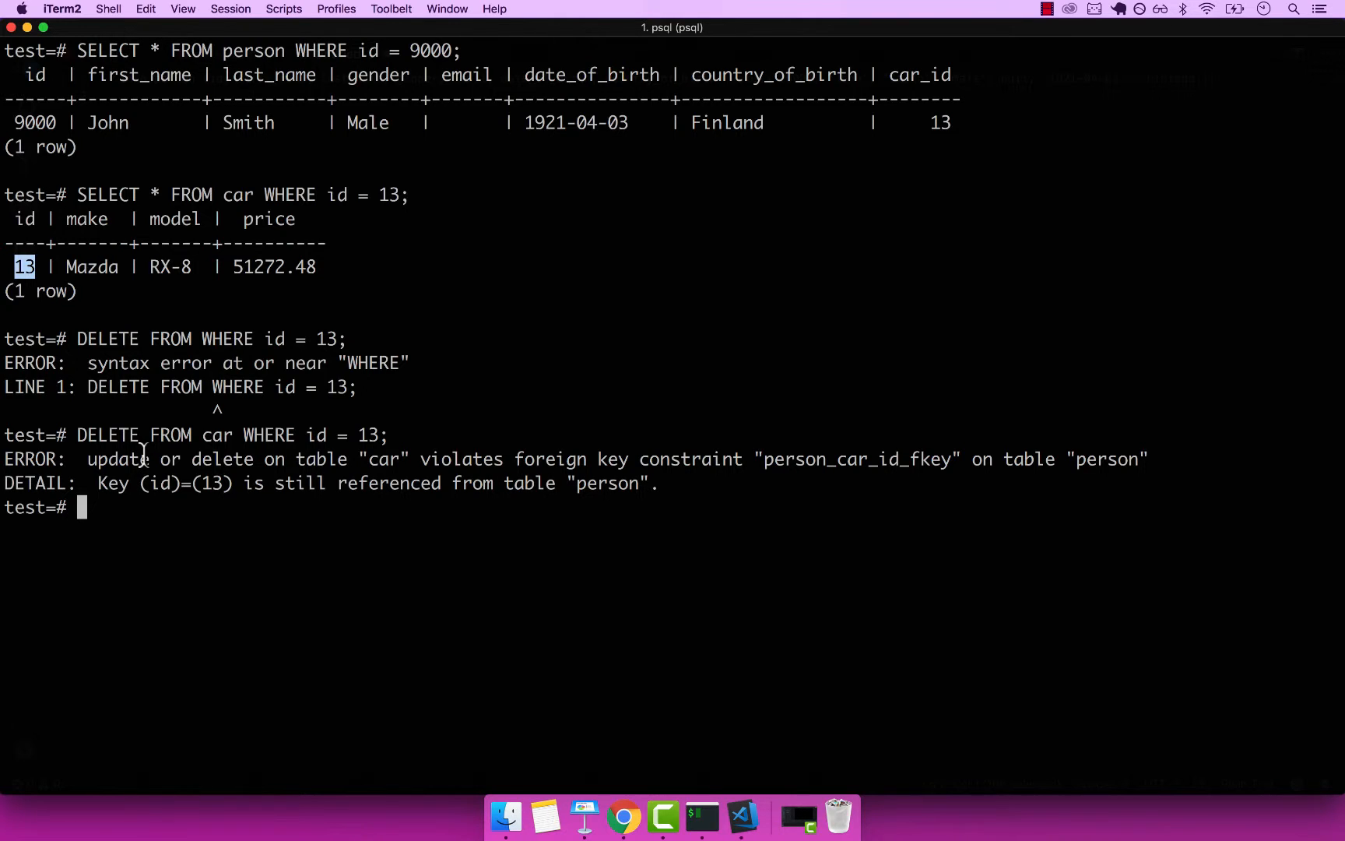
mouse_move(94, 483)
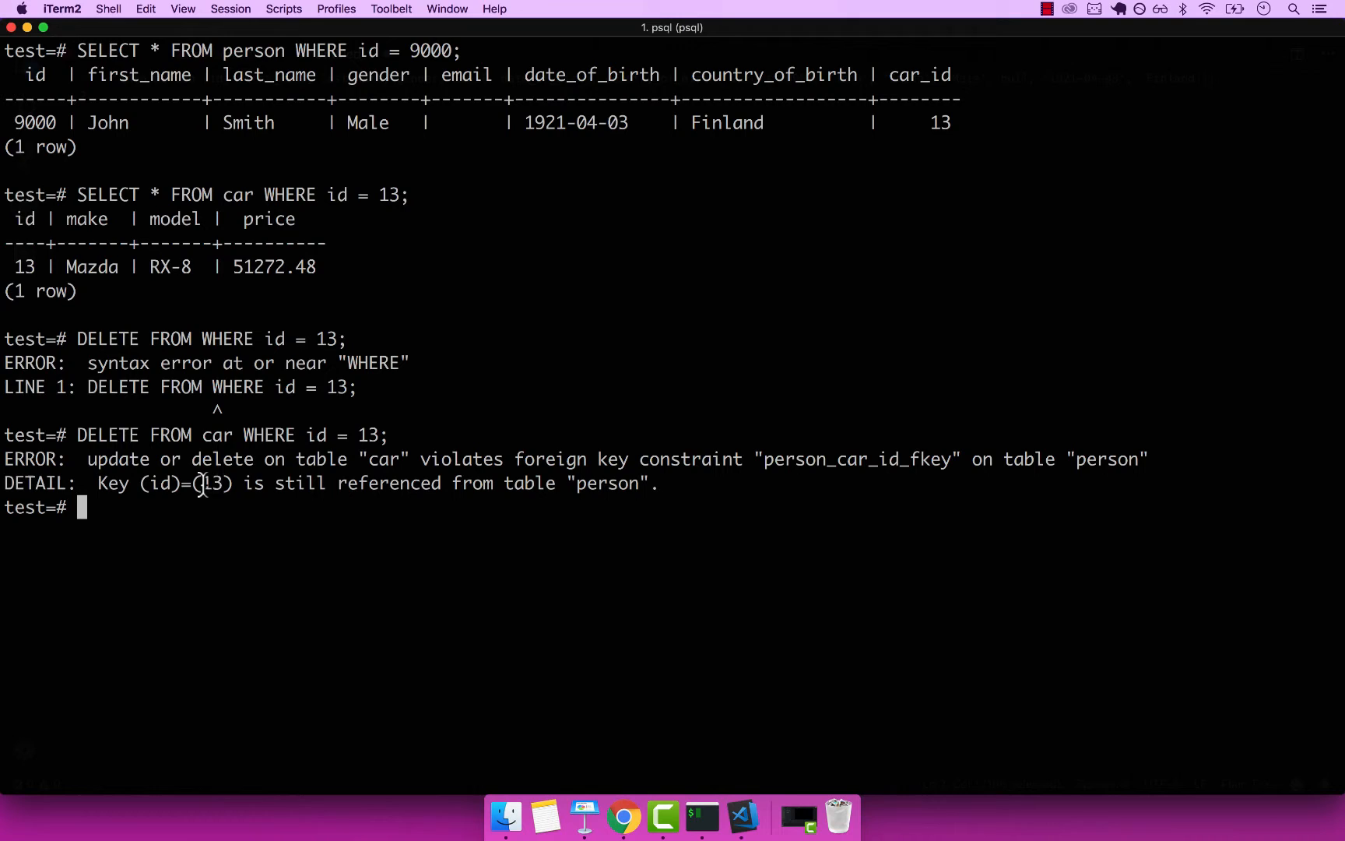
double_click(211, 483)
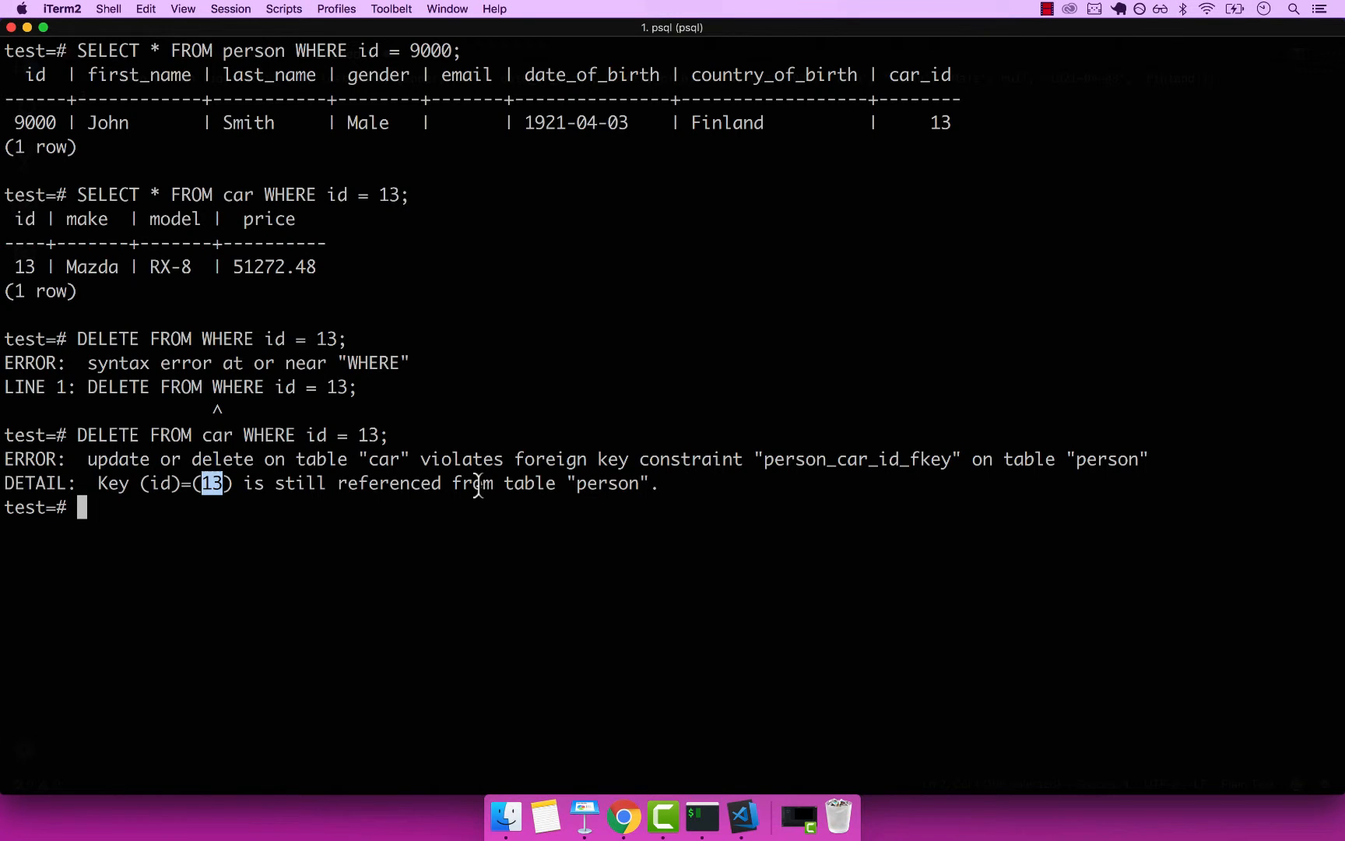
mouse_move(843, 201)
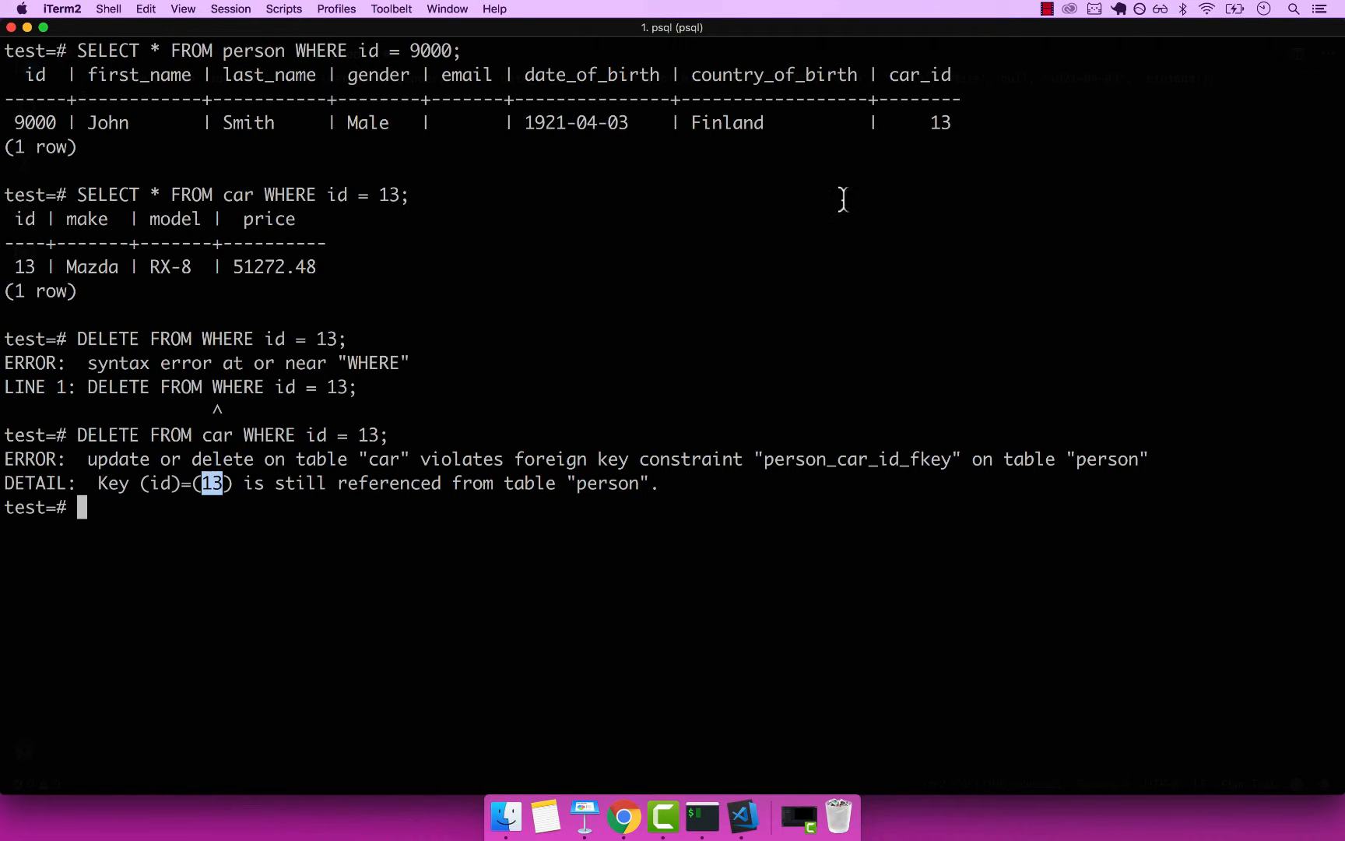
mouse_move(823, 187)
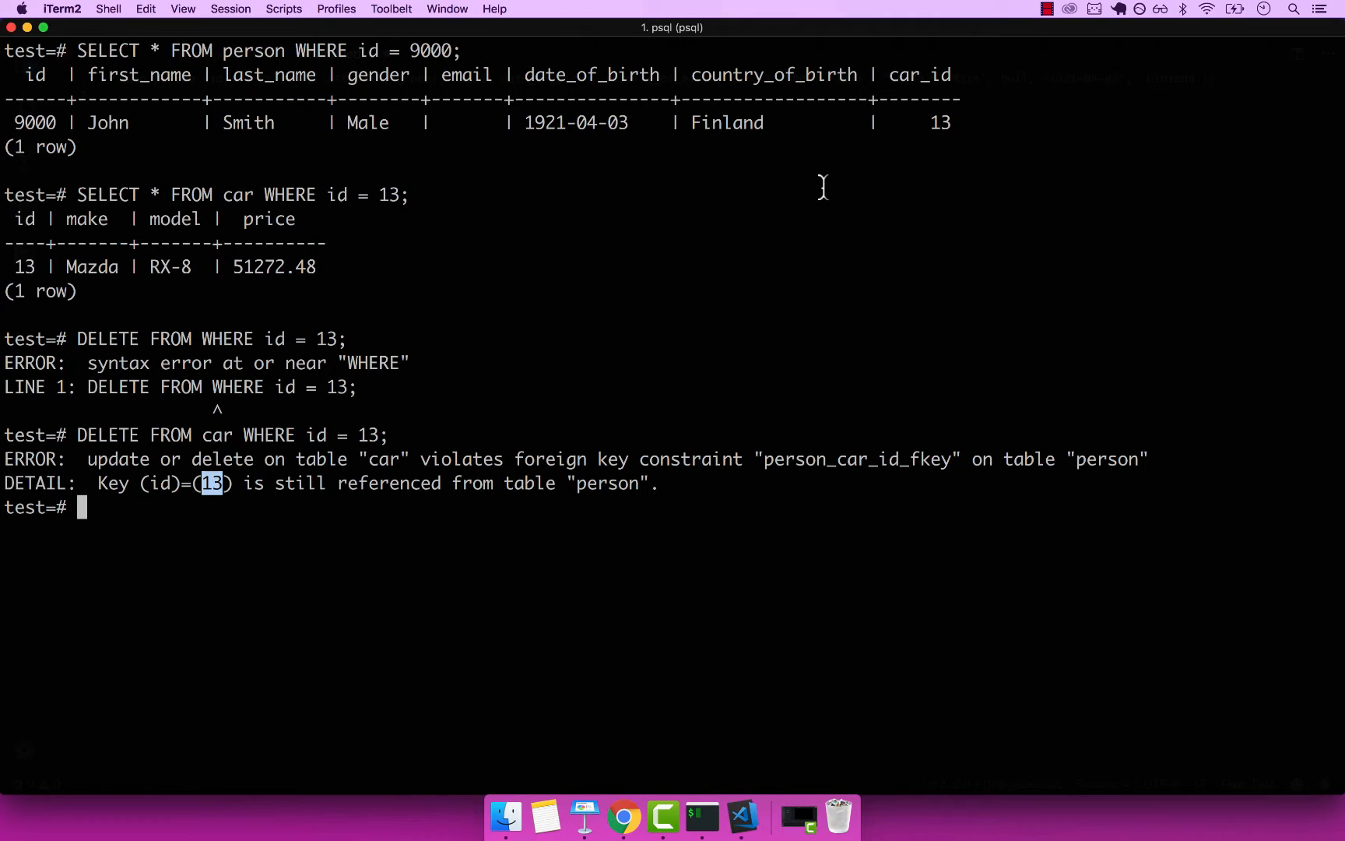
drag(26, 219, 326, 275)
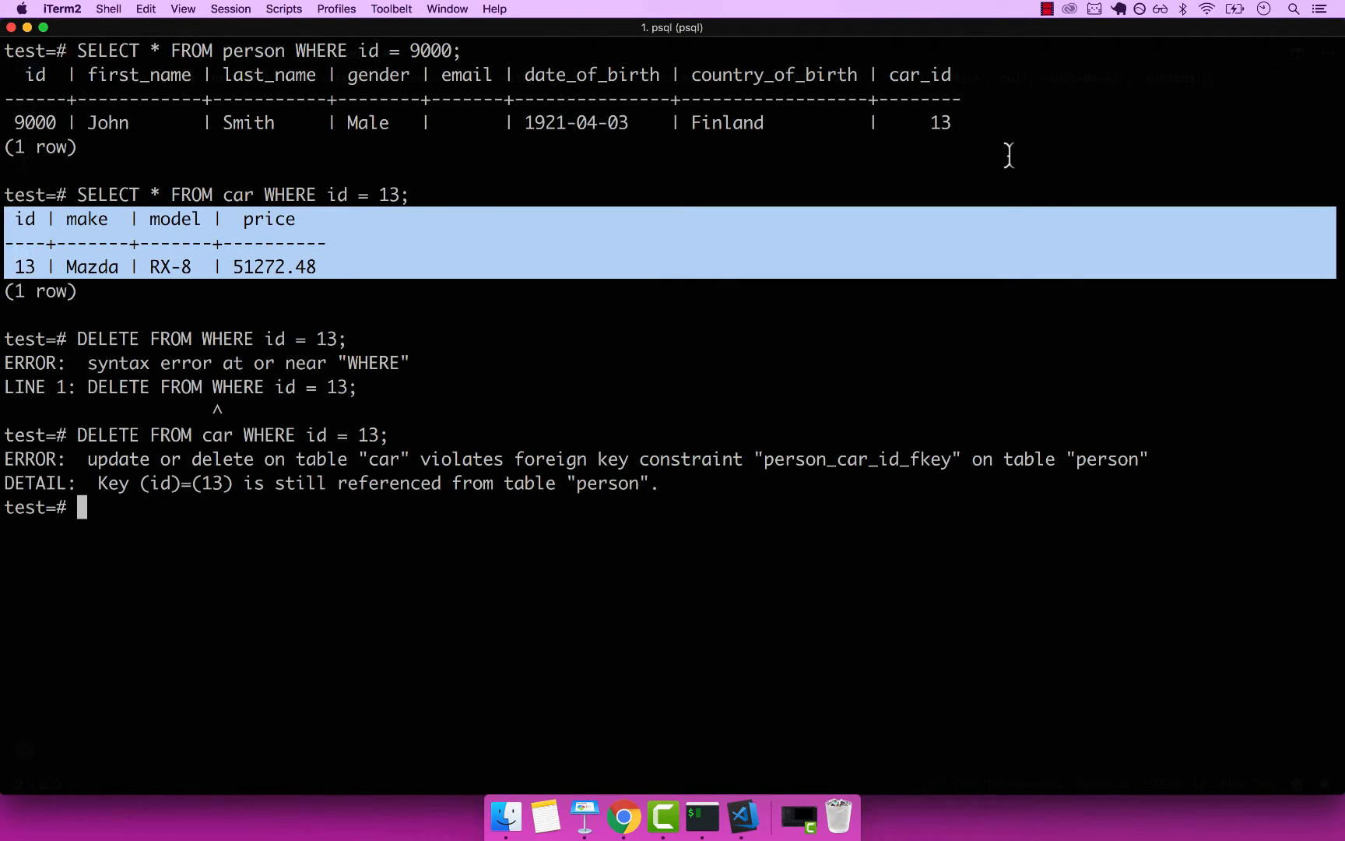
mouse_move(946, 123)
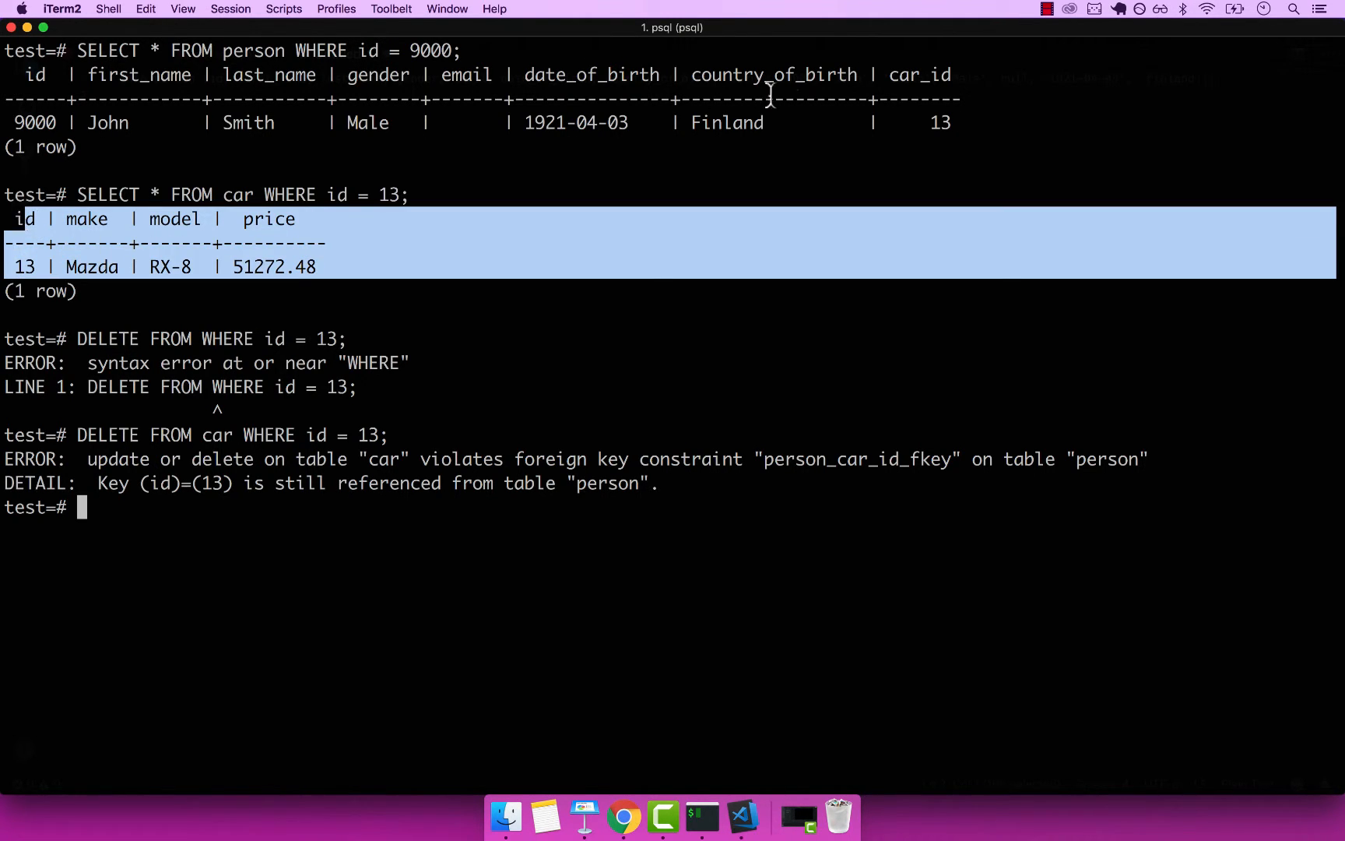
double_click(940, 122)
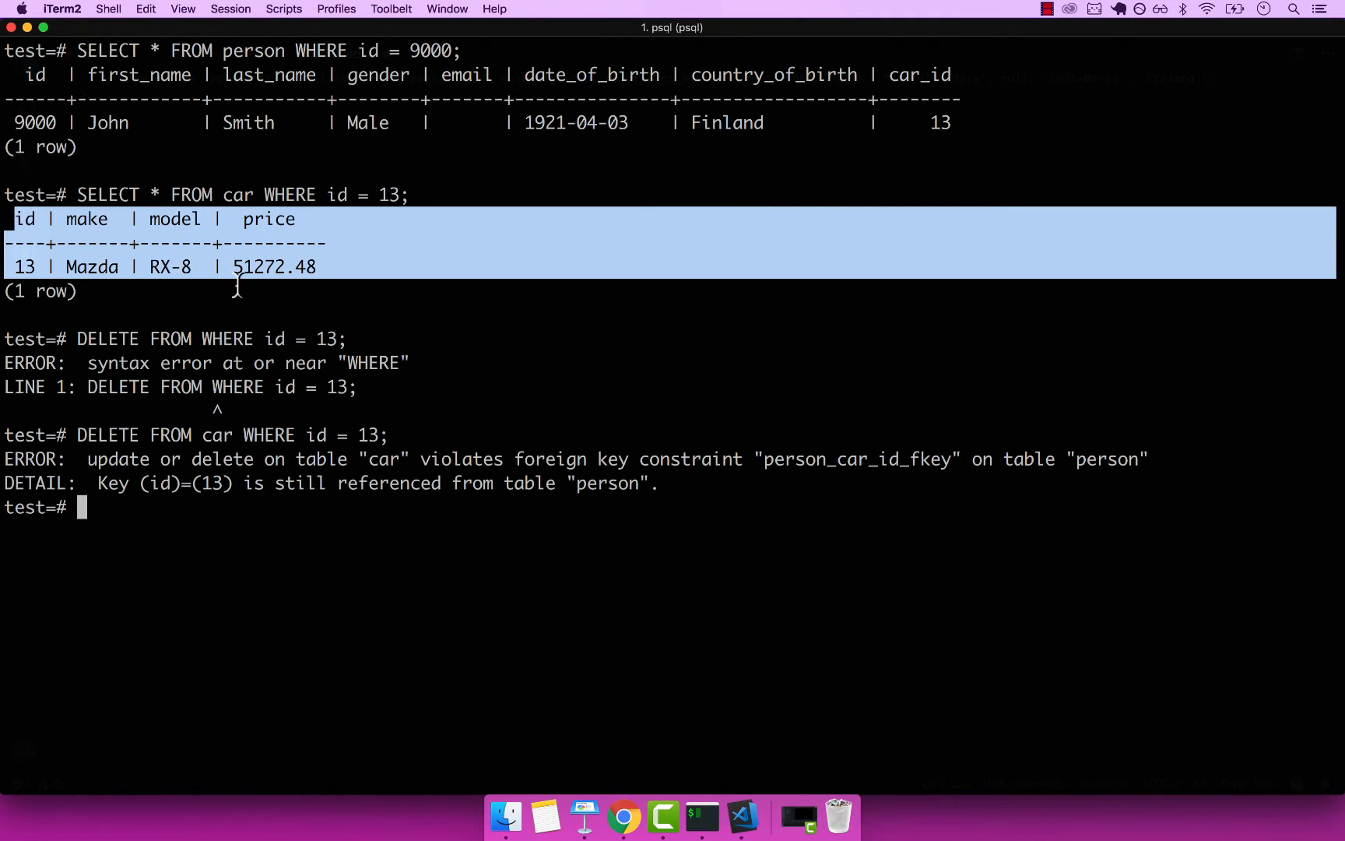
mouse_move(392, 122)
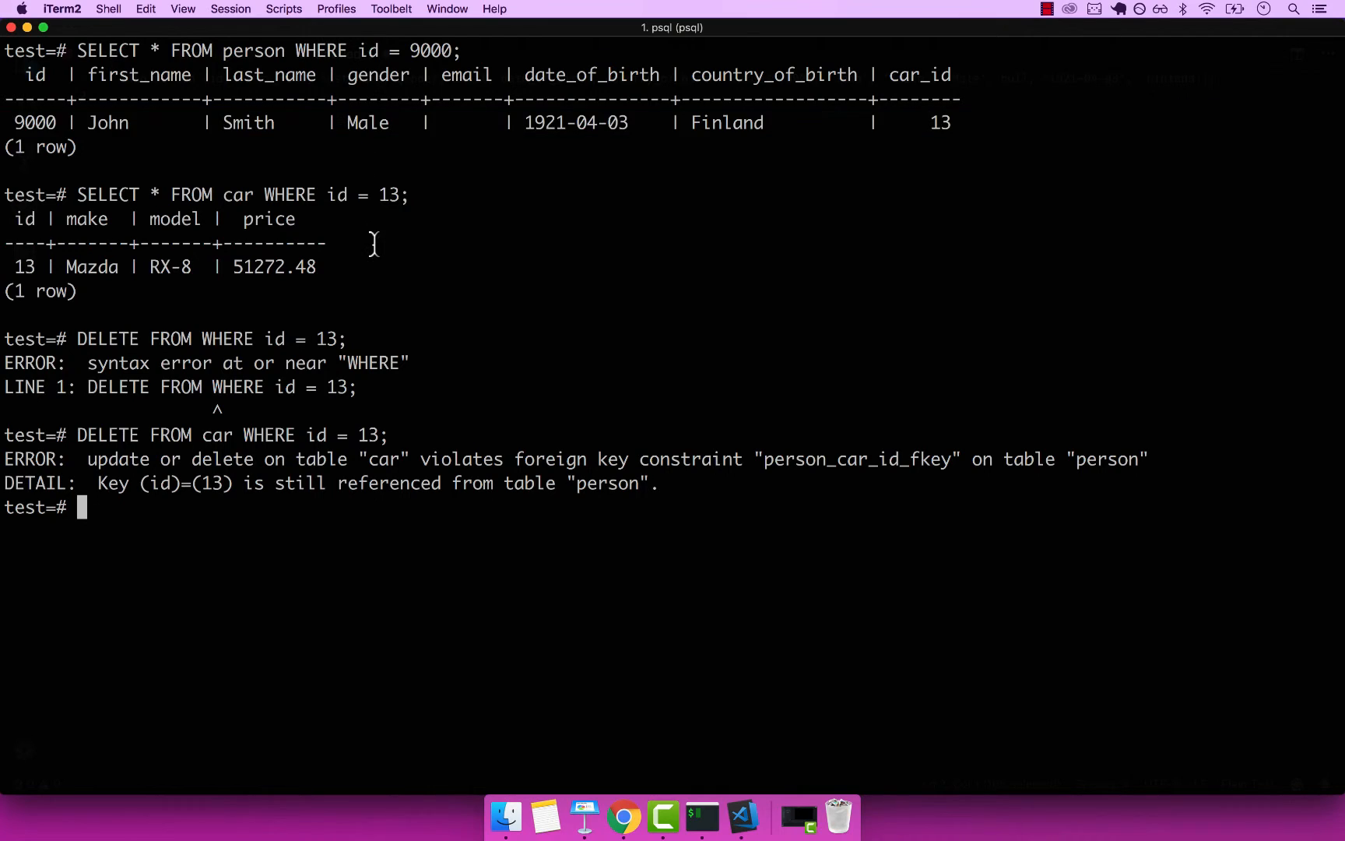
mouse_move(373, 602)
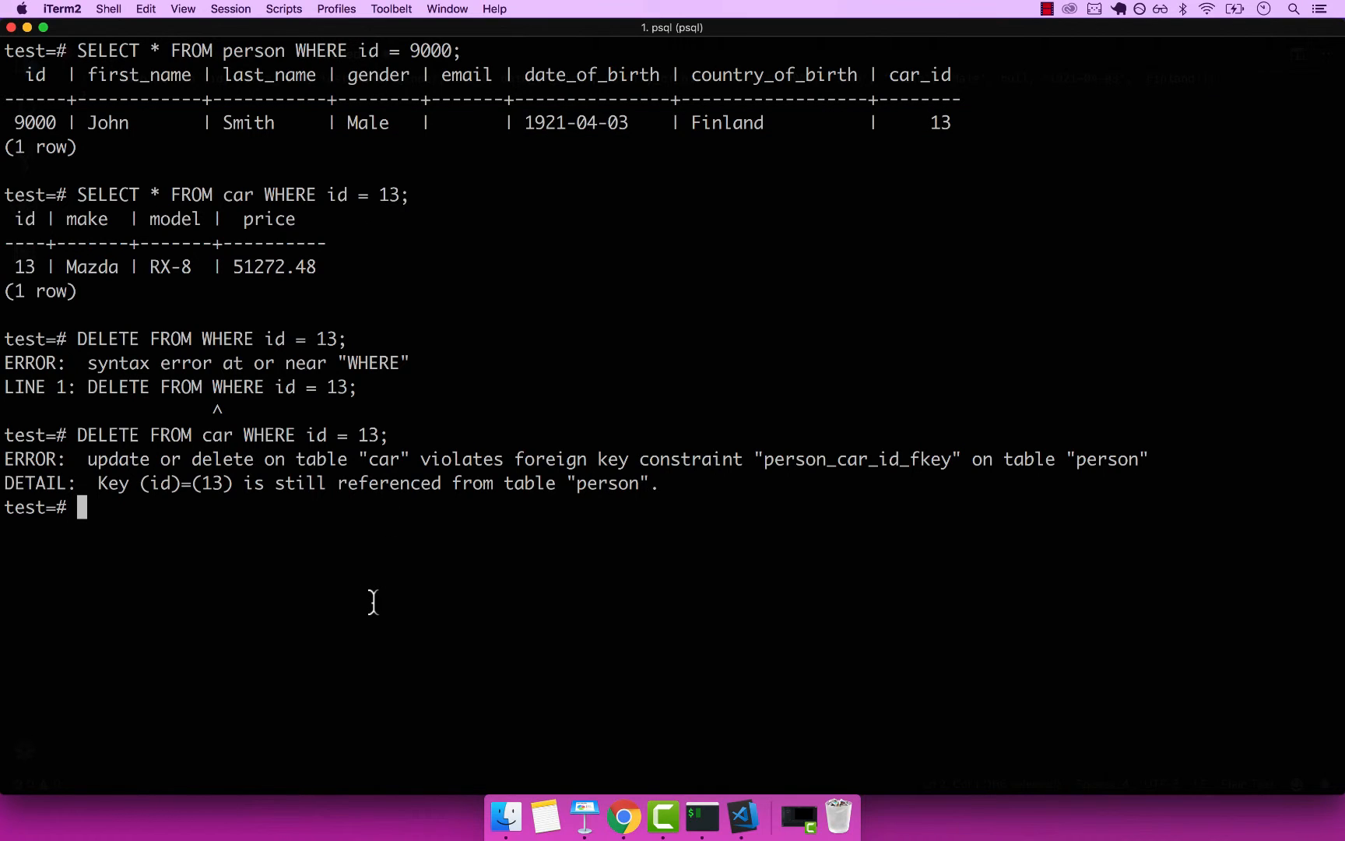
mouse_move(98, 141)
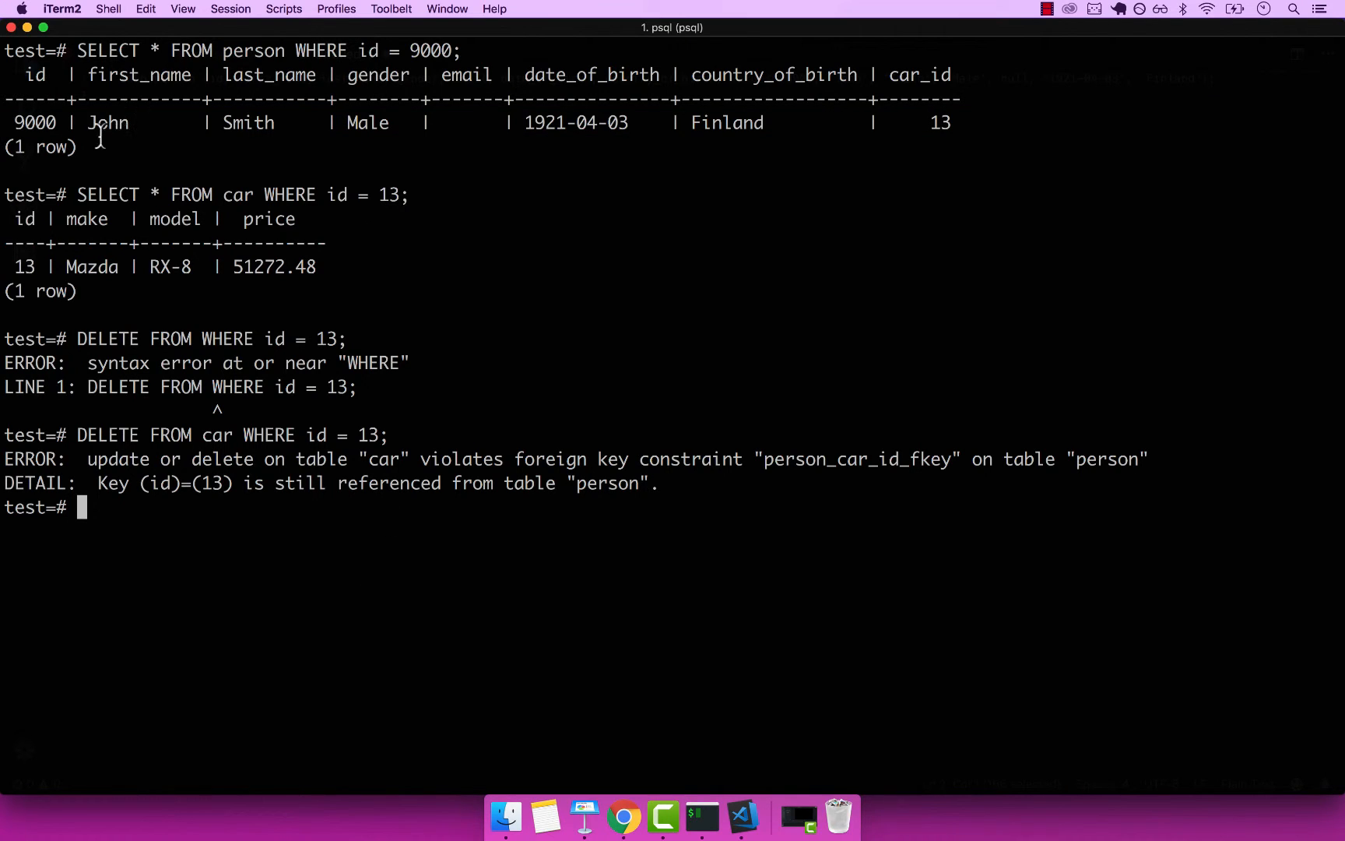
- Run DELETE FROM person WHERE id = 9000
text(DE)
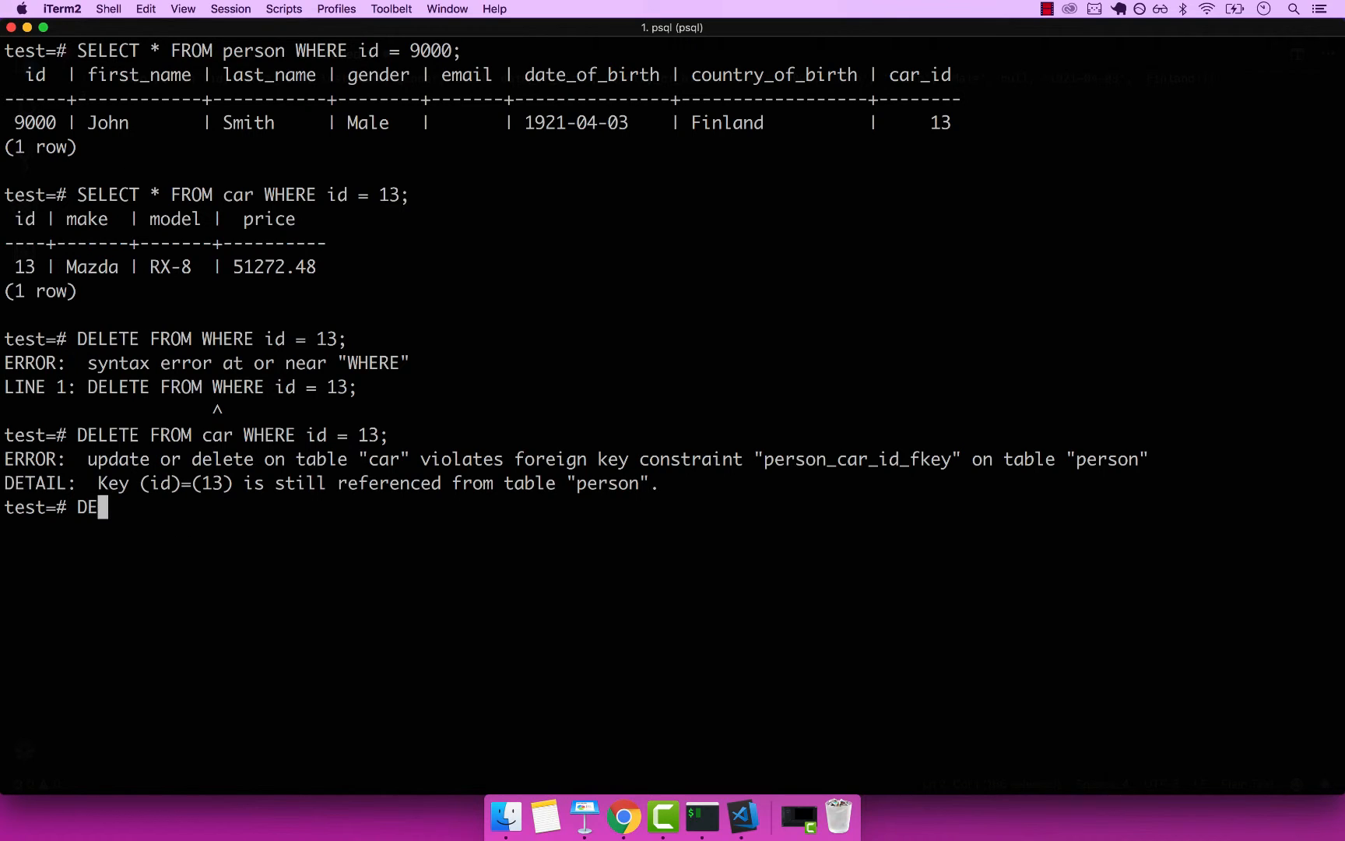
text(LETE FROM p)
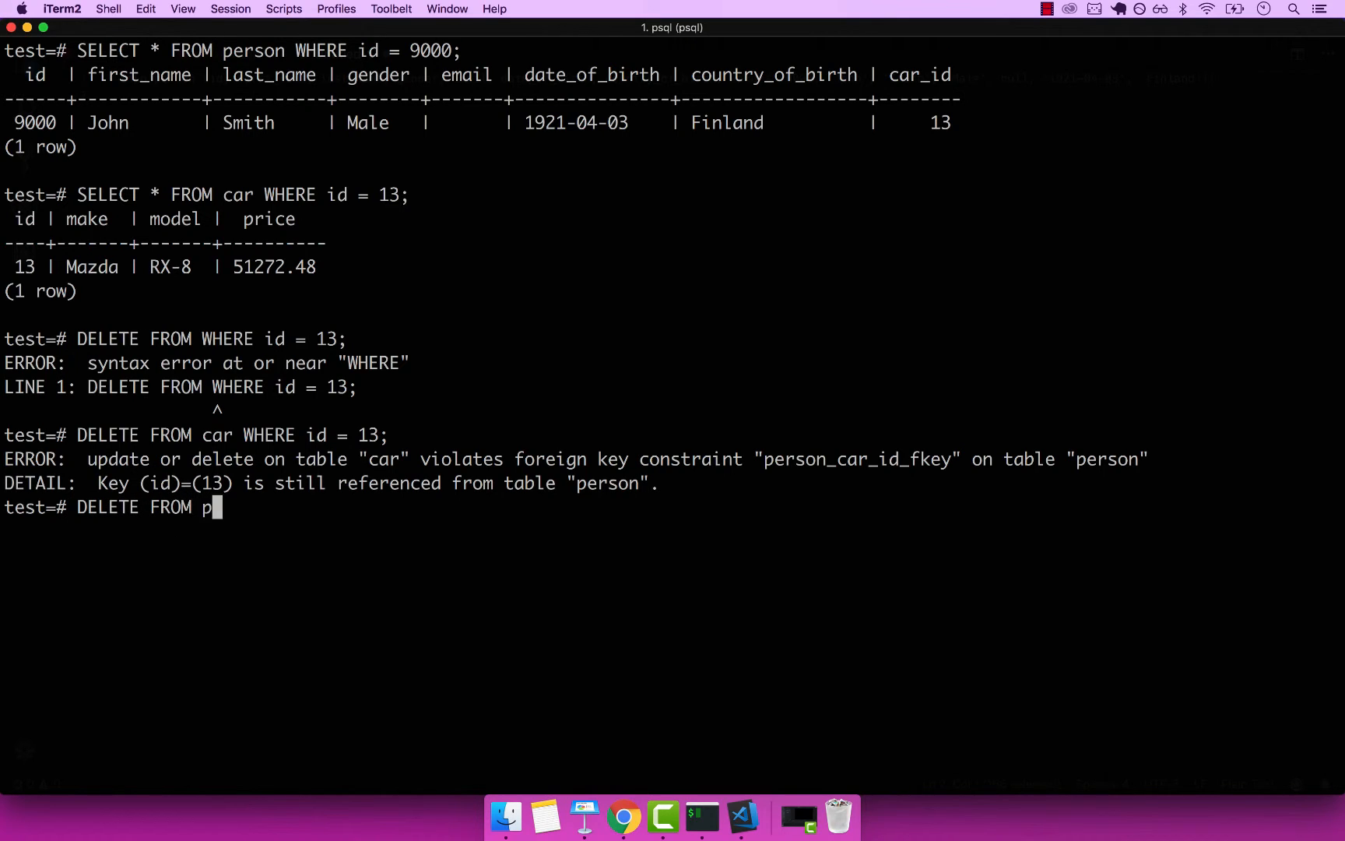
text(erson)
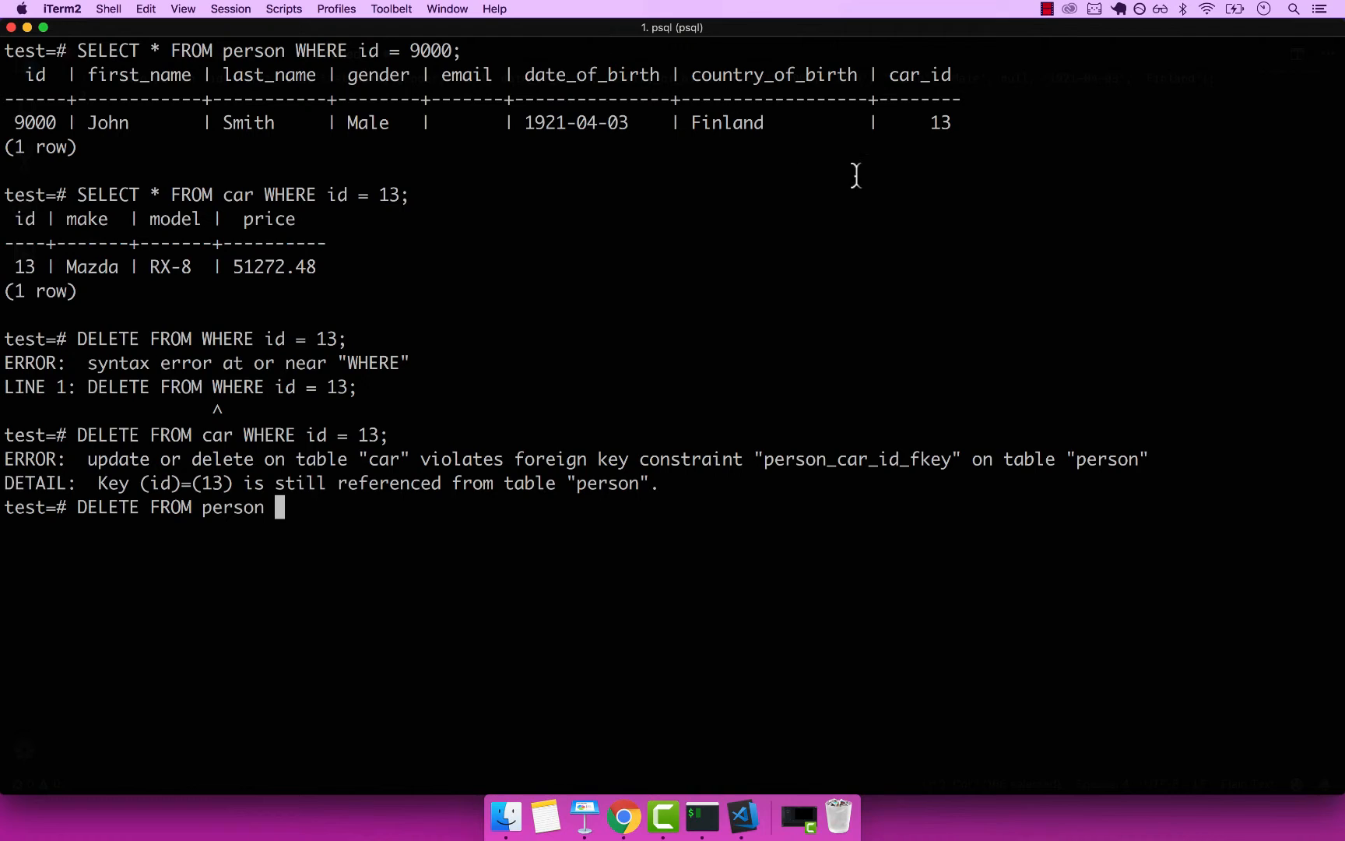
double_click(941, 122)
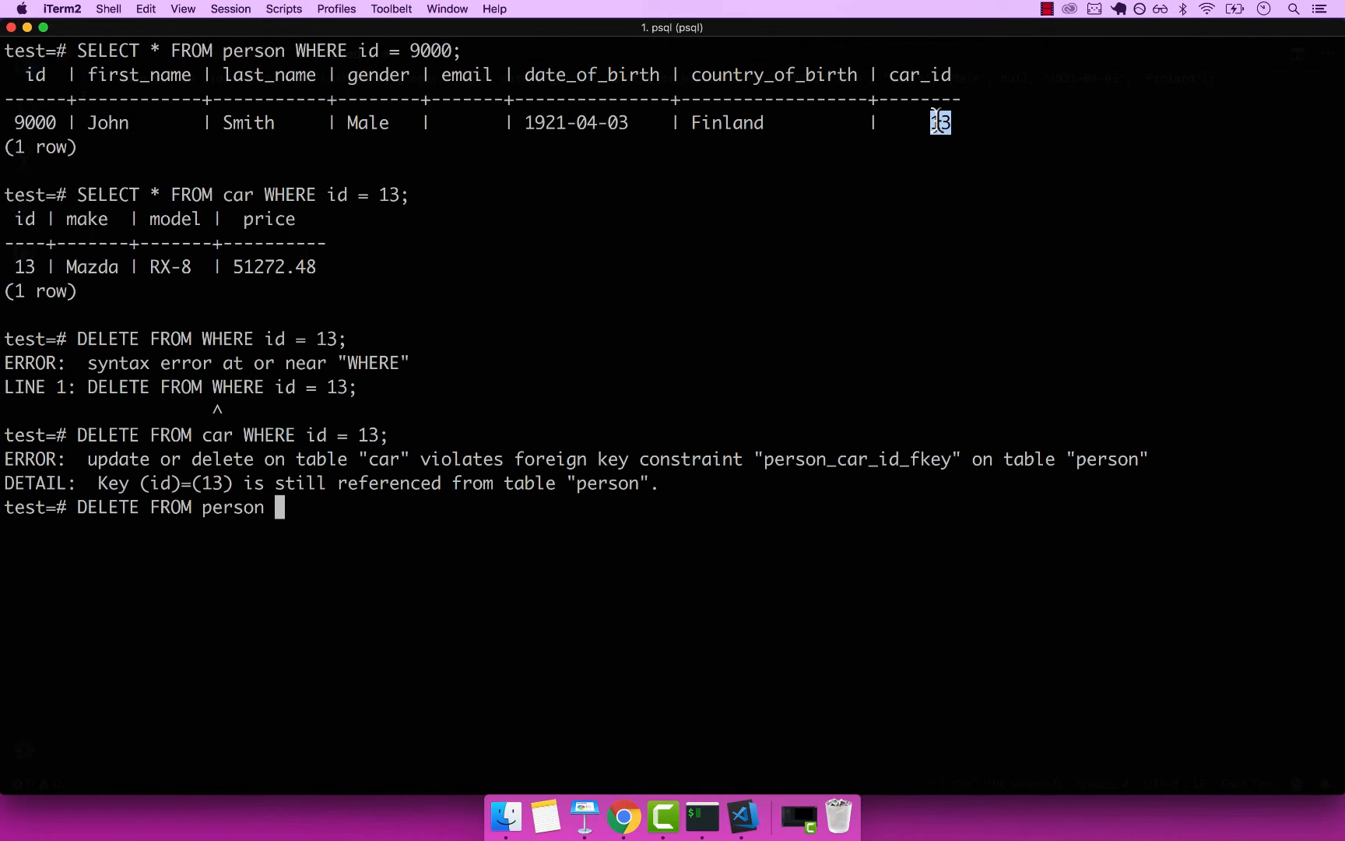
text(WHERE id)
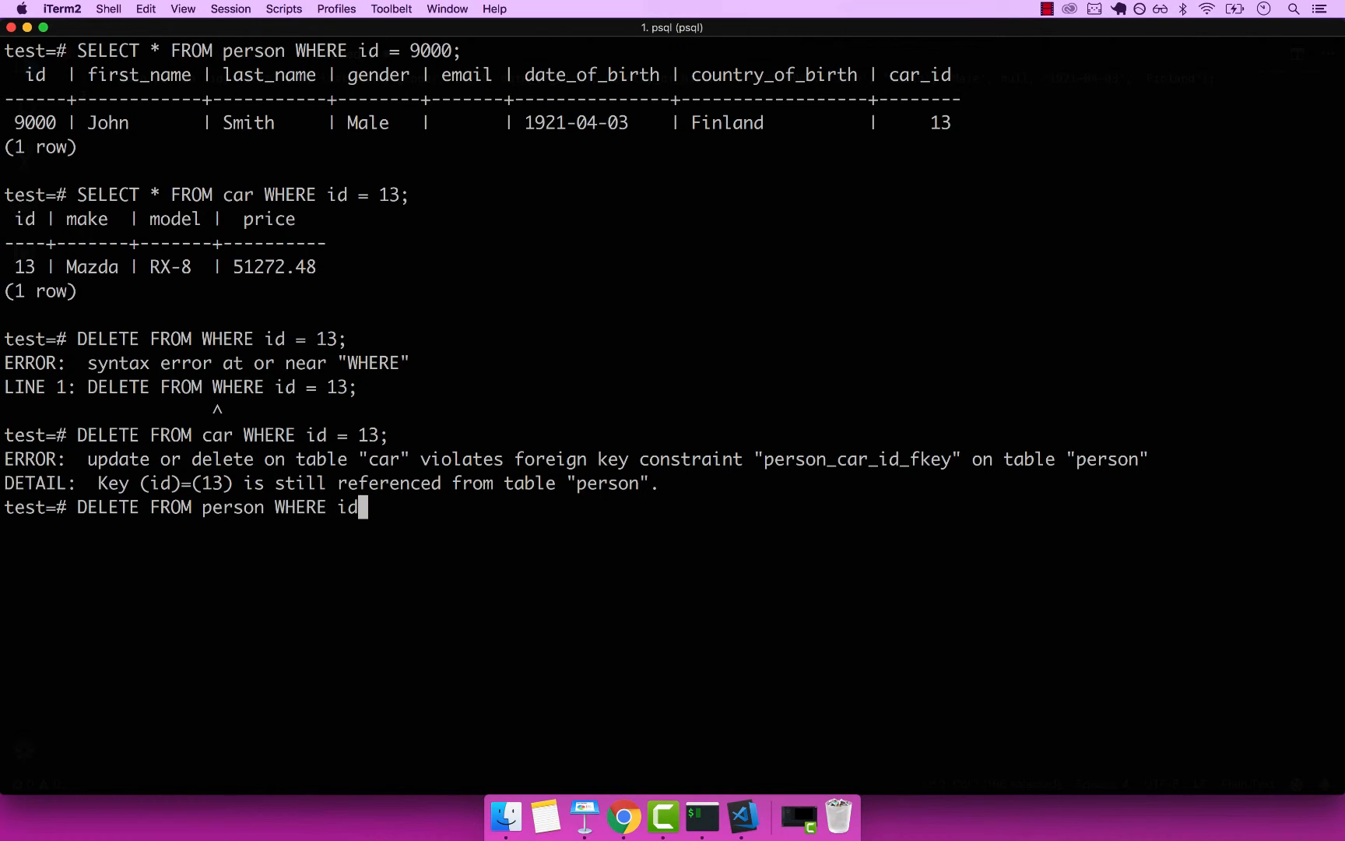
text(= 9000;)
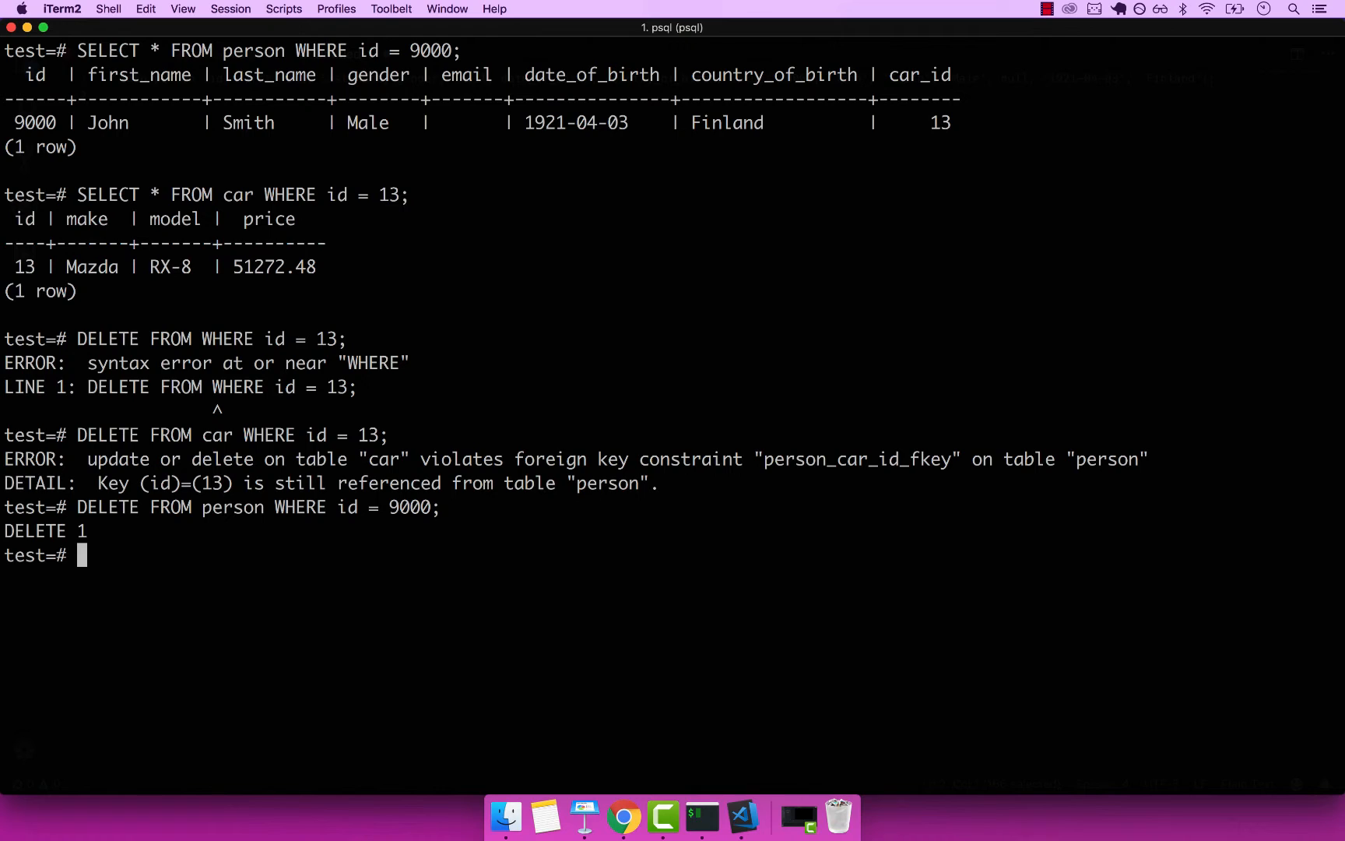
- Query person id 9000 to confirm zero rows remain
text(SELECT)
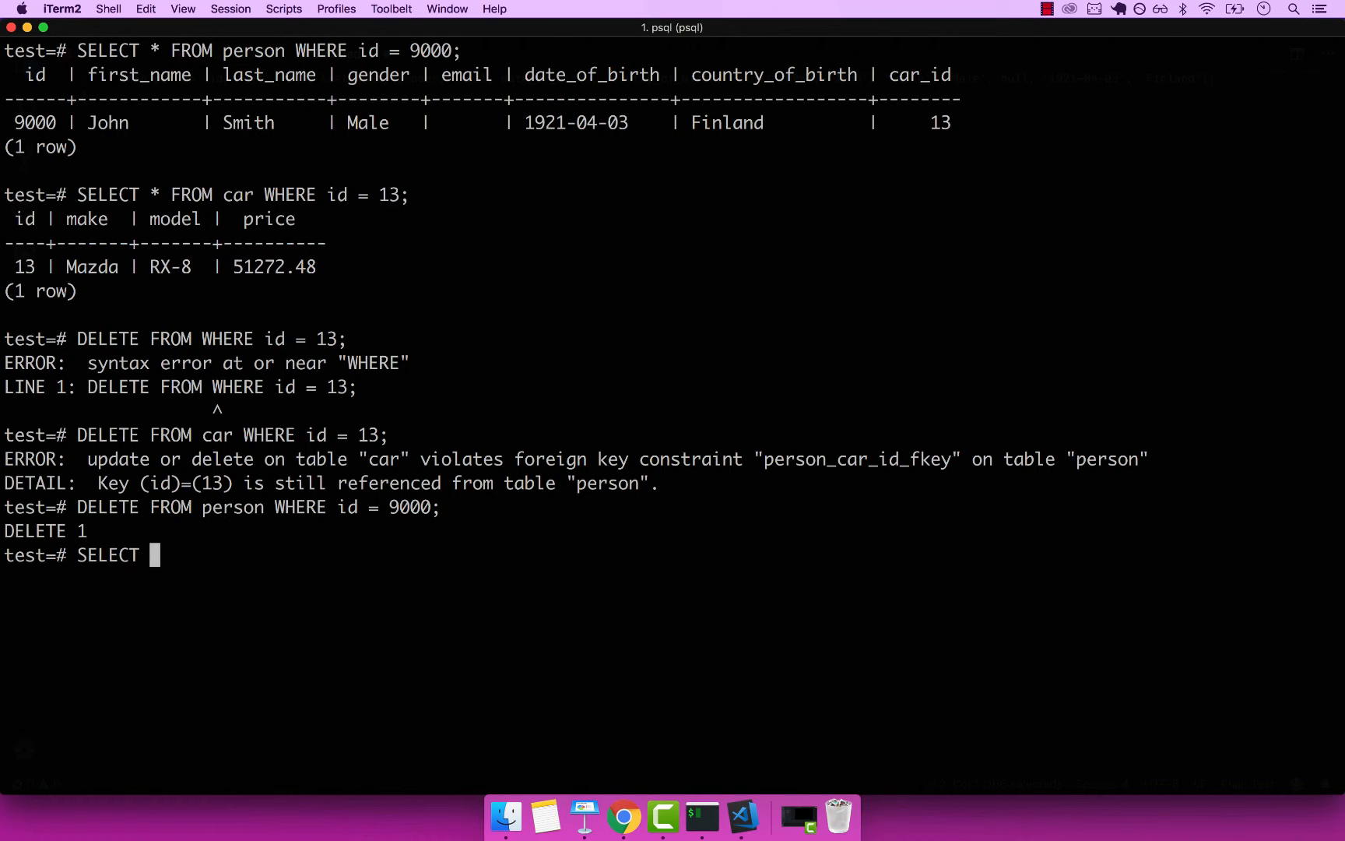
text(* FROM person W)
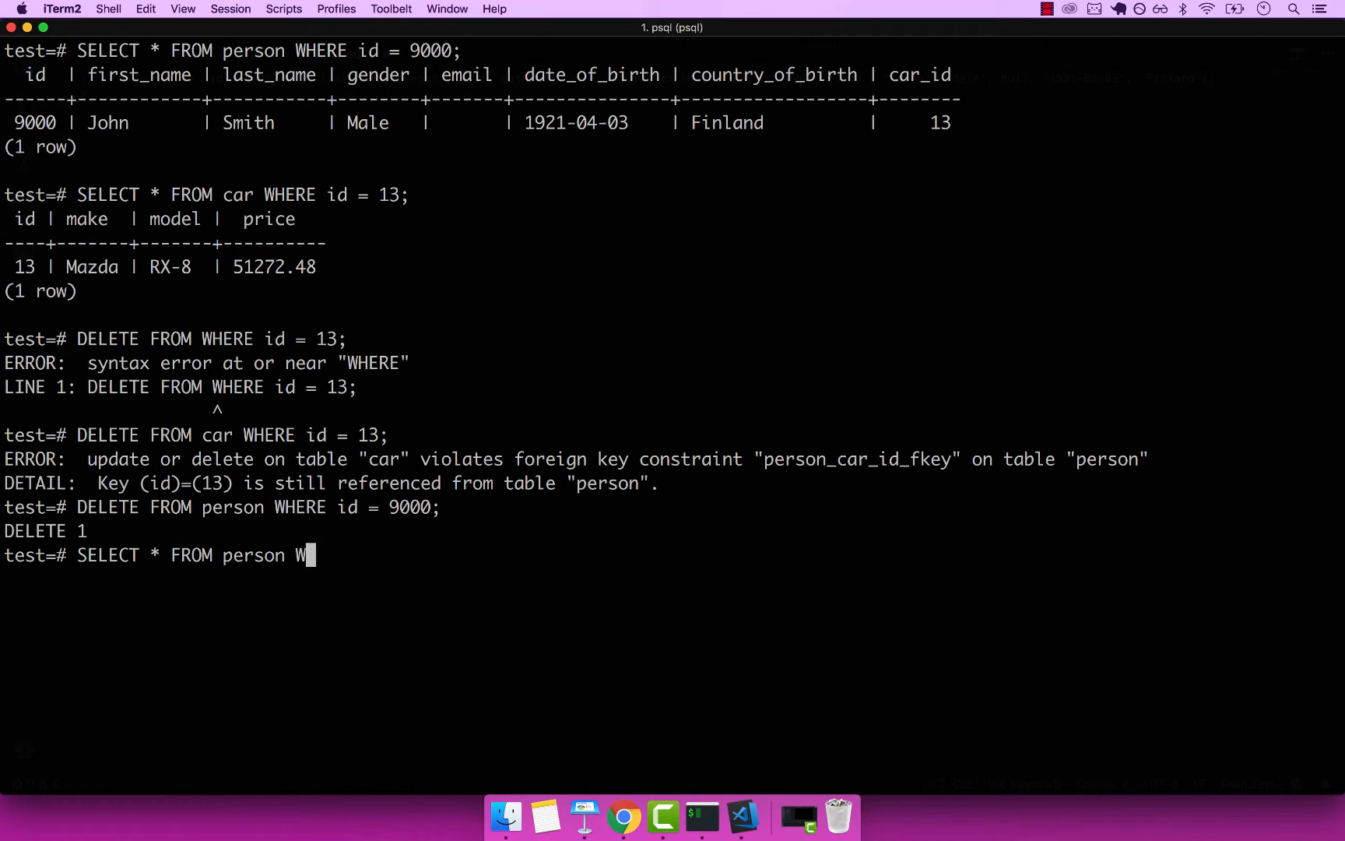
text(HERE id =)
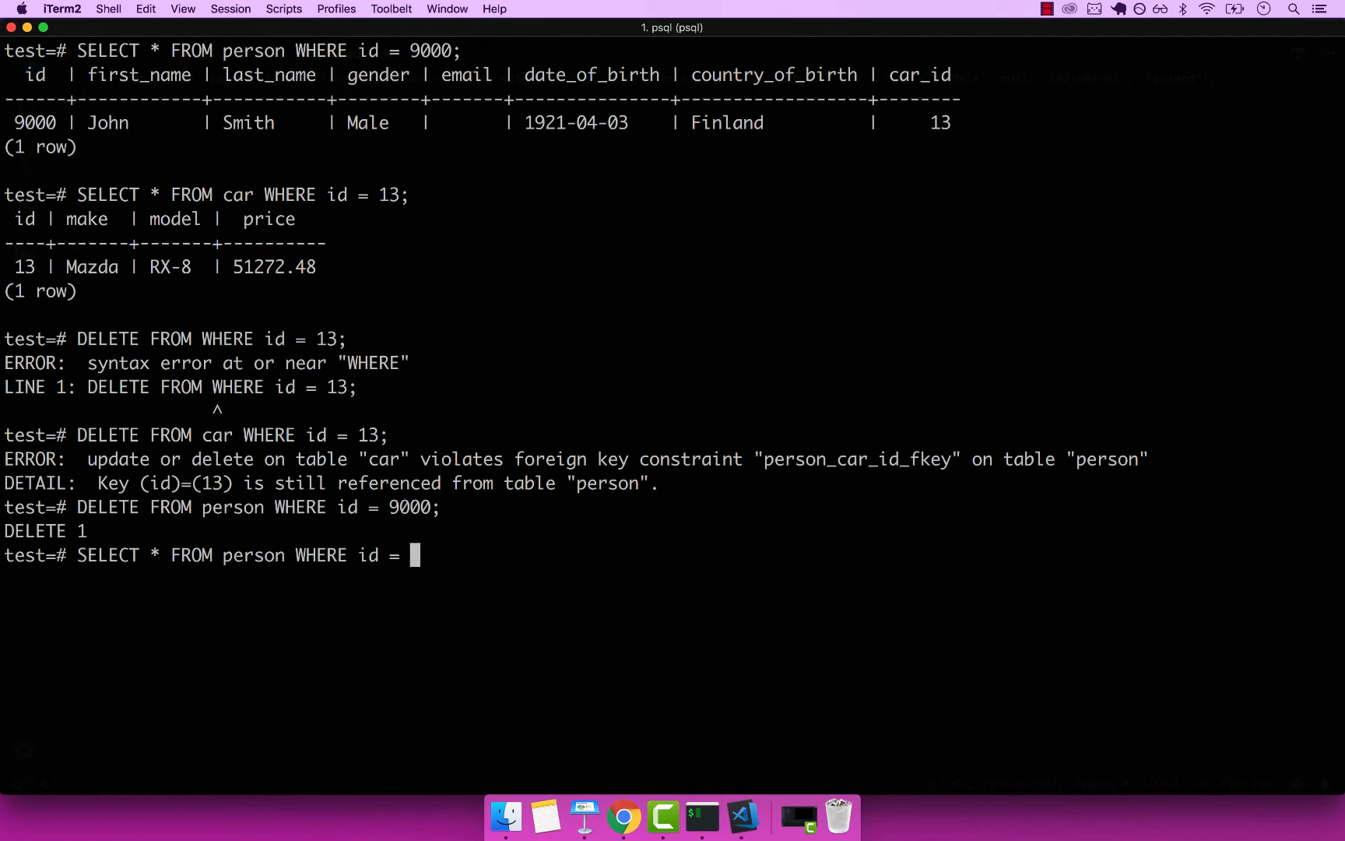
text(9000;)
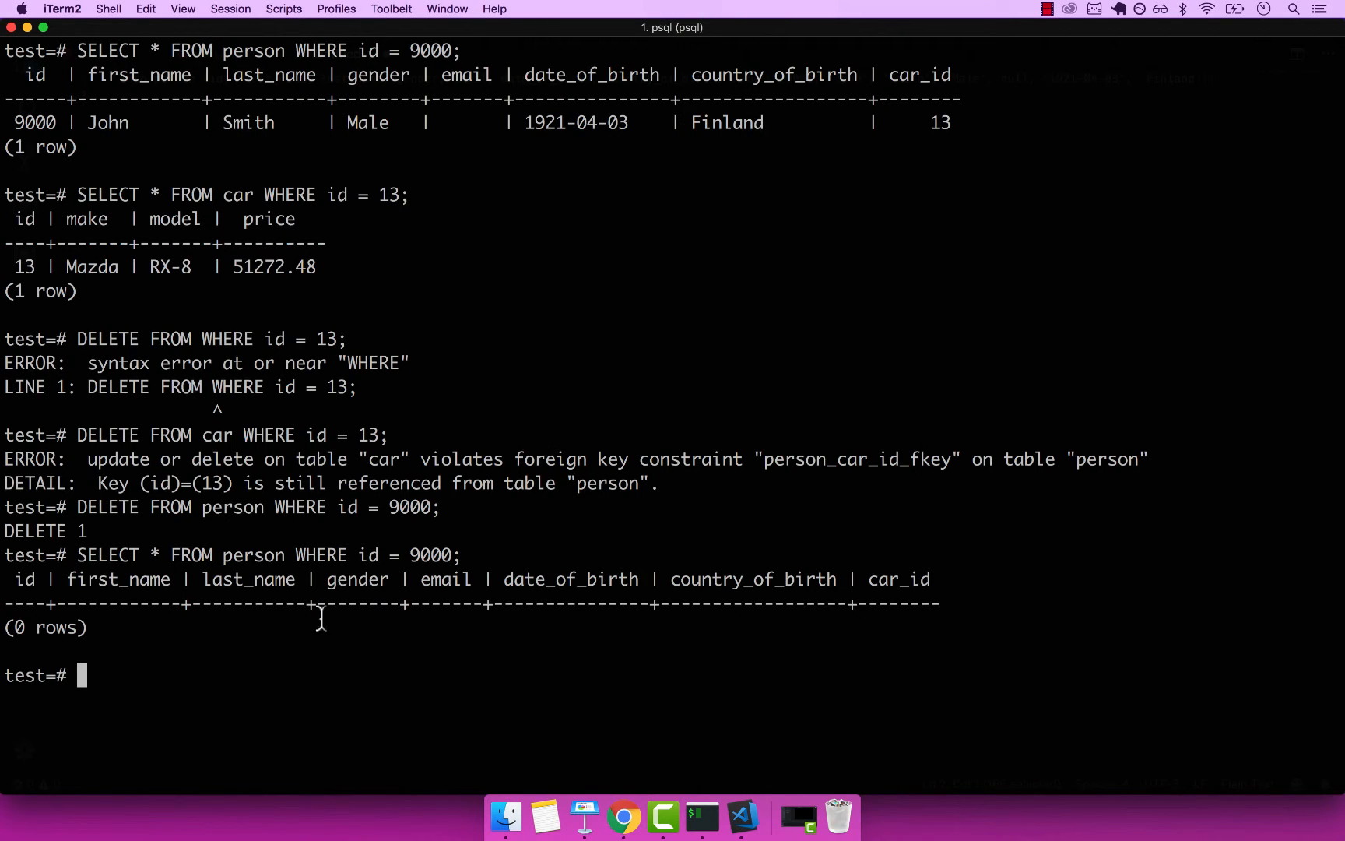
mouse_move(117, 671)
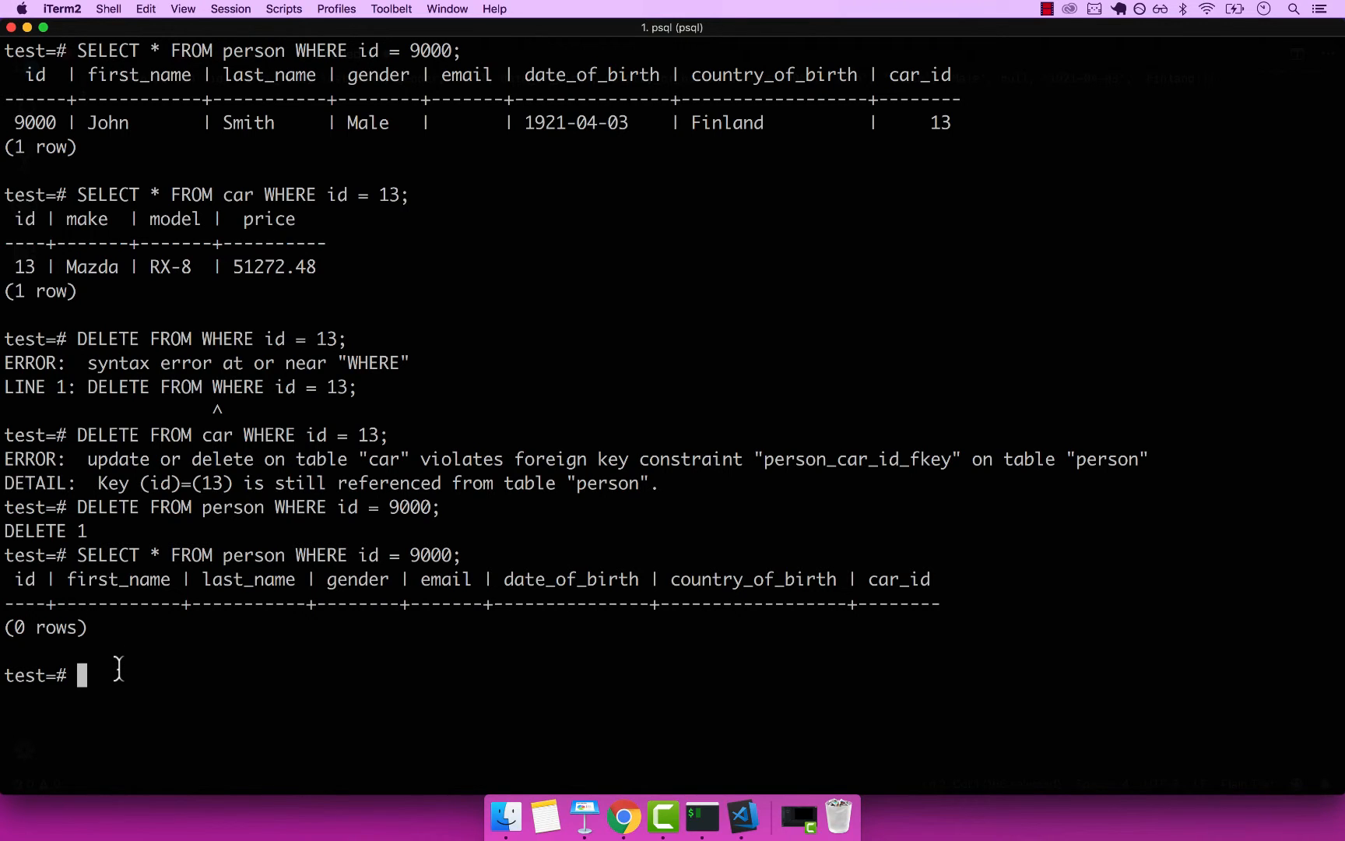
- Delete car id 13 and query it again, returning zero rows
text(DEL)
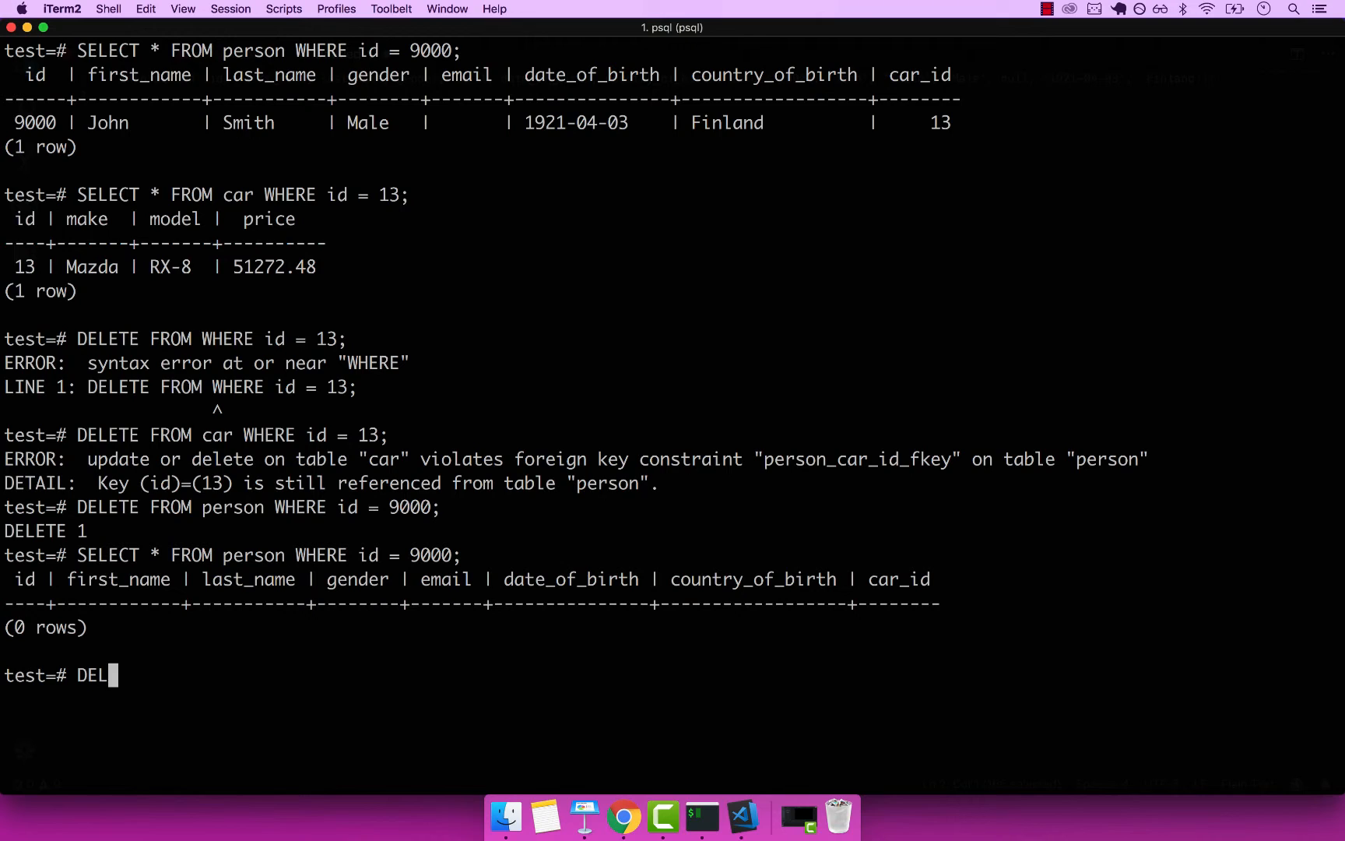
text(ETE FROM car WHERE id)
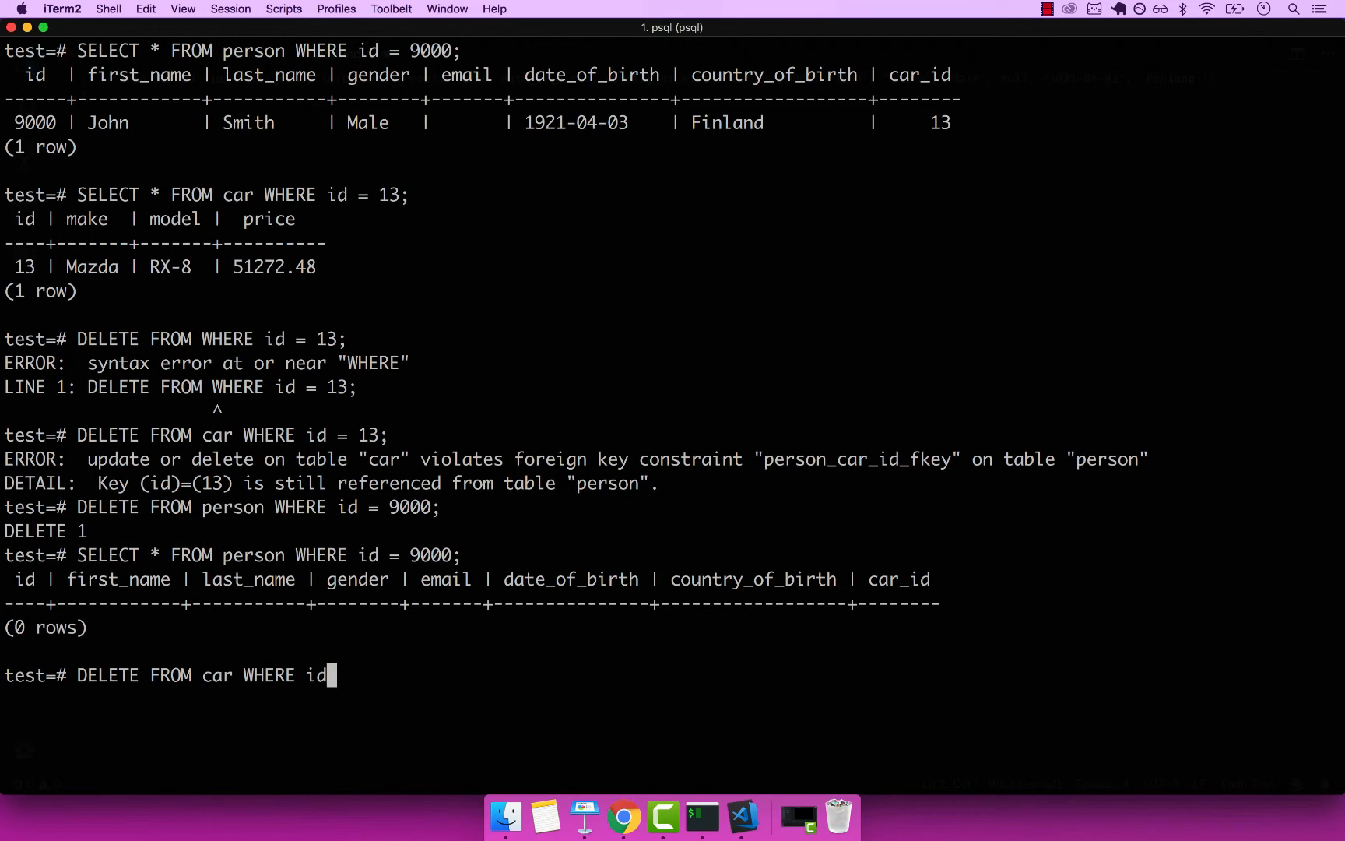
text(= 13;)
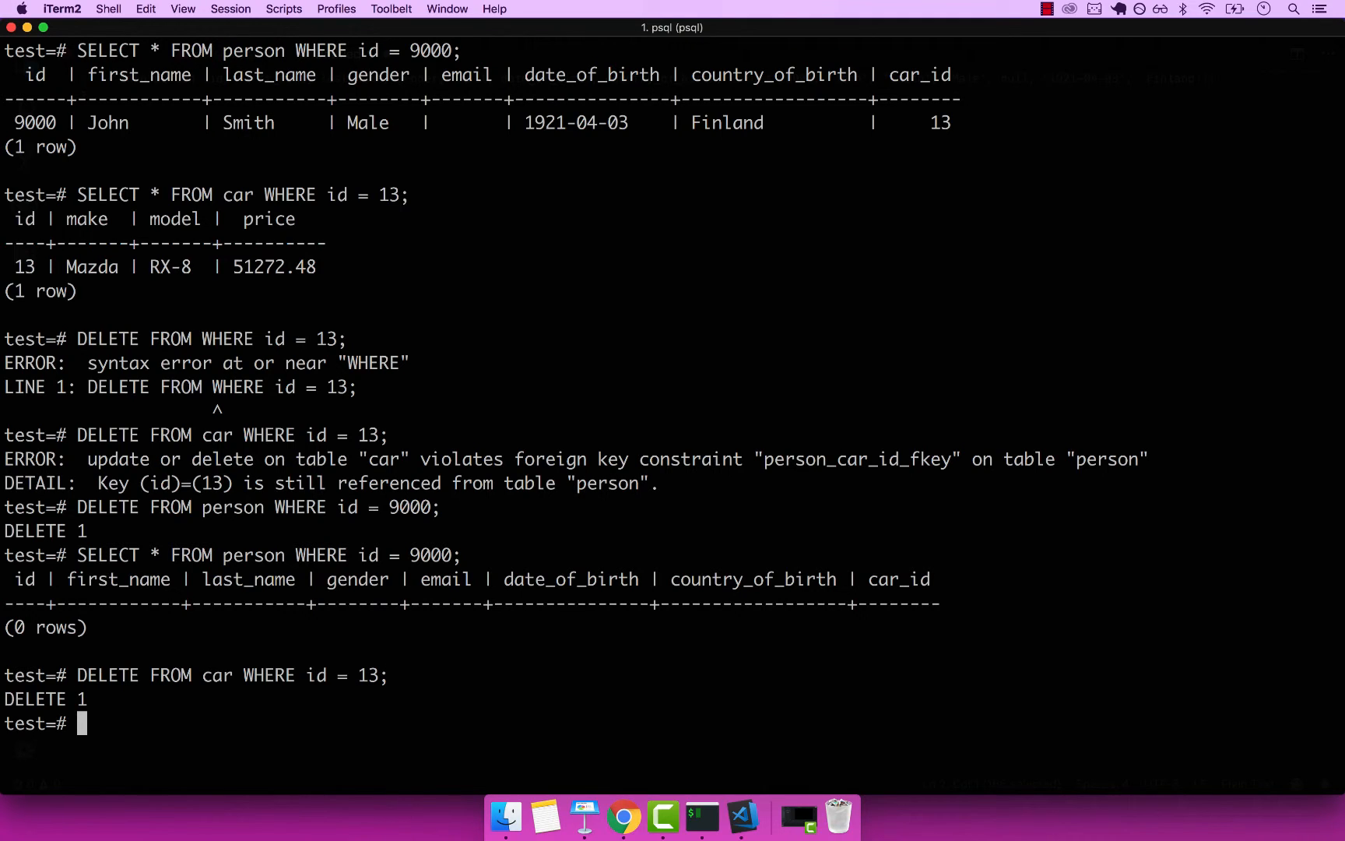
mouse_move(144, 726)
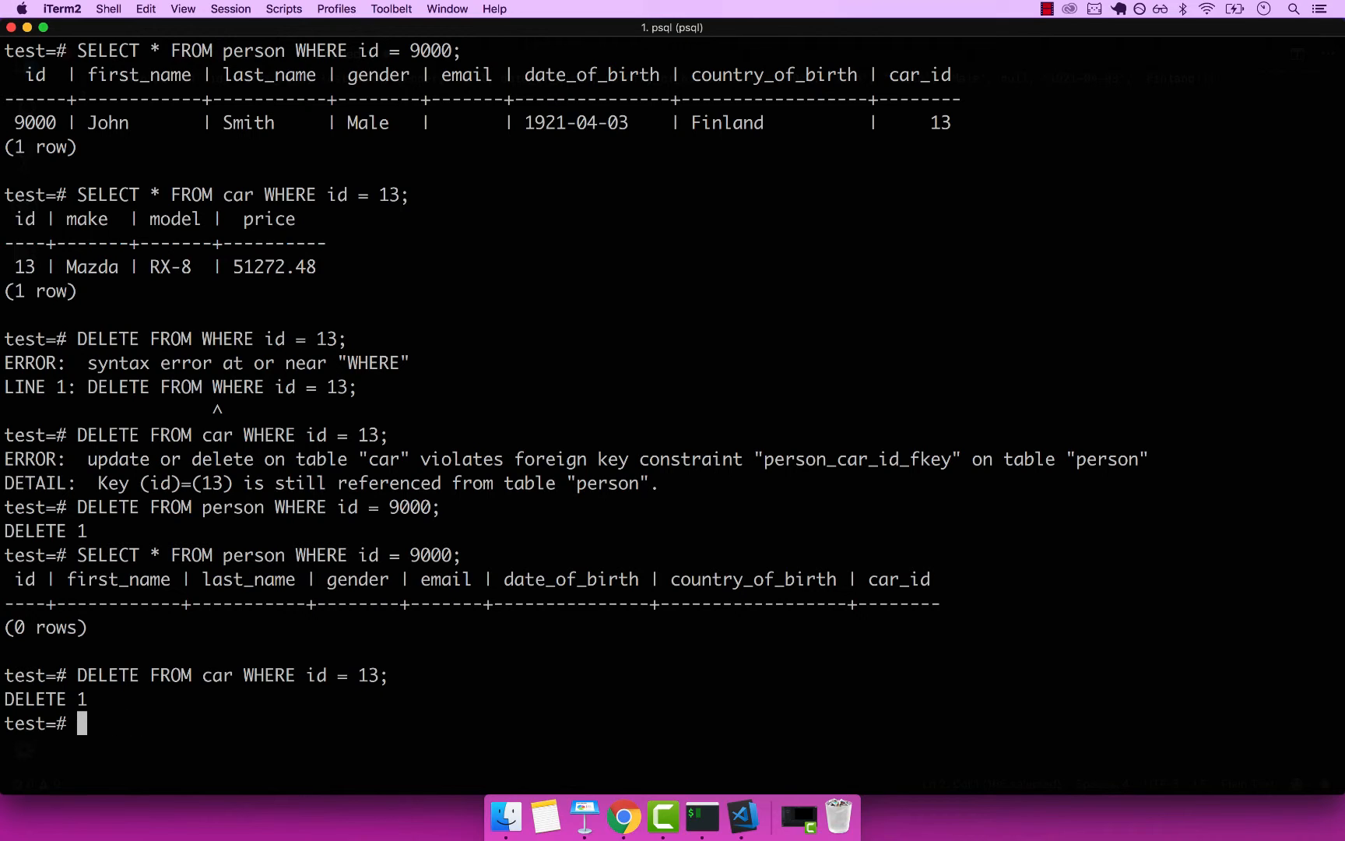
text(SELECT * FROM car WHERE I)
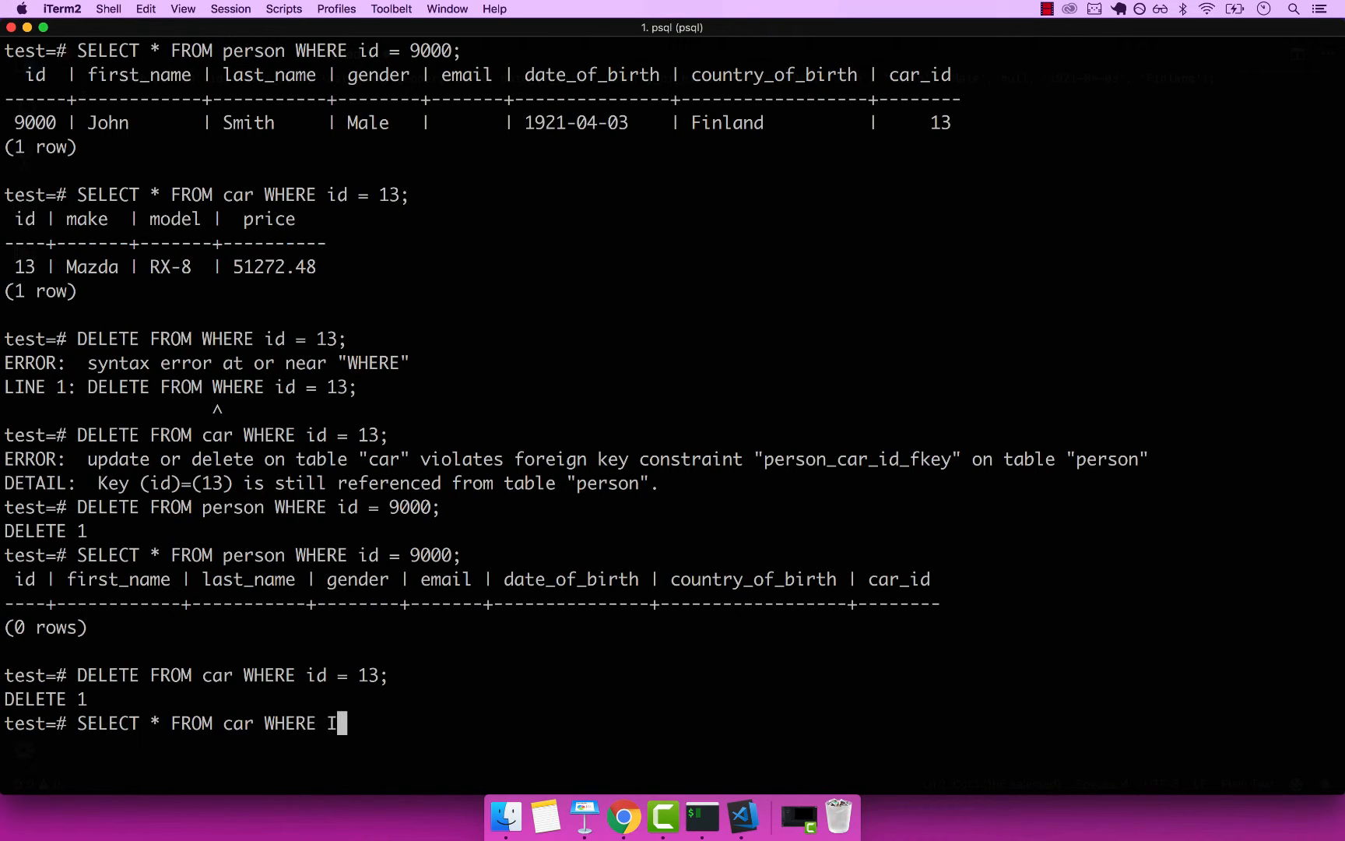
text(d = 13;)
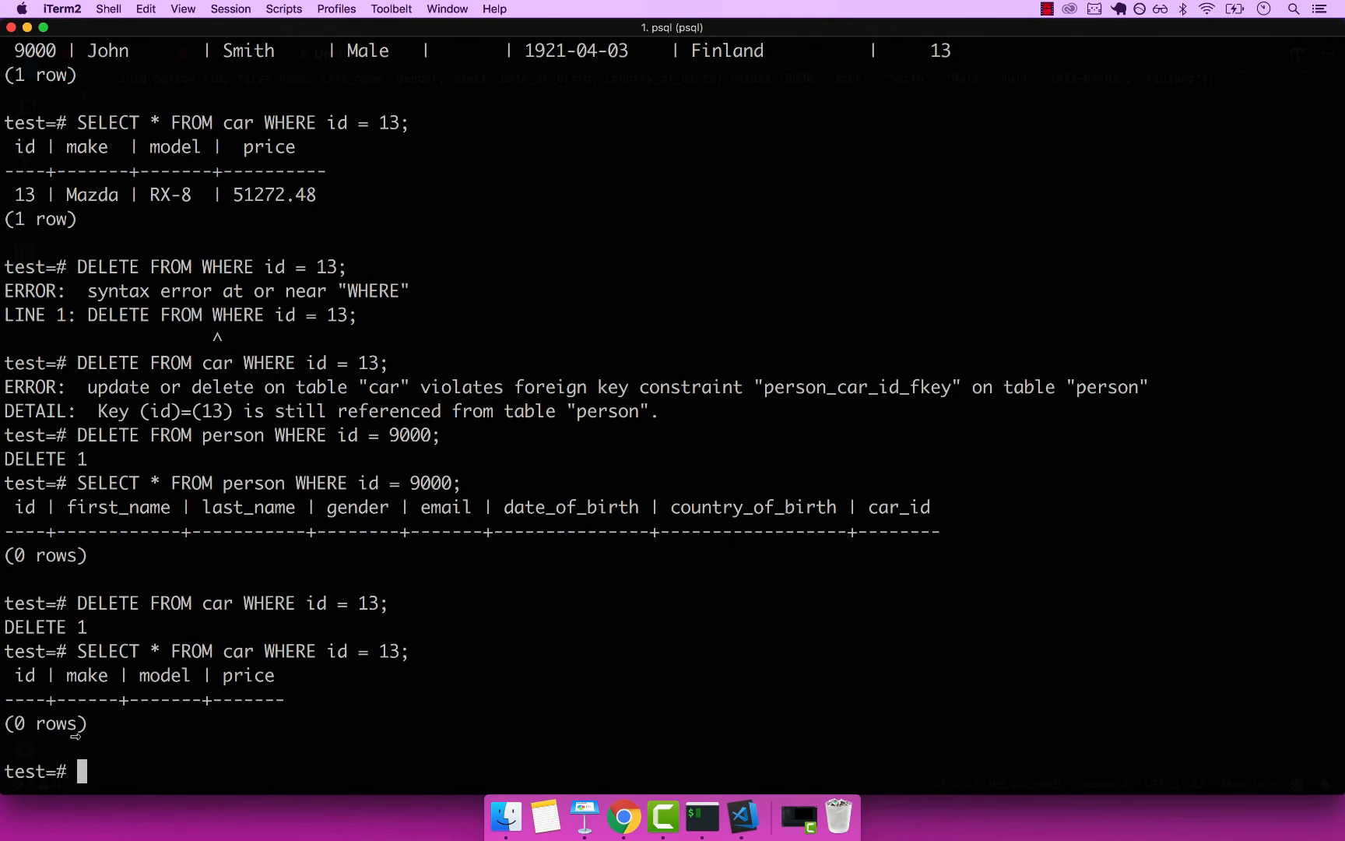
mouse_move(246, 740)
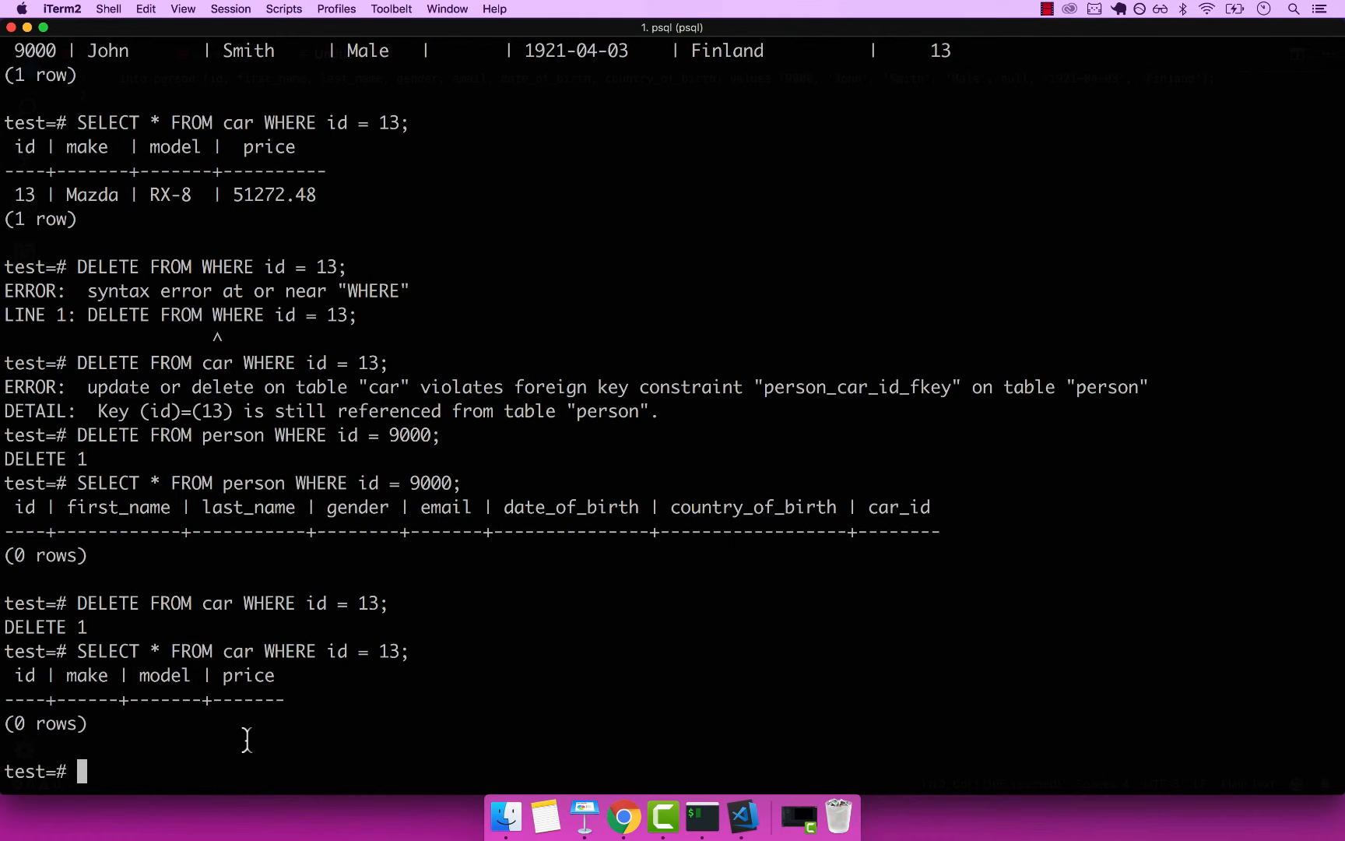